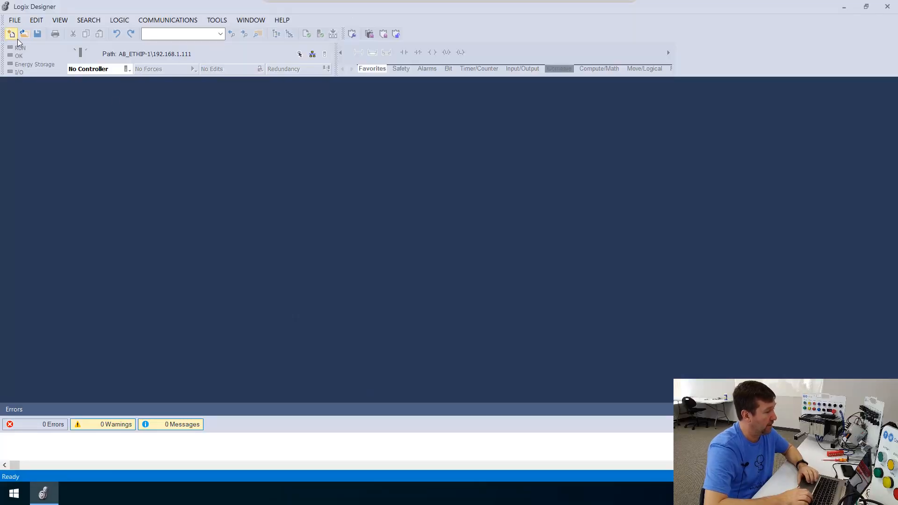
# - Start a new project for the 1769-L16ER-BB1B controller named Ethernet_IO
pyautogui.click(11, 33)
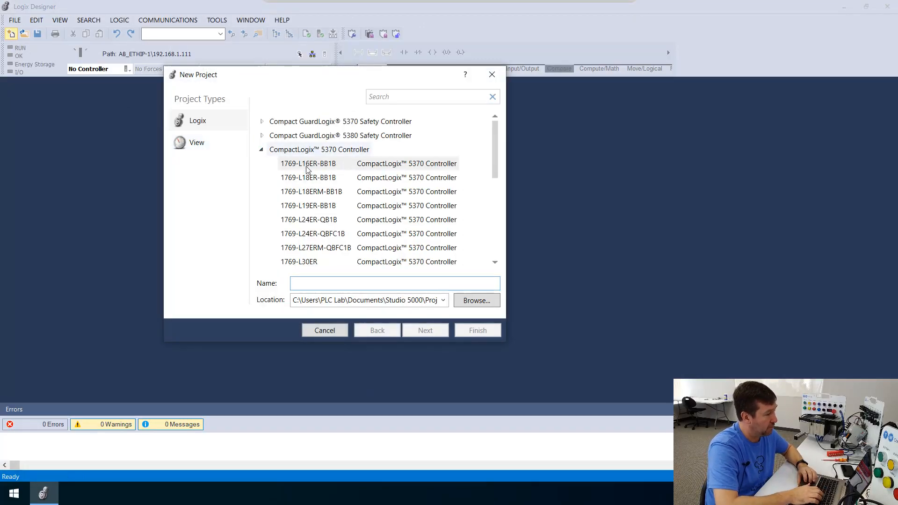
pyautogui.click(308, 162)
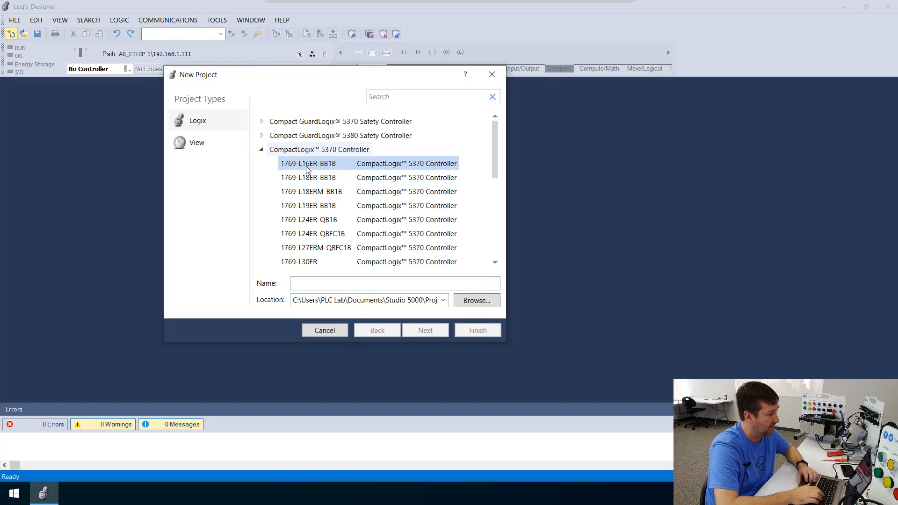
pyautogui.moveTo(328, 340)
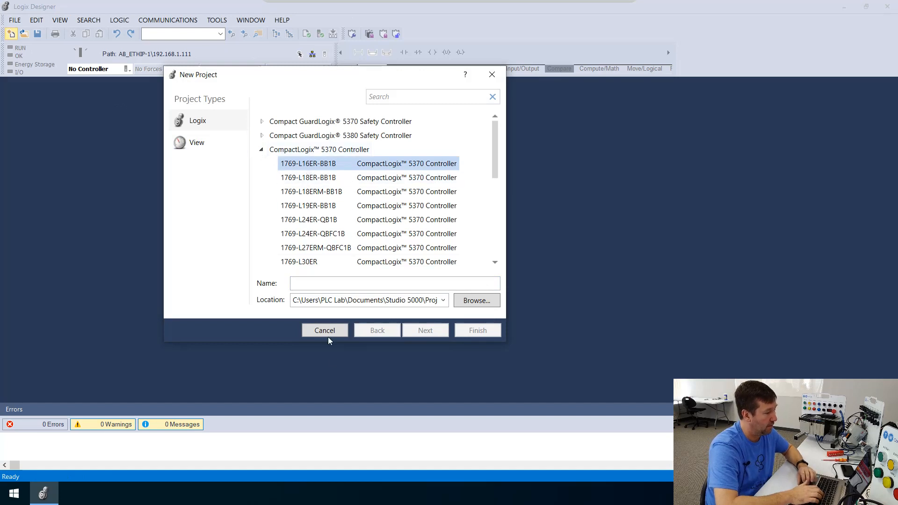
pyautogui.click(394, 283)
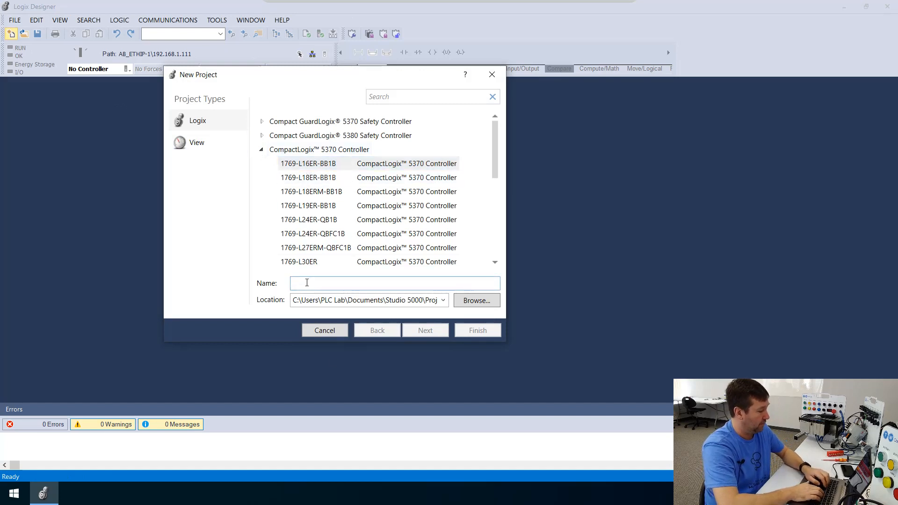
pyautogui.write('Ether')
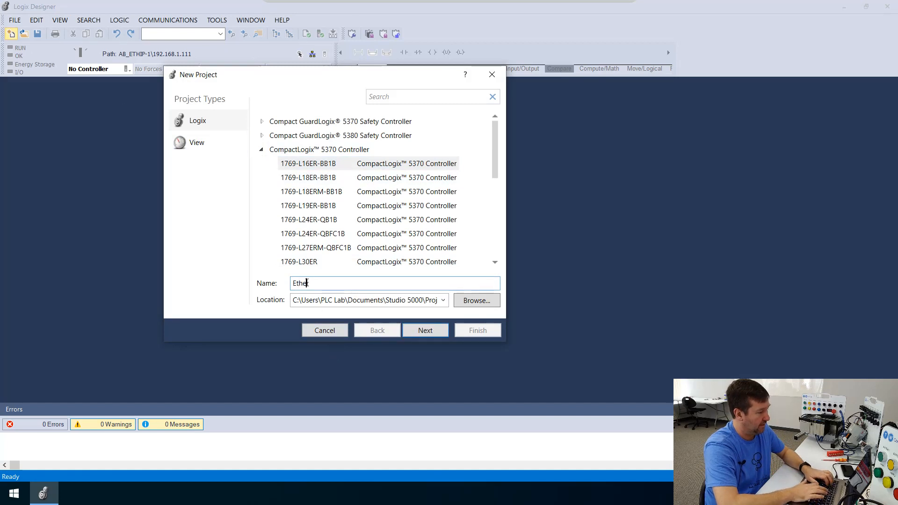
pyautogui.write('rnet_I')
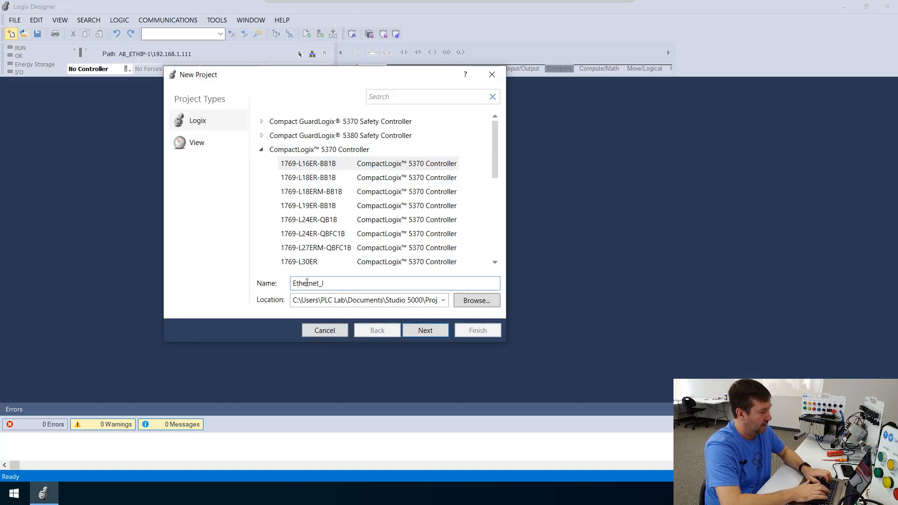
pyautogui.write('O')
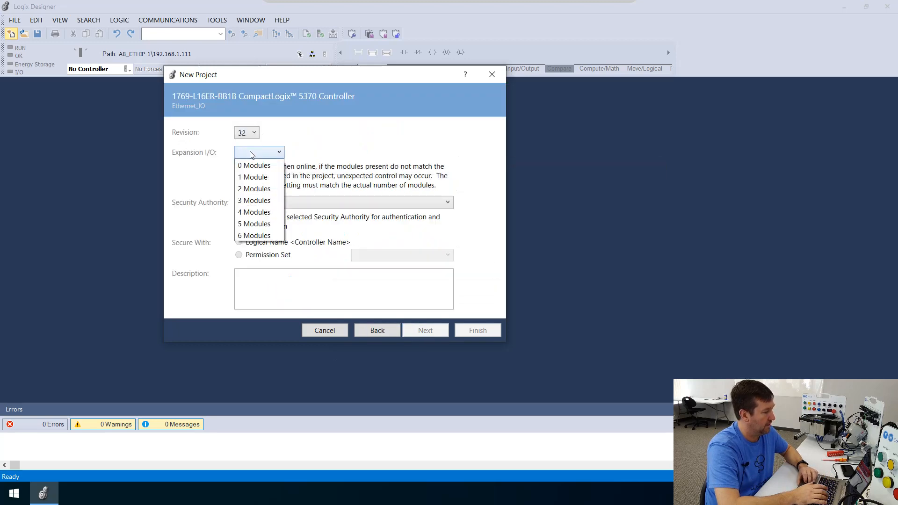
# - Set expansion I/O to 0 modules and finish creating the Ethernet_IO project
pyautogui.click(254, 164)
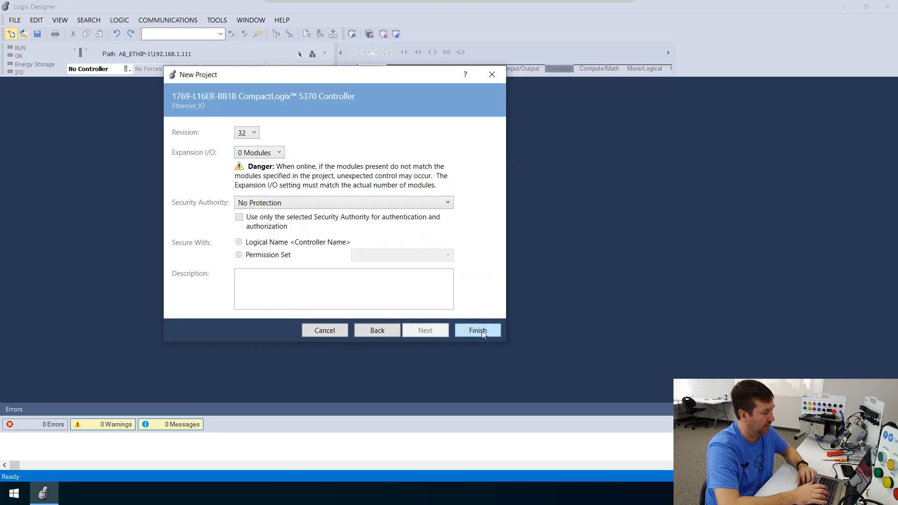
pyautogui.click(478, 330)
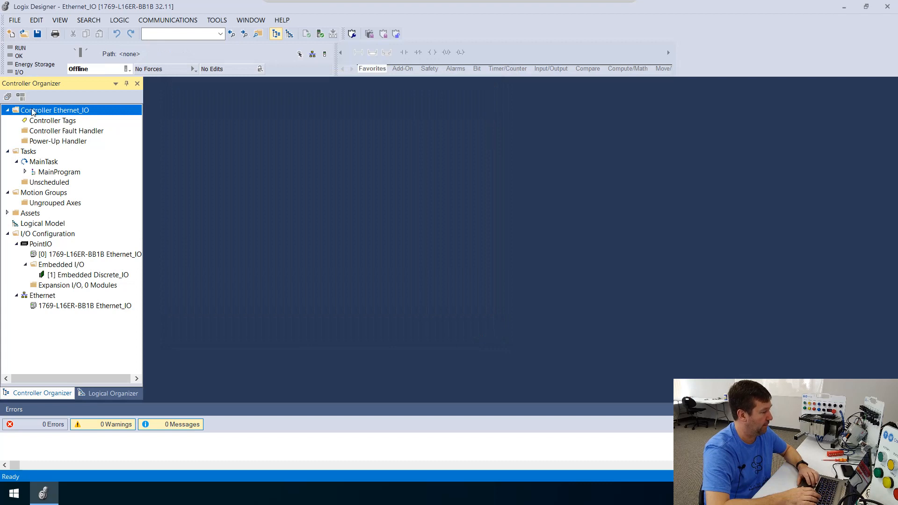
pyautogui.moveTo(34, 236)
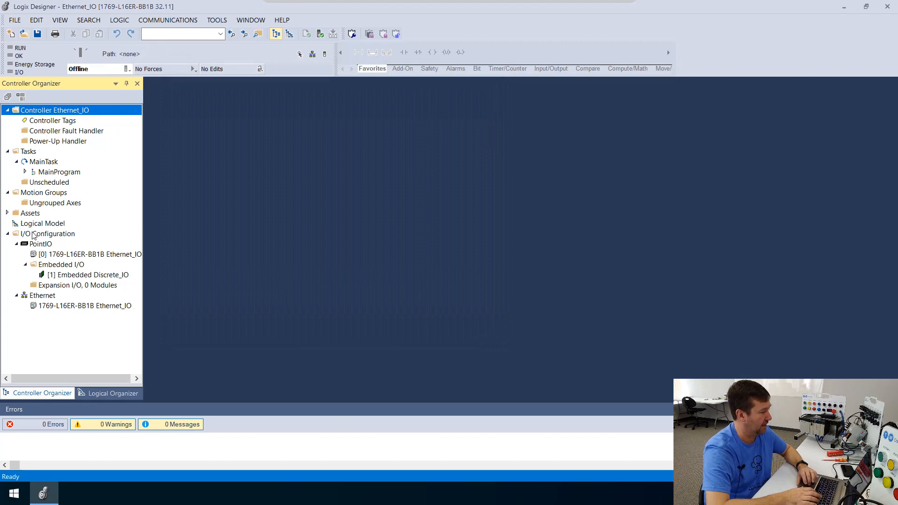
pyautogui.moveTo(46, 297)
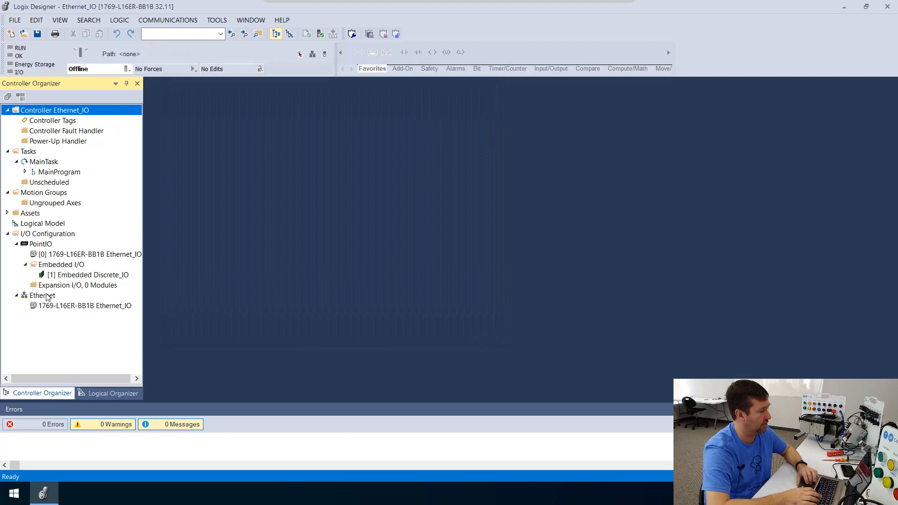
# - Bring up the New Module catalog from the Ethernet network in the Controller Organizer
pyautogui.rightClick(40, 295)
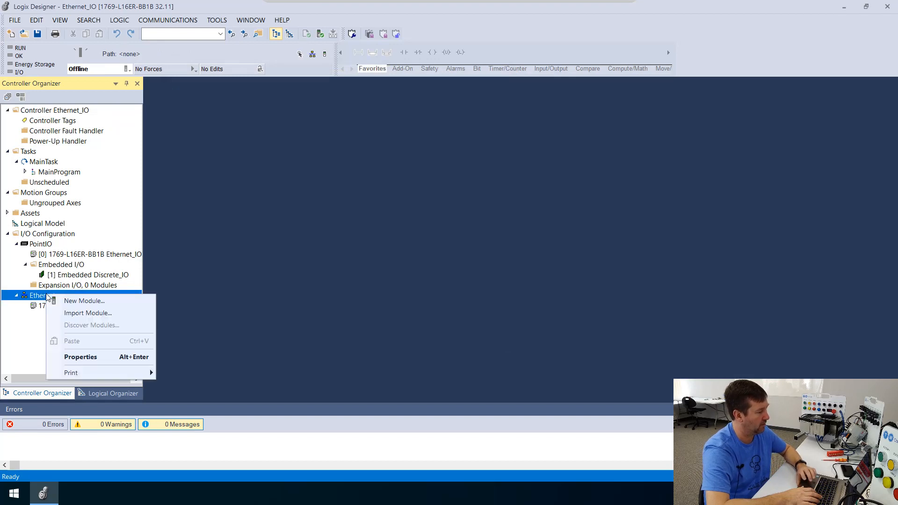
pyautogui.moveTo(84, 300)
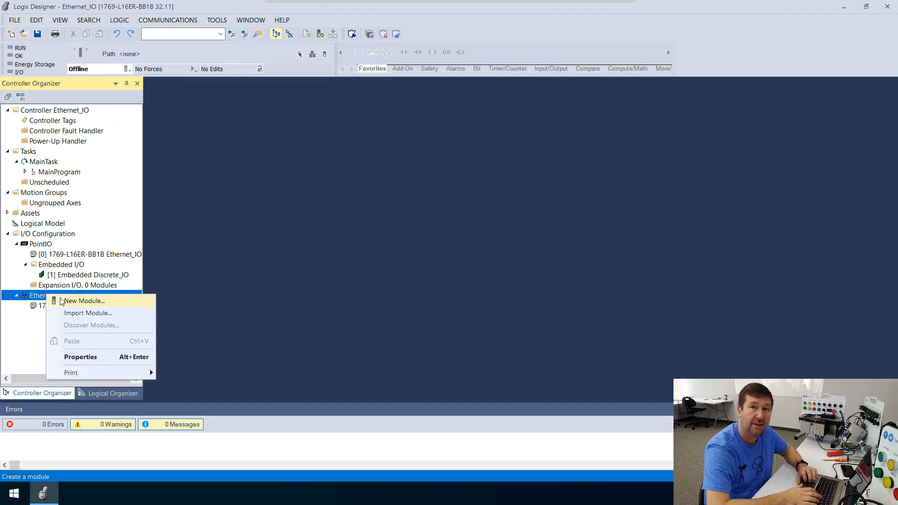
pyautogui.click(83, 301)
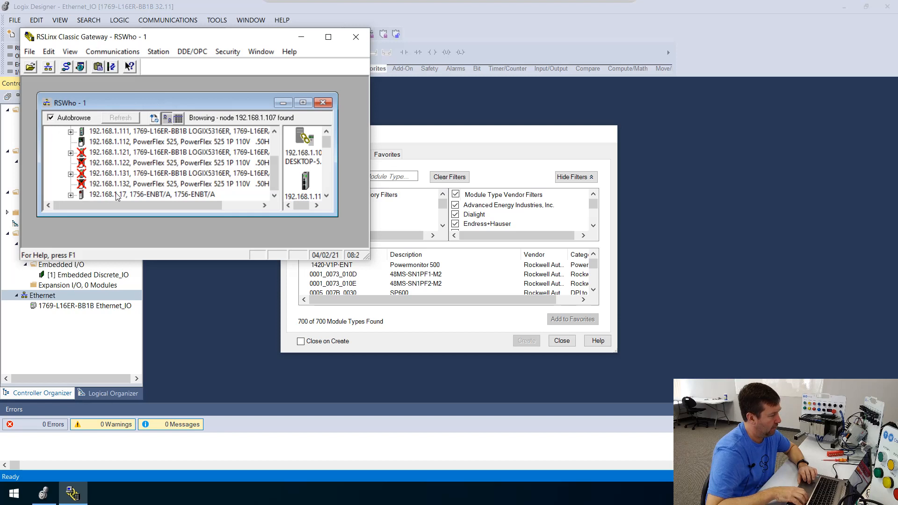
pyautogui.moveTo(147, 197)
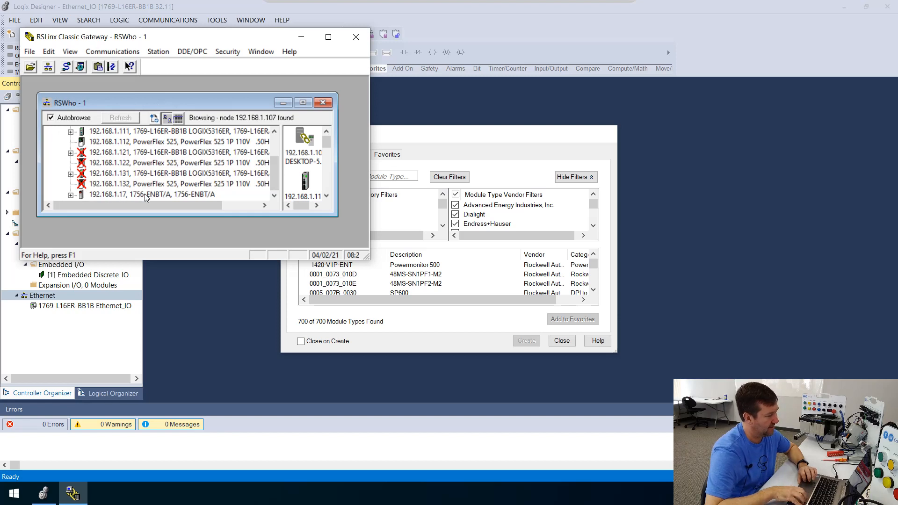
pyautogui.moveTo(156, 198)
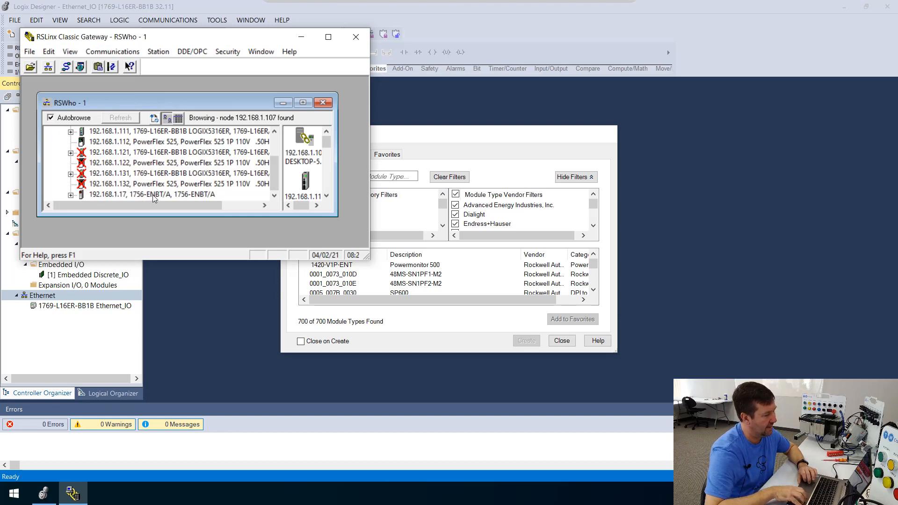
# - View the device properties of the 1756-ENBT/A bridge at 192.168.1.17 in RSWho, then minimize RSLinx
pyautogui.rightClick(152, 193)
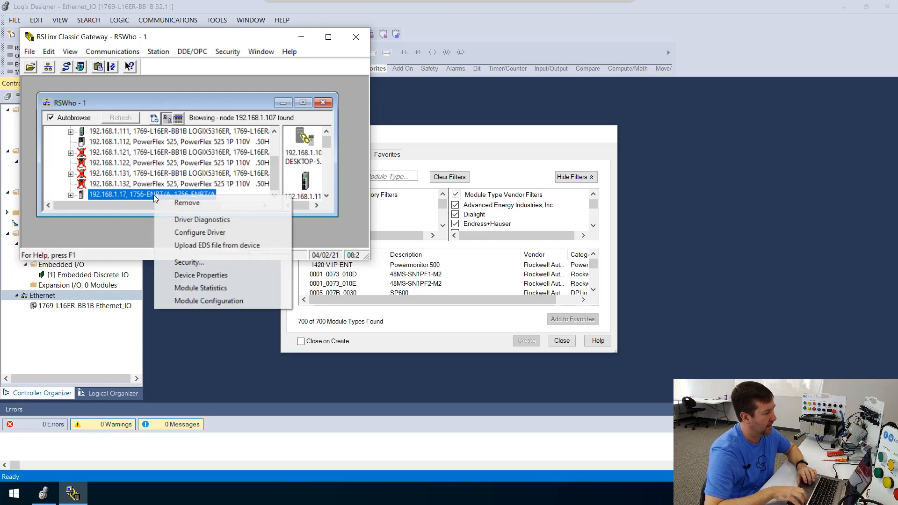
pyautogui.moveTo(200, 275)
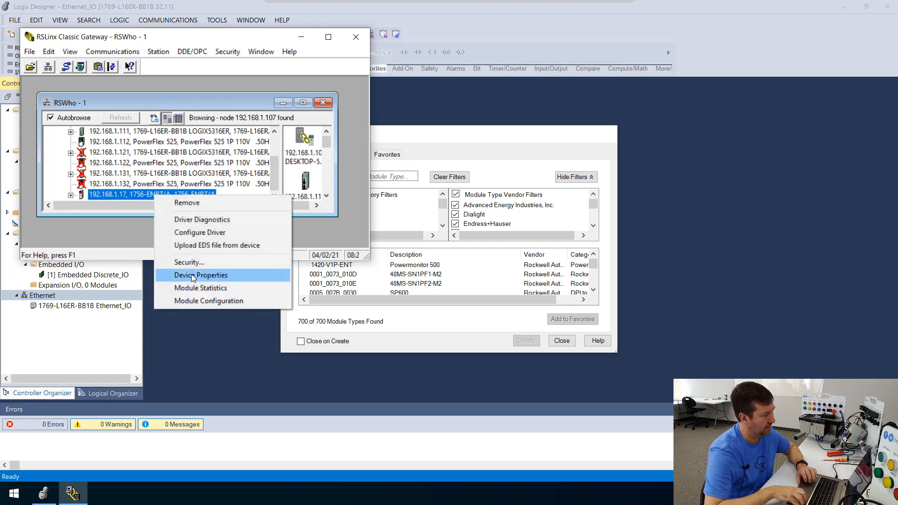
pyautogui.click(201, 275)
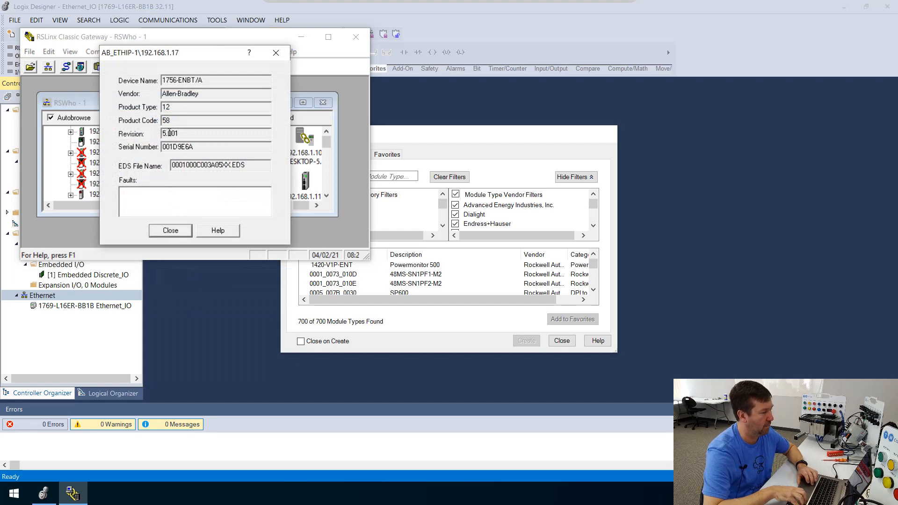
pyautogui.click(170, 230)
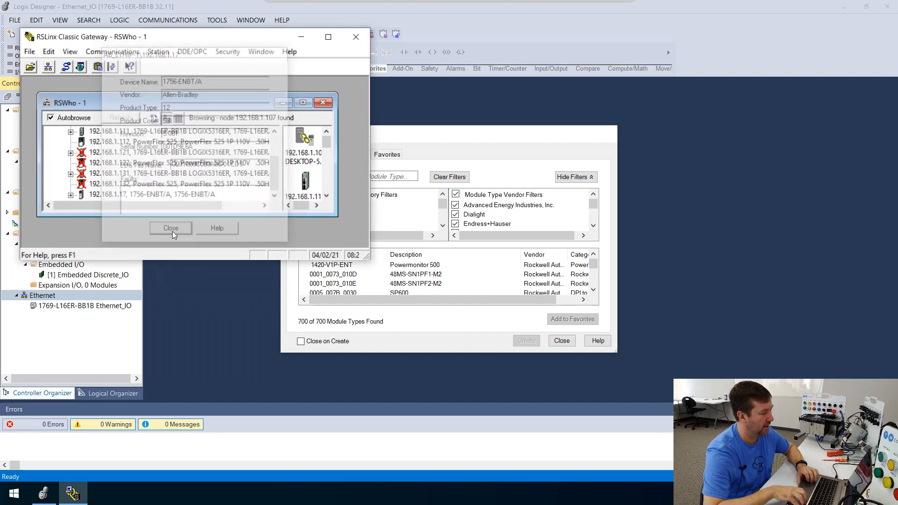
pyautogui.click(171, 227)
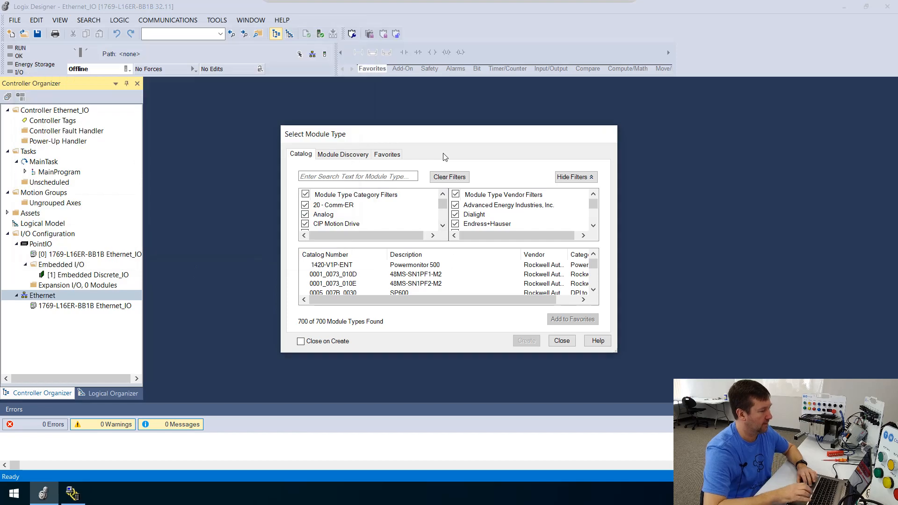
# - Filter the catalog for 'enbt' and create a 1756-ENBT Ethernet bridge module
pyautogui.click(358, 176)
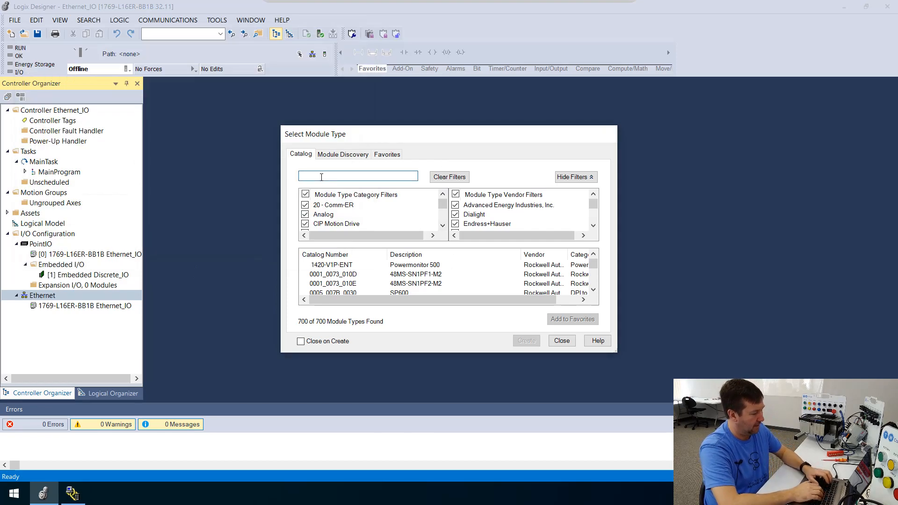
pyautogui.write('enbt')
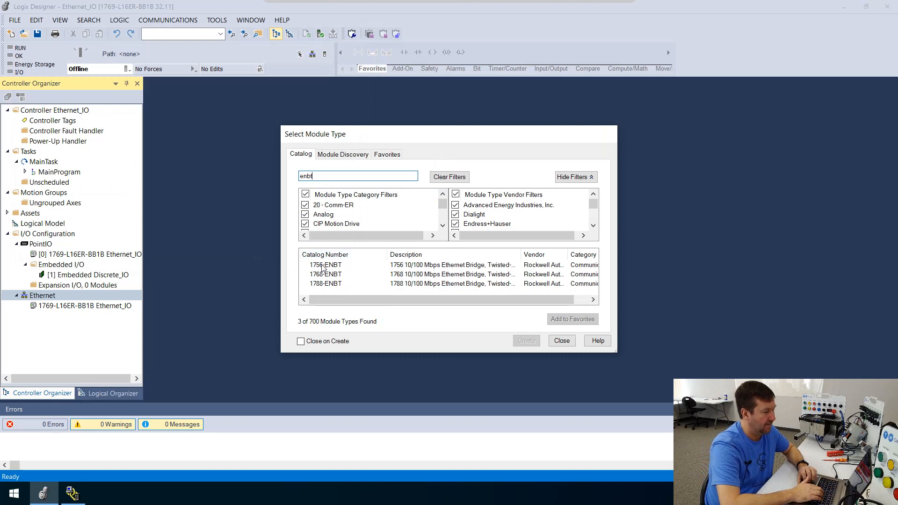
pyautogui.click(325, 265)
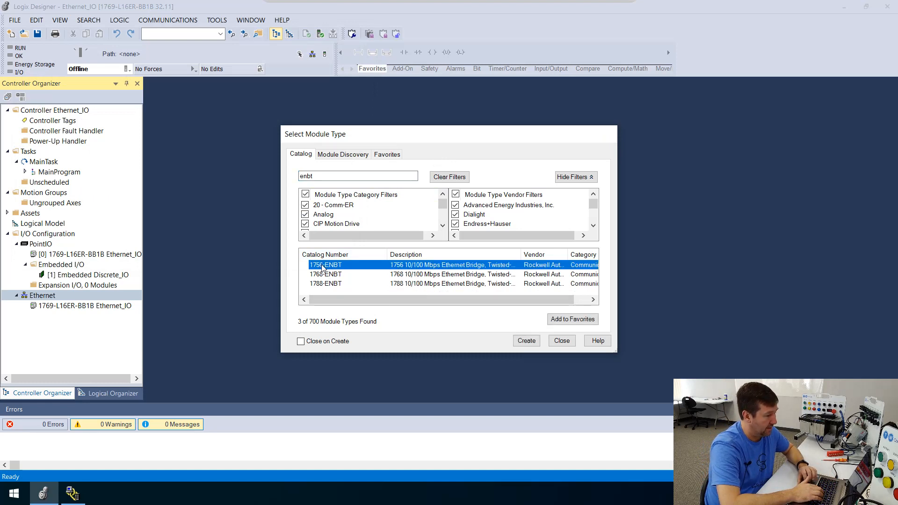
pyautogui.moveTo(525, 341)
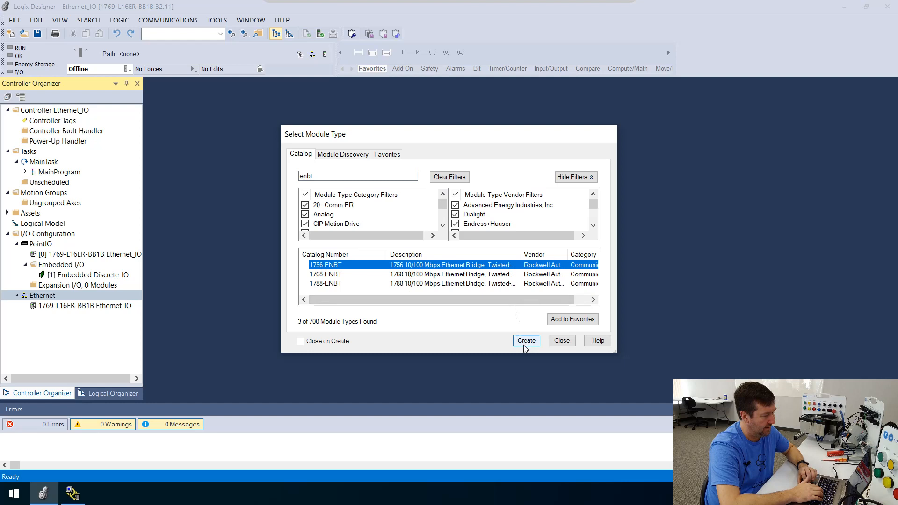
pyautogui.click(526, 340)
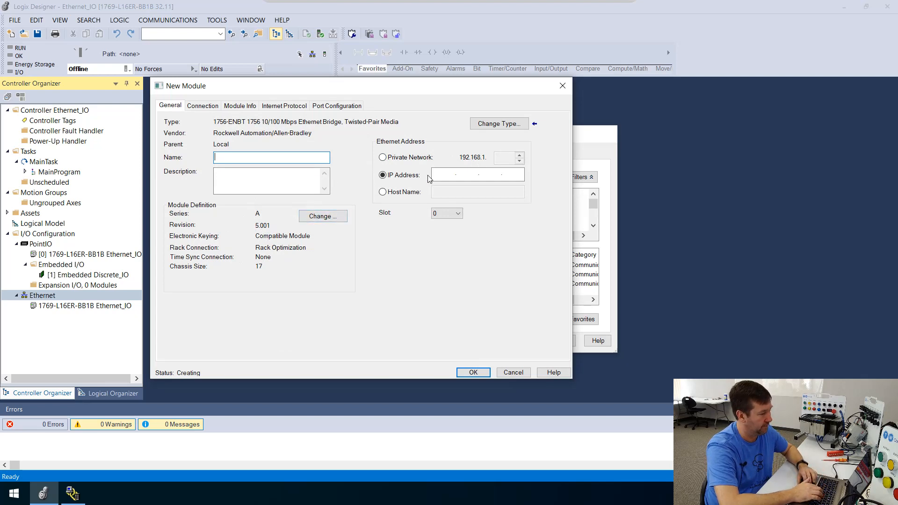
# - Give the bridge private network address 192.168.1.17 and place it in slot 1
pyautogui.click(450, 175)
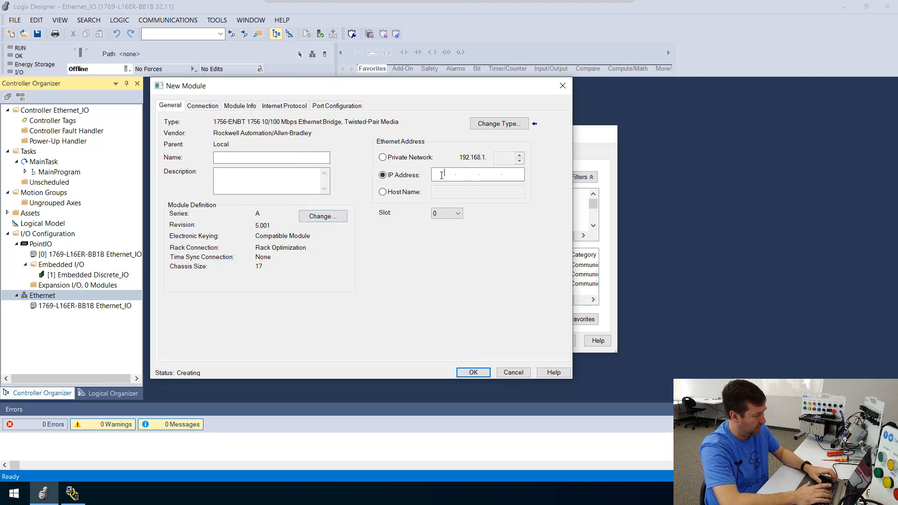
pyautogui.write('192.168.1.1')
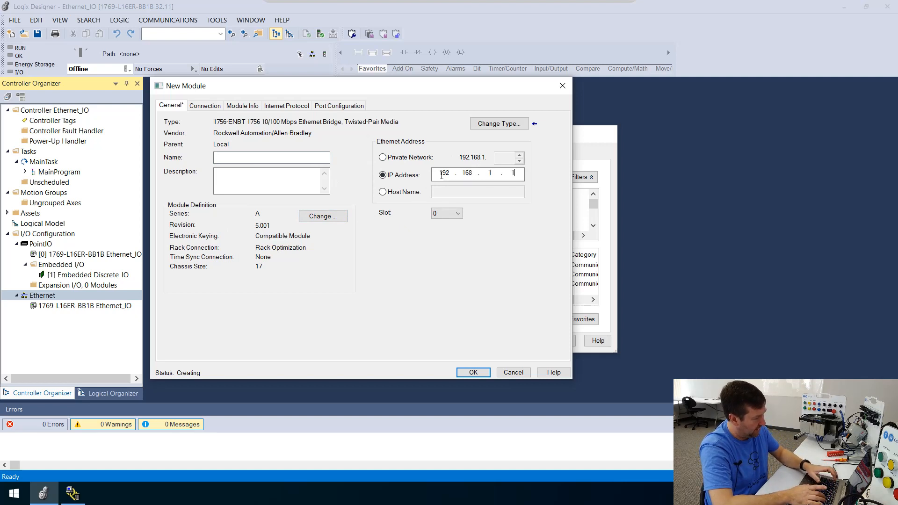
pyautogui.write('7')
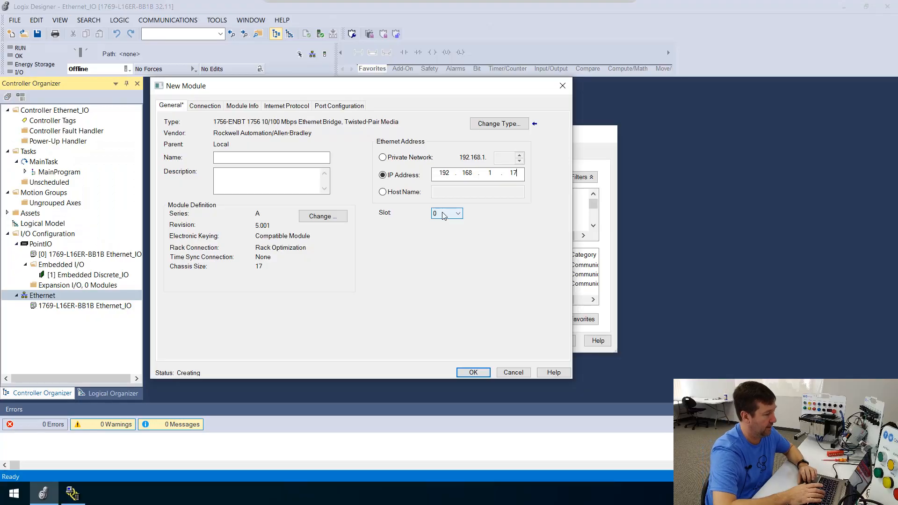
pyautogui.click(446, 213)
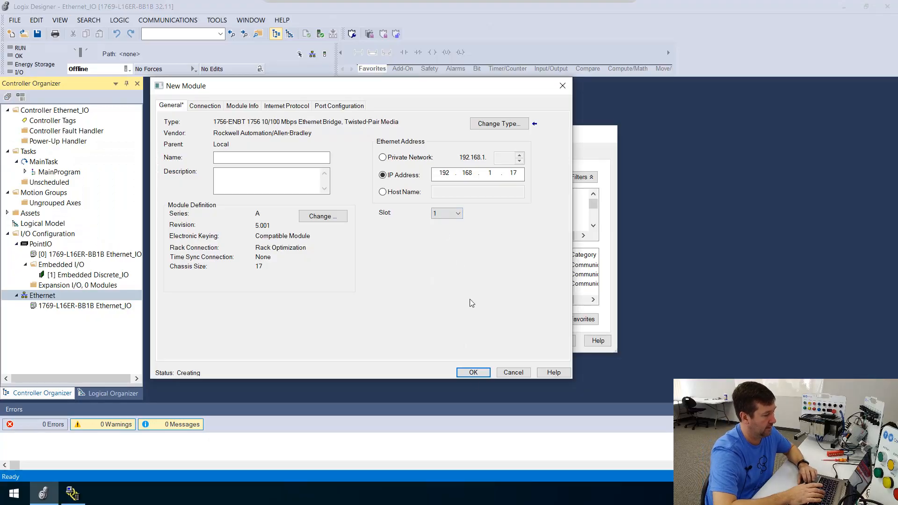
pyautogui.click(473, 372)
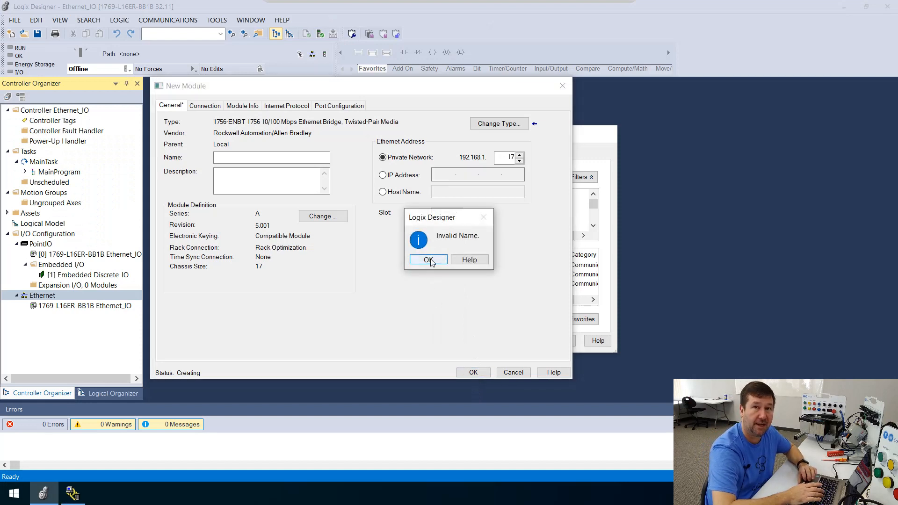
# - Dismiss the invalid-name warning and name the bridge Station_7
pyautogui.click(428, 259)
pyautogui.write('S')
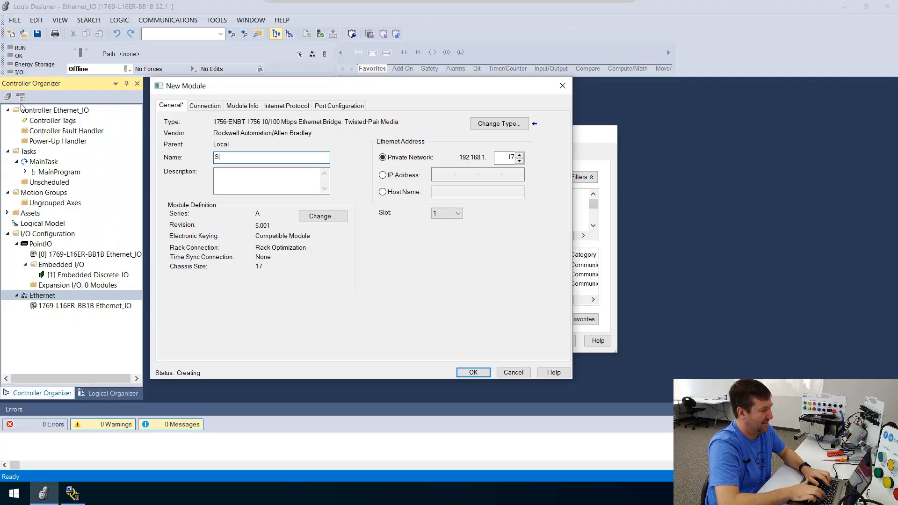
pyautogui.write('tation_')
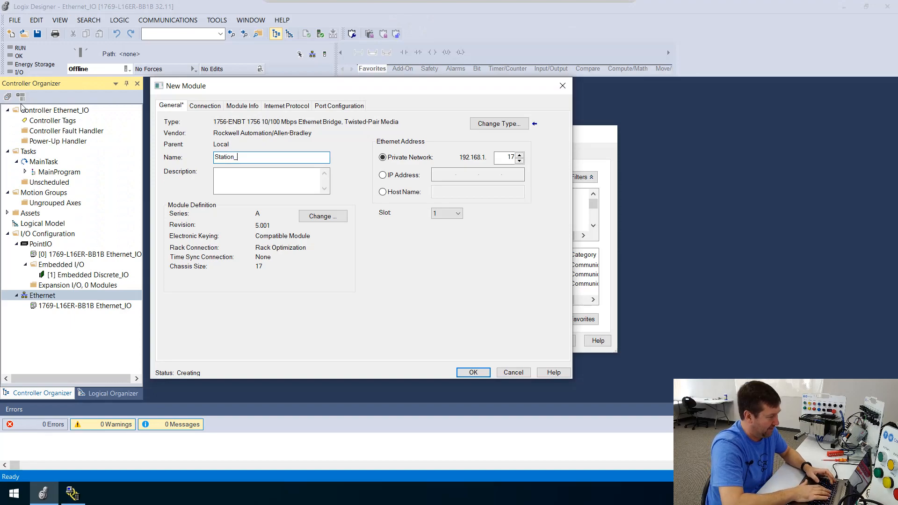
pyautogui.write('7')
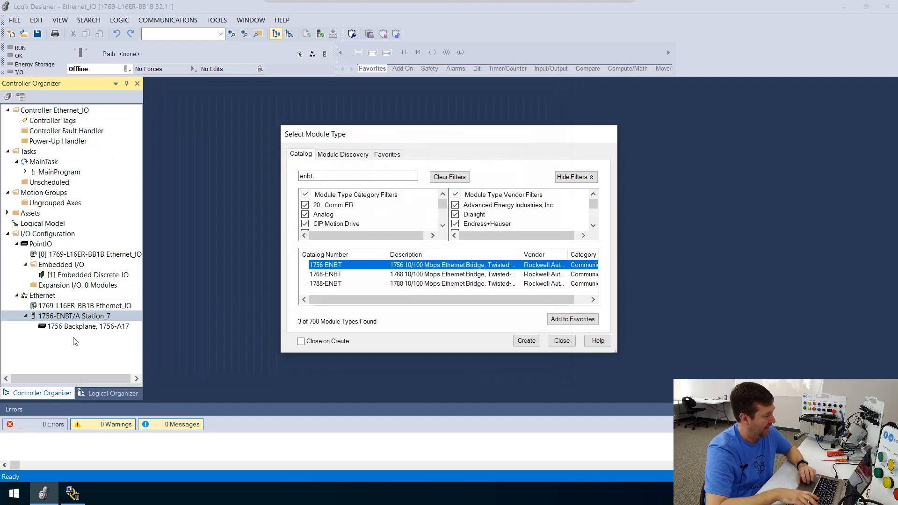
pyautogui.moveTo(51, 309)
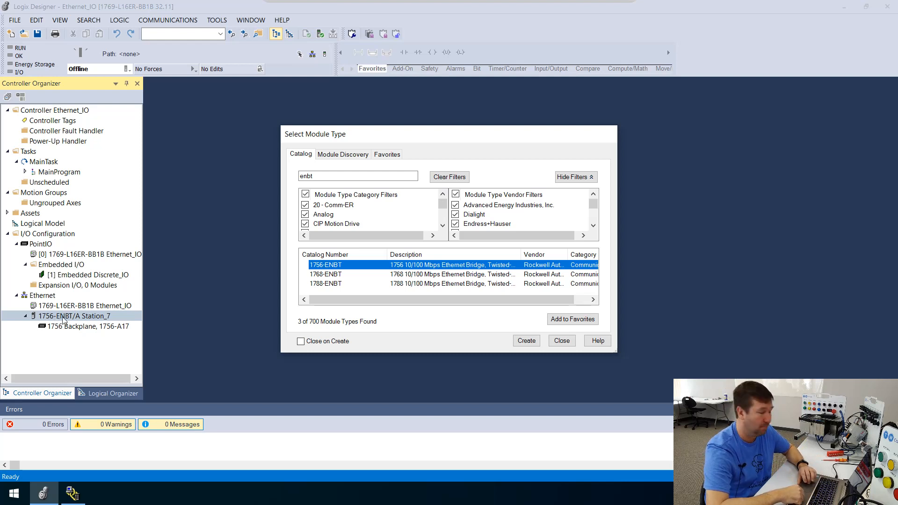
pyautogui.moveTo(40, 327)
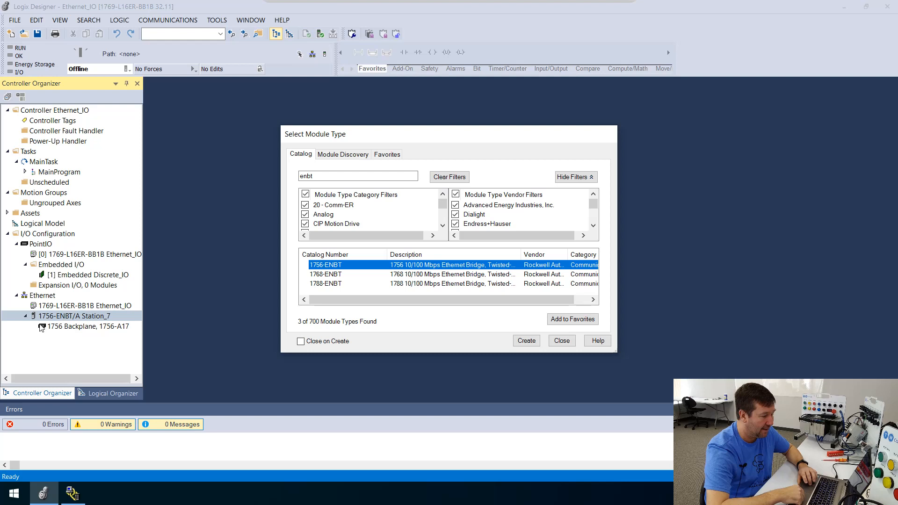
pyautogui.moveTo(82, 336)
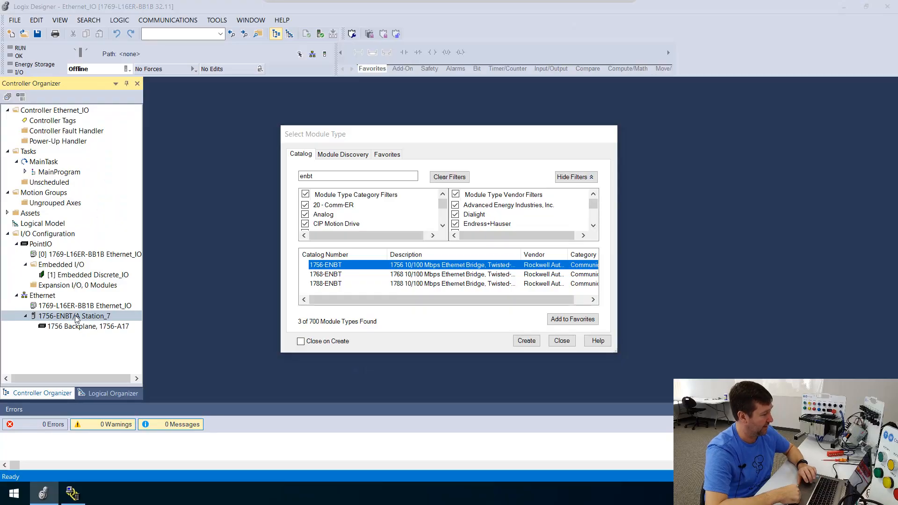
pyautogui.moveTo(561, 341)
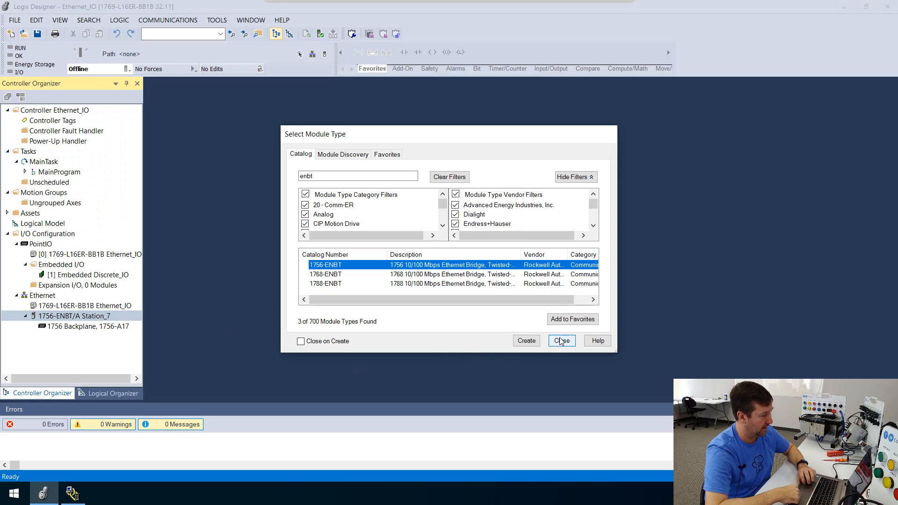
# - Close the Select Module Type catalog
pyautogui.click(561, 341)
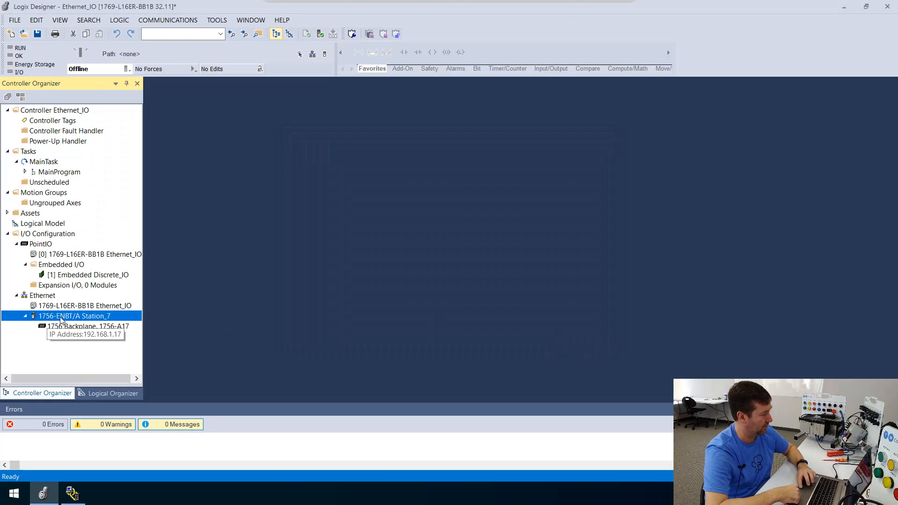
# - In Station_7's module definition, set the chassis size to 7 and accept the change warning
pyautogui.rightClick(73, 315)
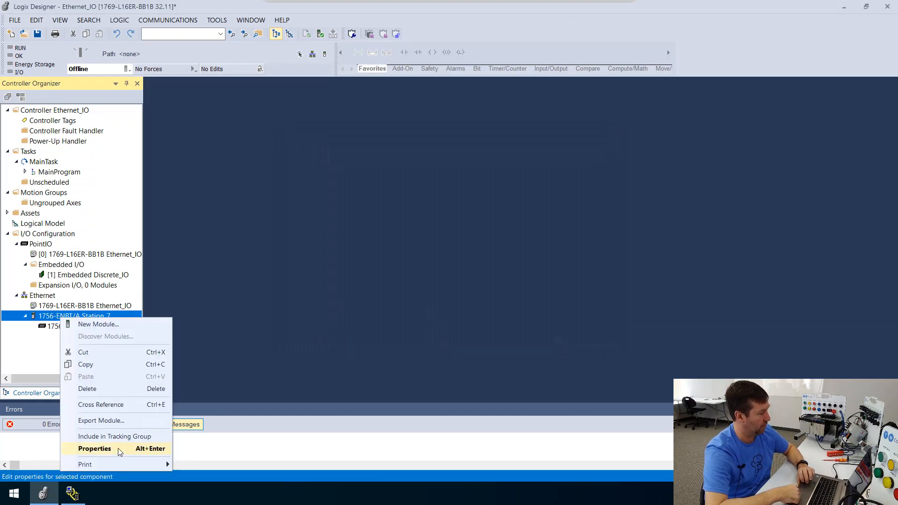
pyautogui.click(94, 449)
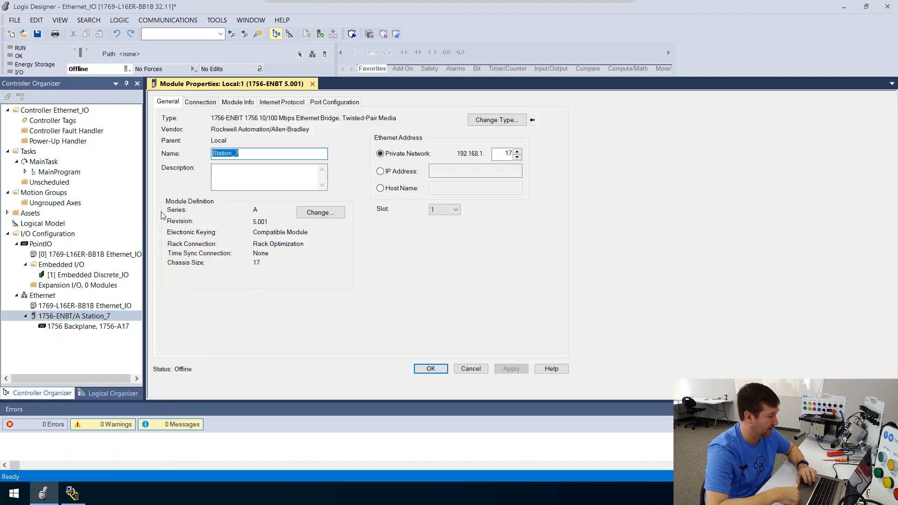
pyautogui.moveTo(265, 226)
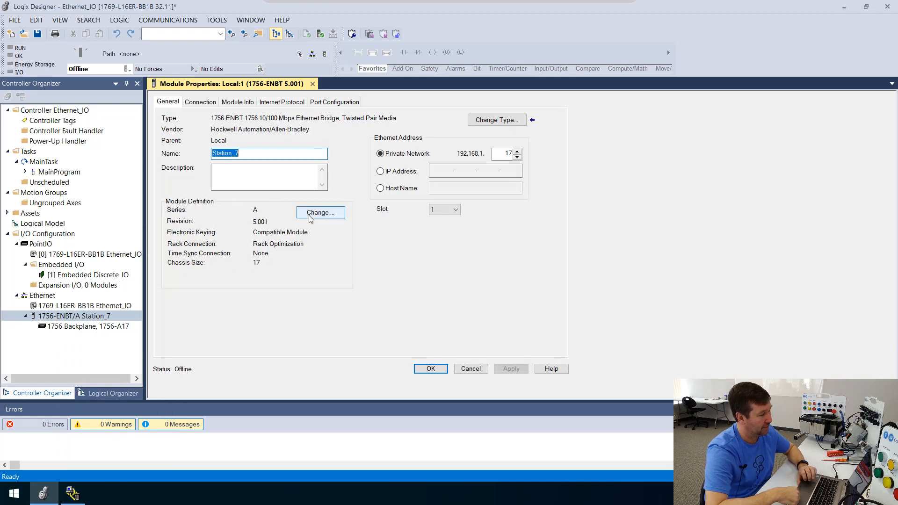
pyautogui.click(320, 213)
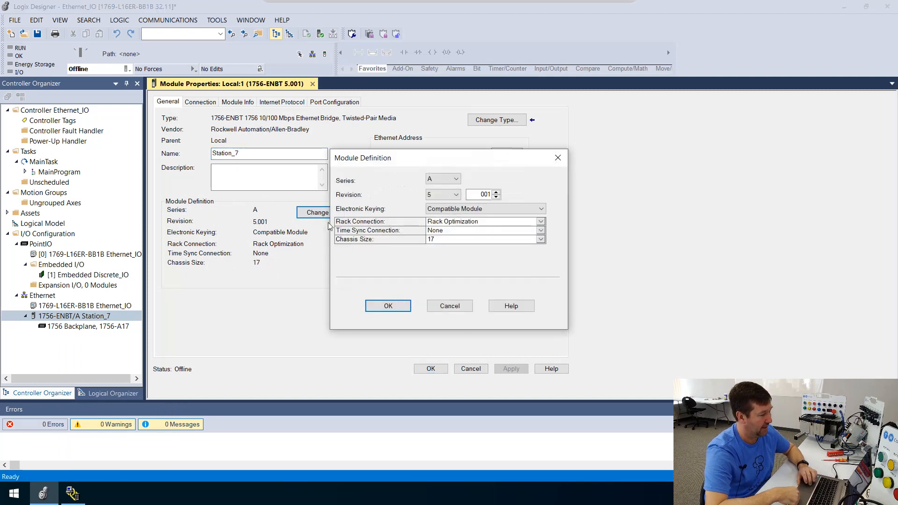
pyautogui.click(539, 239)
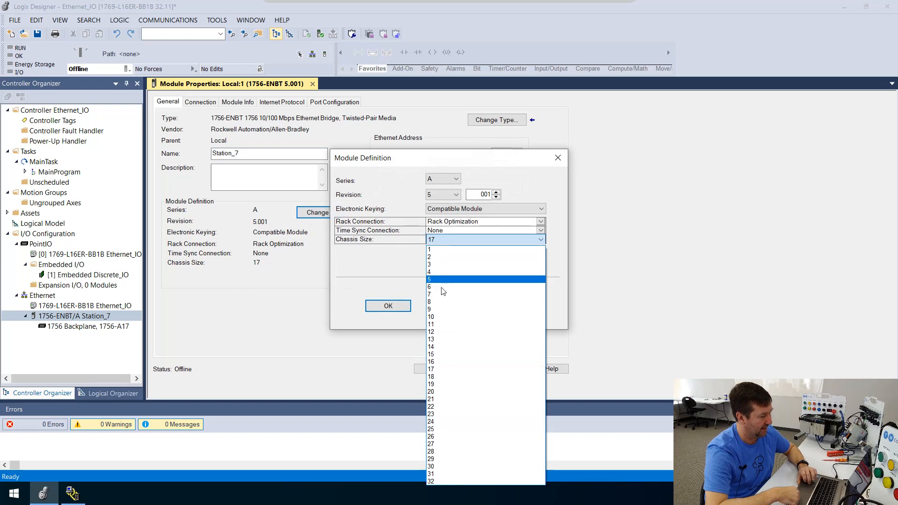
pyautogui.click(430, 295)
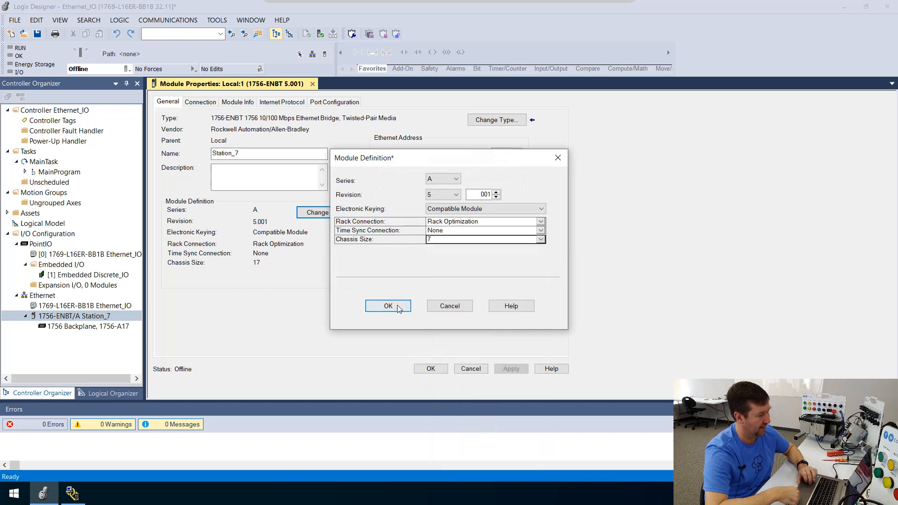
pyautogui.click(387, 306)
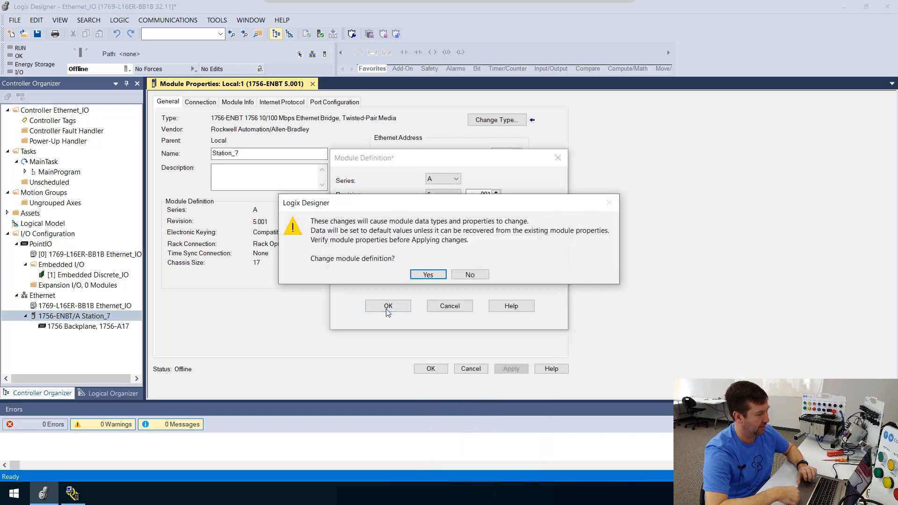
pyautogui.click(427, 274)
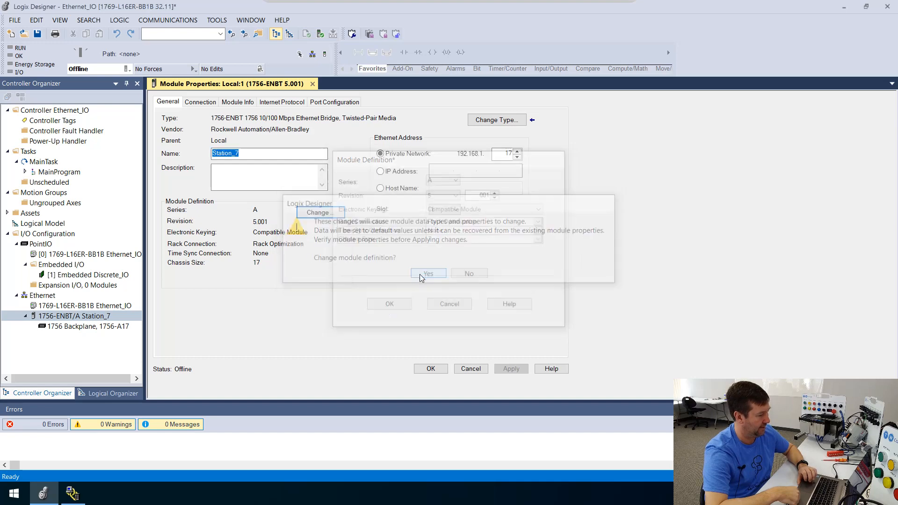
pyautogui.click(428, 273)
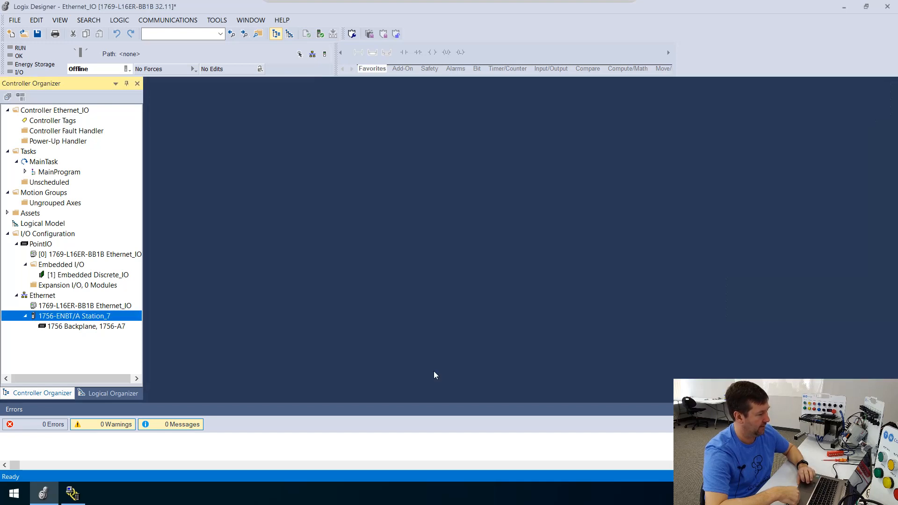
pyautogui.moveTo(102, 327)
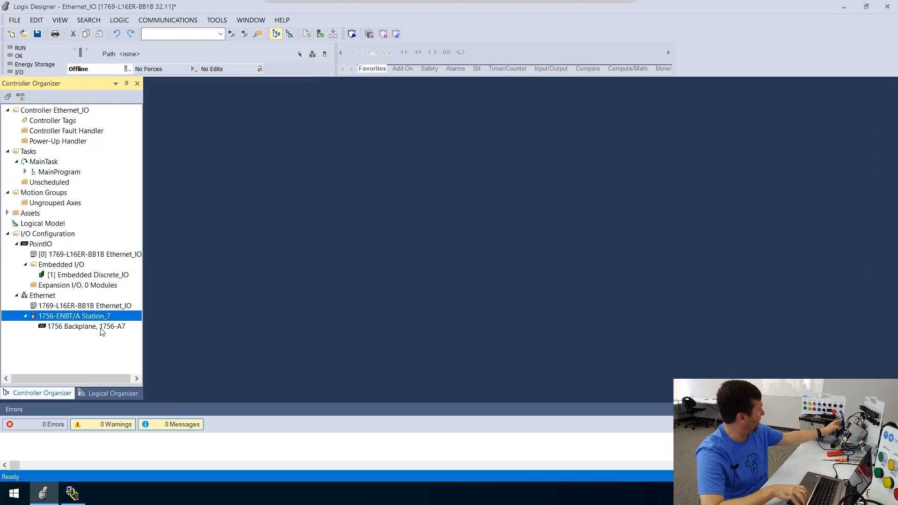
# - Start adding a new module to the 1756-A7 backplane under Station_7
pyautogui.click(85, 326)
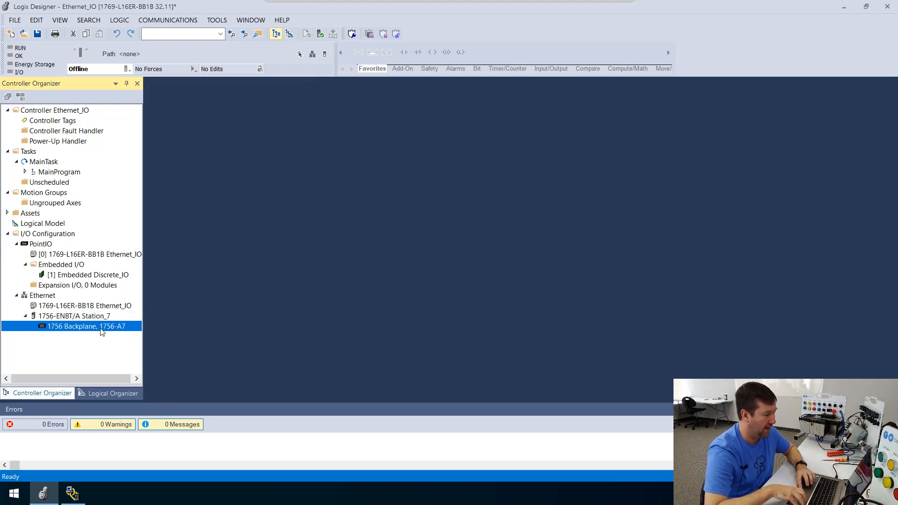
pyautogui.rightClick(86, 326)
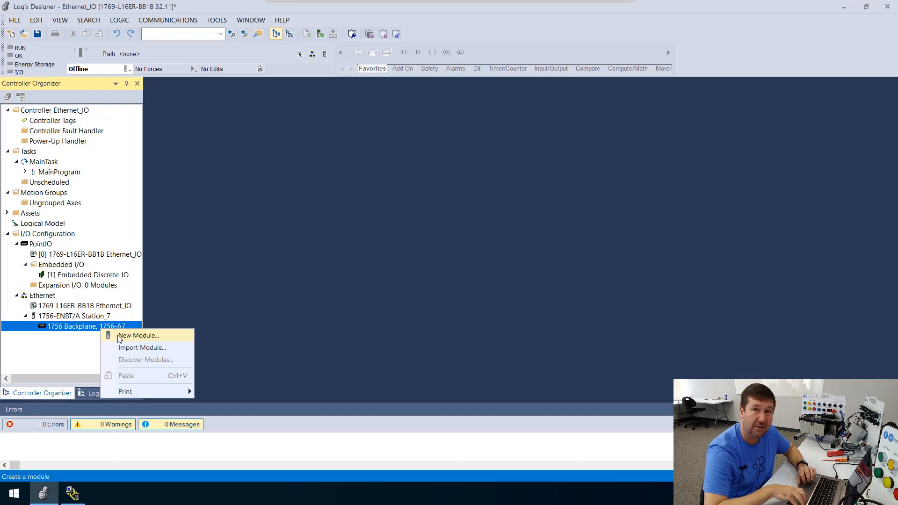
pyautogui.click(137, 335)
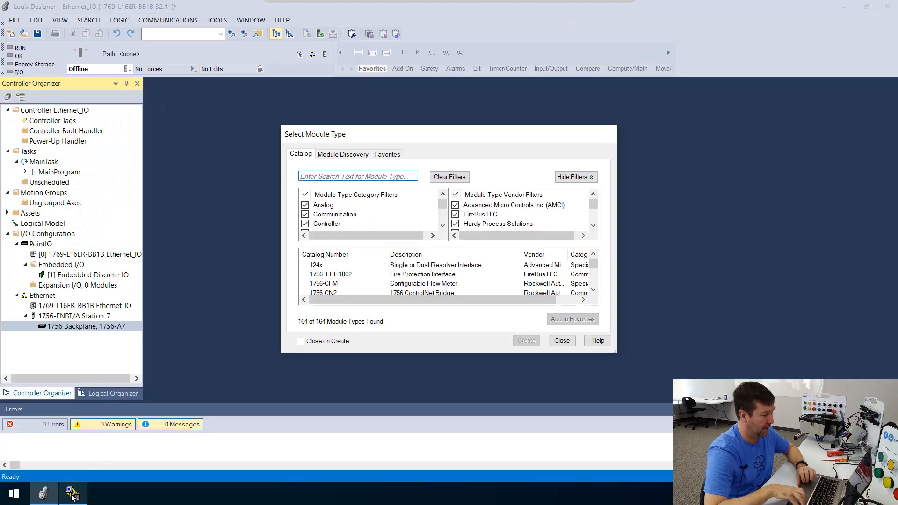
# - In RSWho, expand the 192.168.1.17 backplane and select the 1756-IB16/A card in slot 02
pyautogui.click(73, 493)
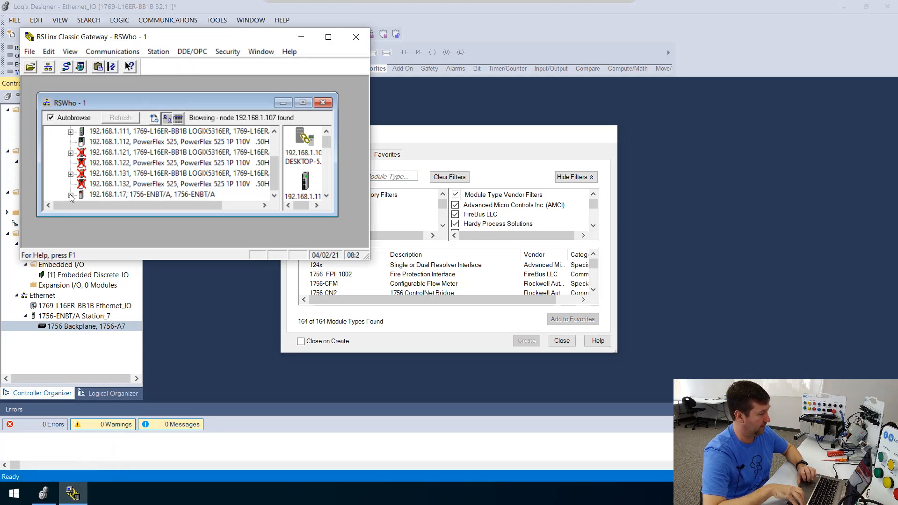
pyautogui.click(70, 195)
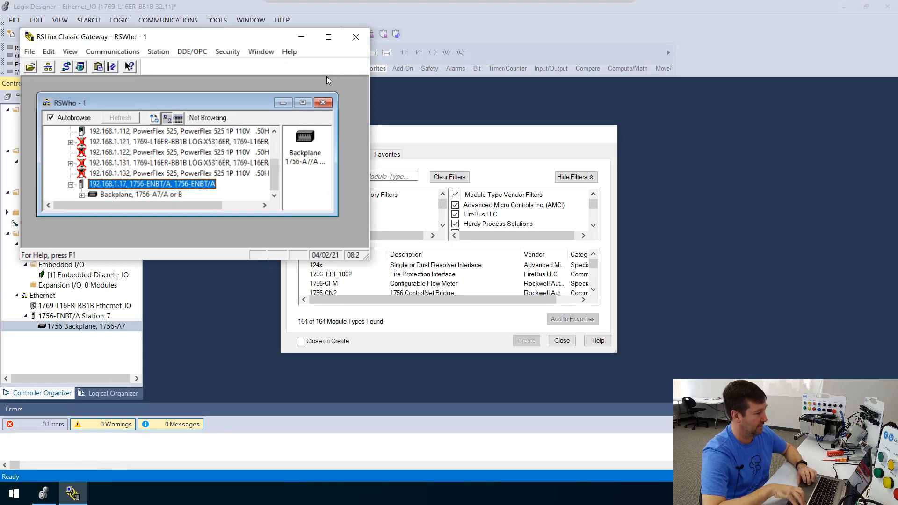
pyautogui.click(302, 102)
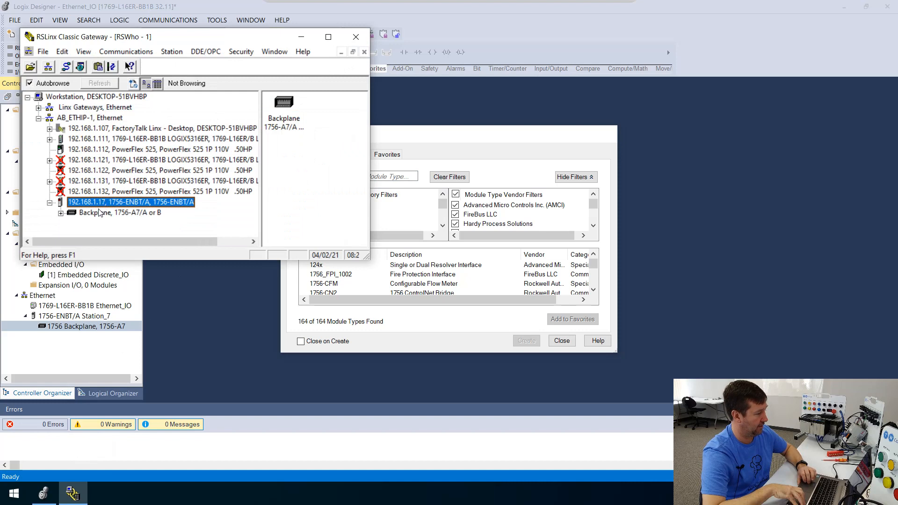
pyautogui.click(60, 213)
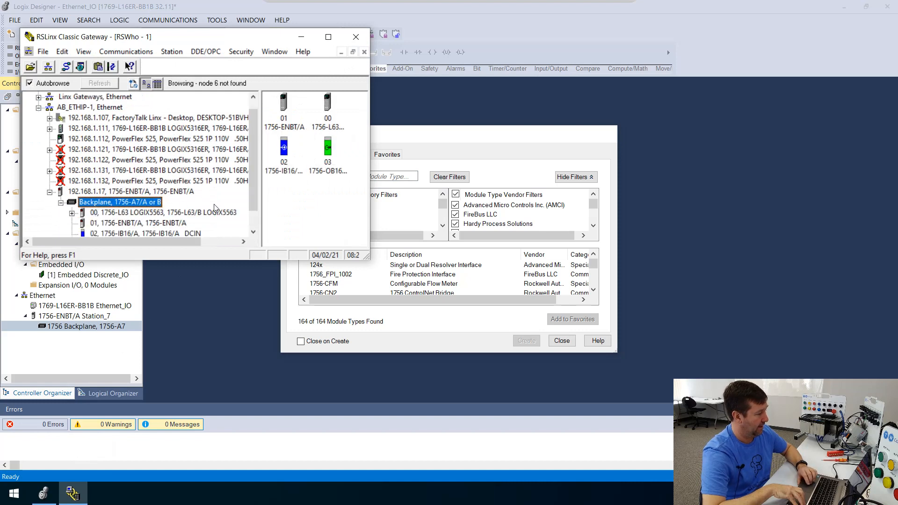
pyautogui.click(149, 233)
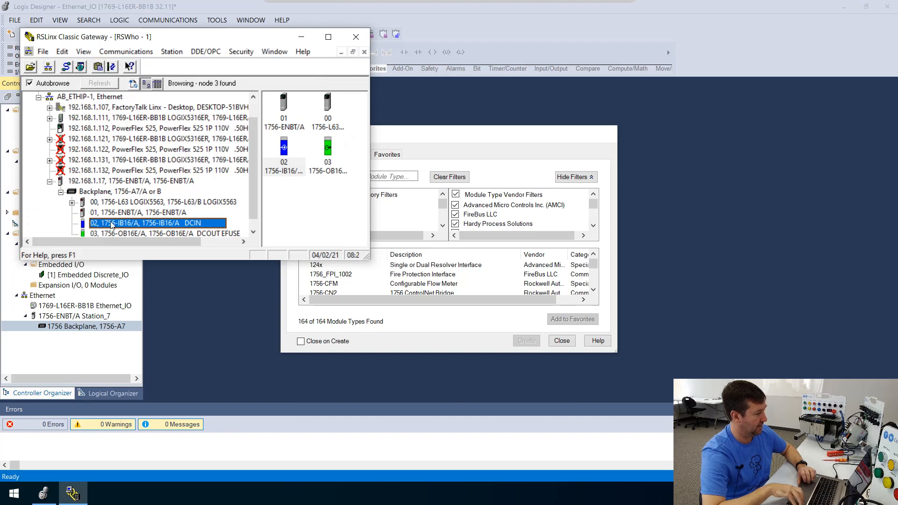
pyautogui.moveTo(127, 230)
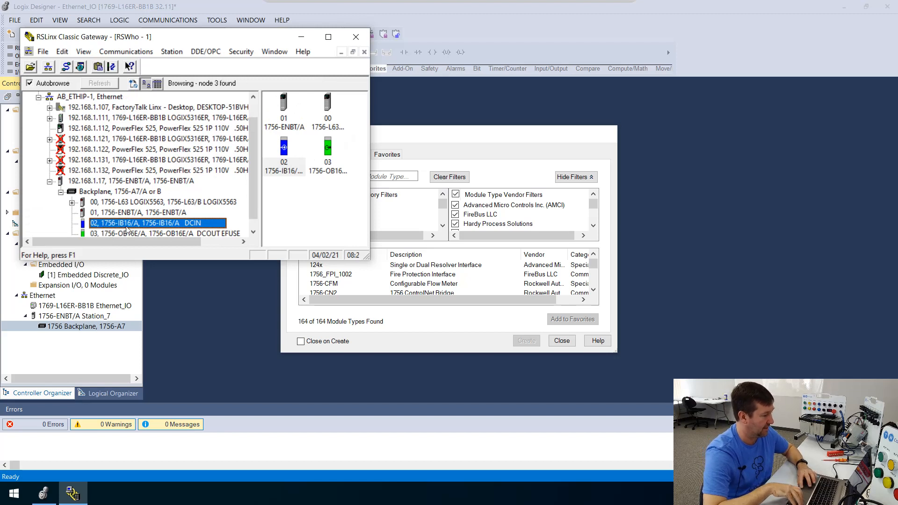
# - View the slot 02 input card's device properties (revision 2.004) and close them
pyautogui.rightClick(157, 222)
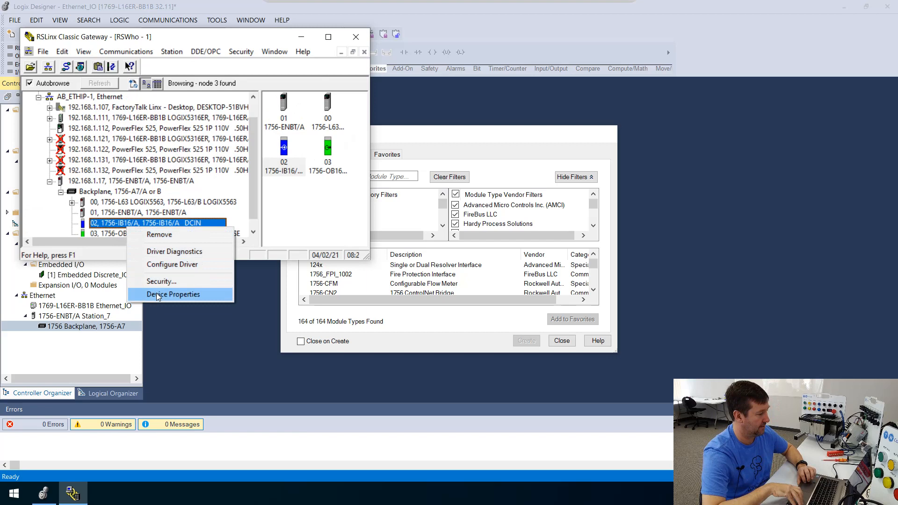
pyautogui.click(174, 294)
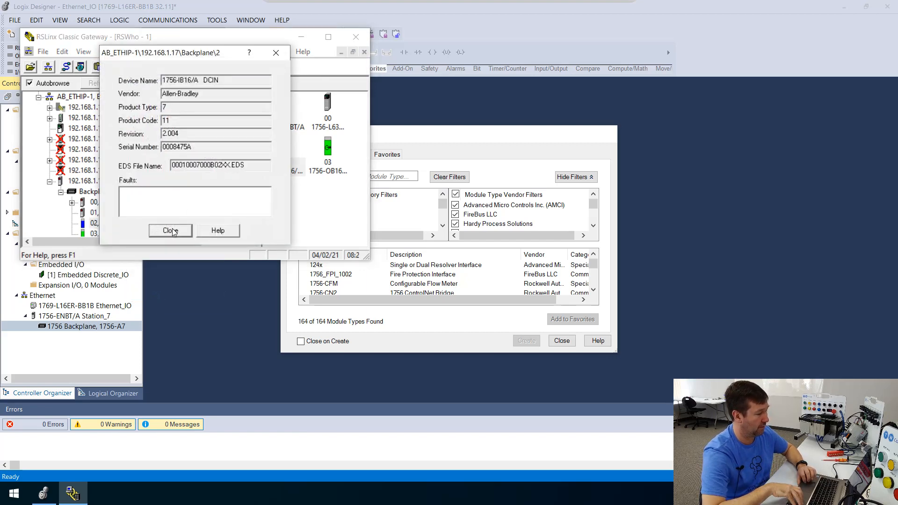
pyautogui.click(170, 230)
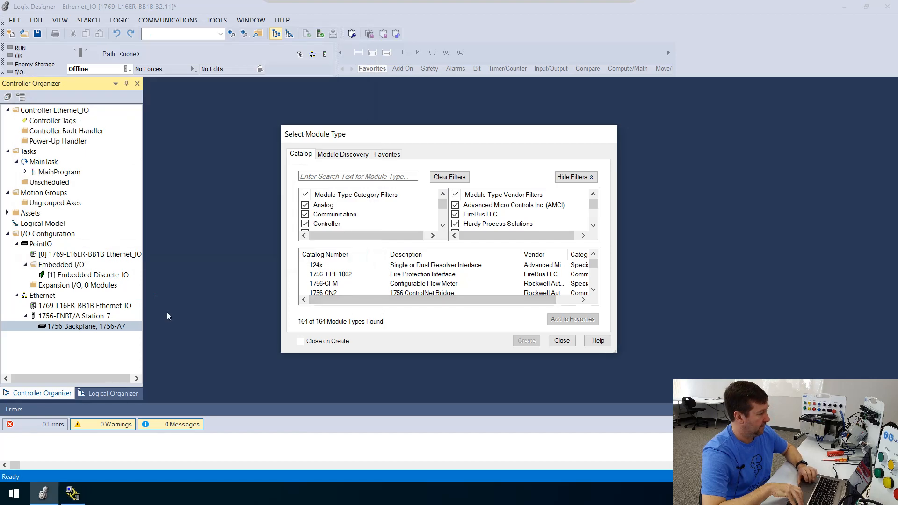
pyautogui.moveTo(351, 176)
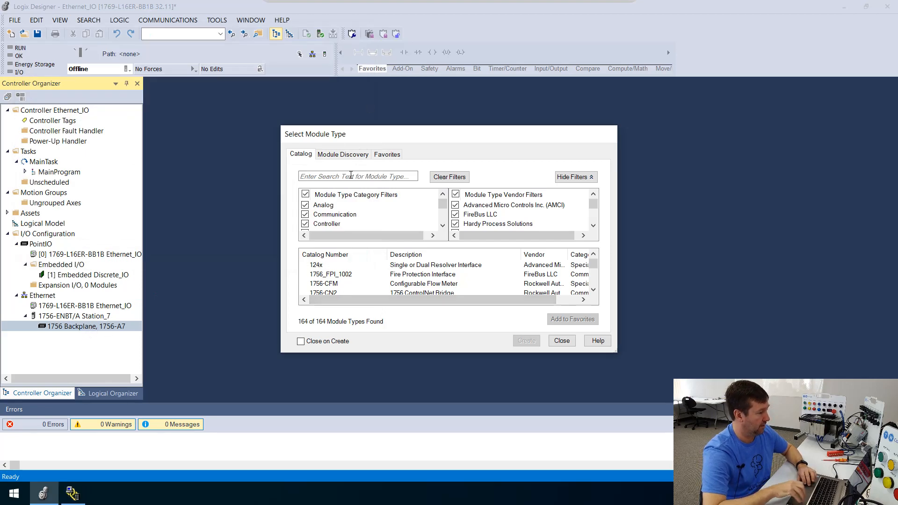
# - Filter the catalog for '1756-ib16' and create a 1756-IB16 DC input module
pyautogui.click(356, 175)
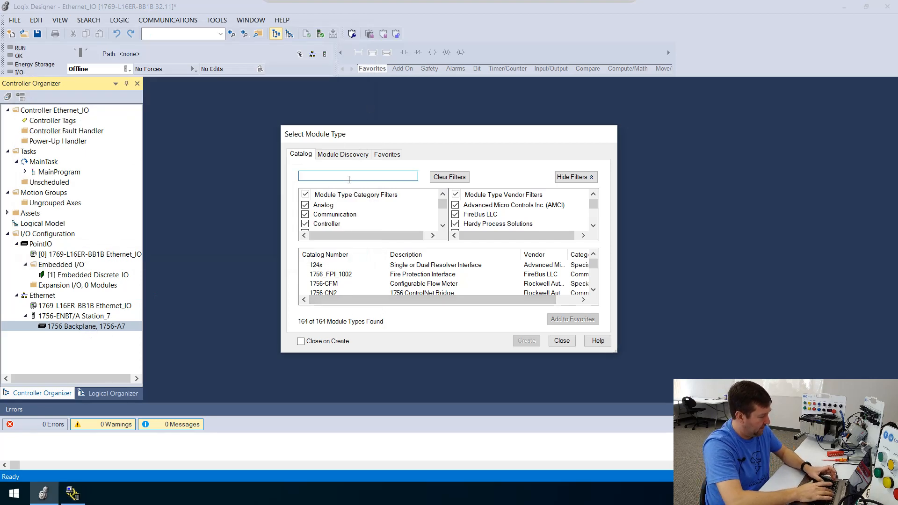
pyautogui.write('1756-')
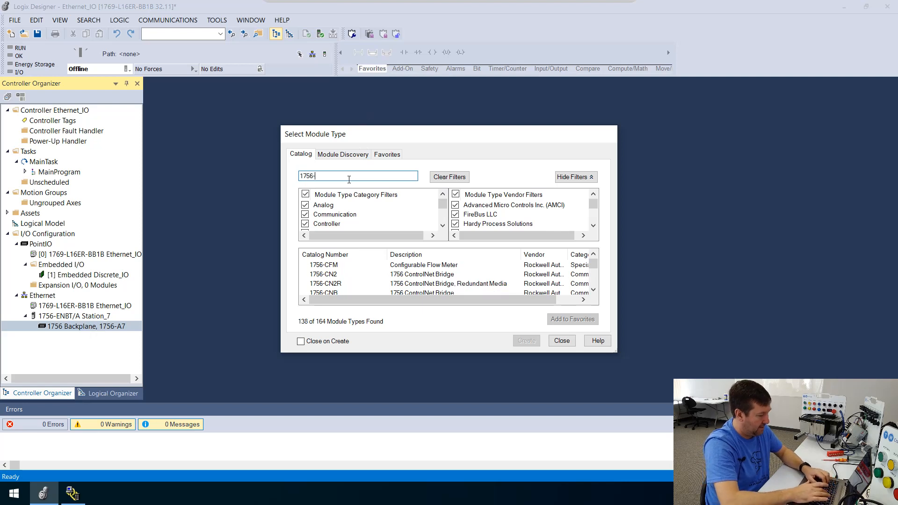
pyautogui.write('ib1')
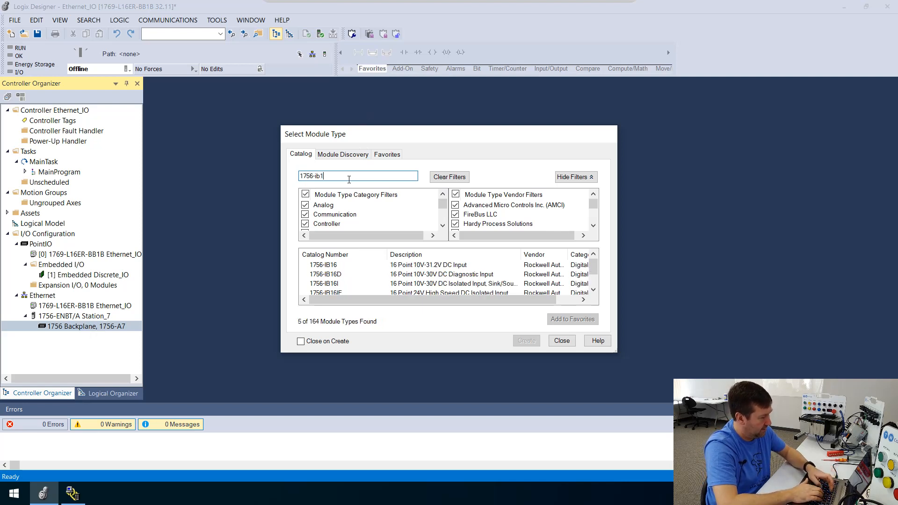
pyautogui.write('6')
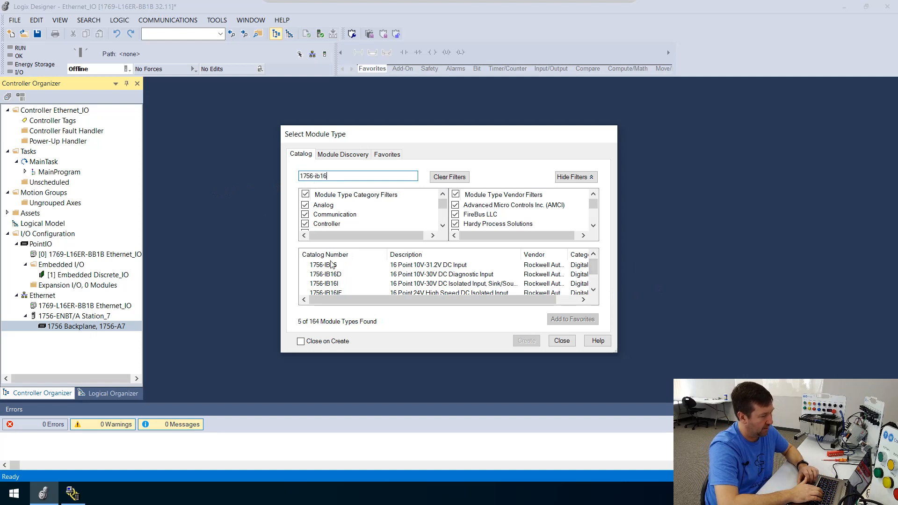
pyautogui.click(323, 265)
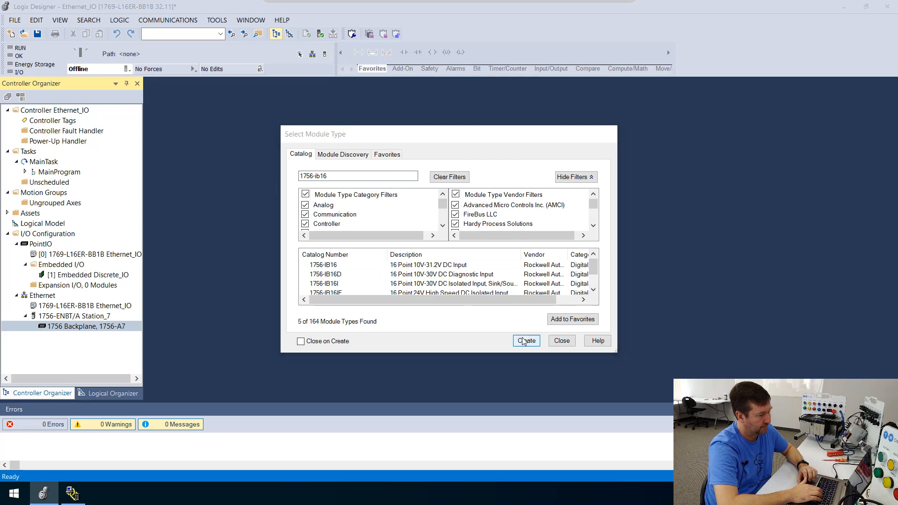
pyautogui.click(524, 340)
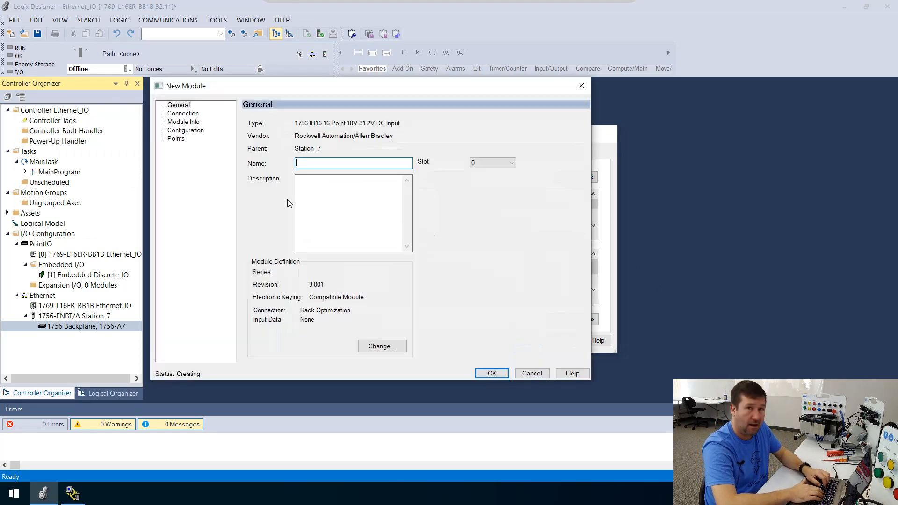
# - Name the 1756-IB16 module Station_7_Inputs and assign it to slot 2
pyautogui.write('Station_')
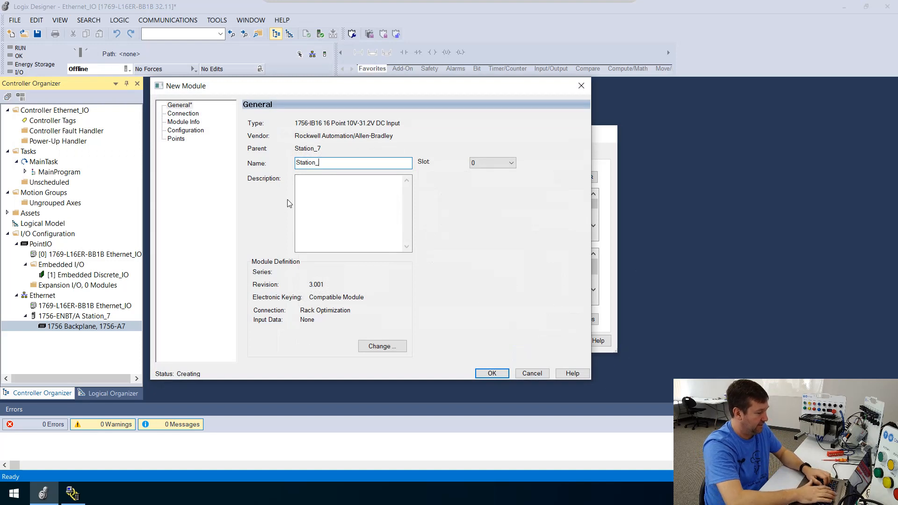
pyautogui.write('7_Inputs')
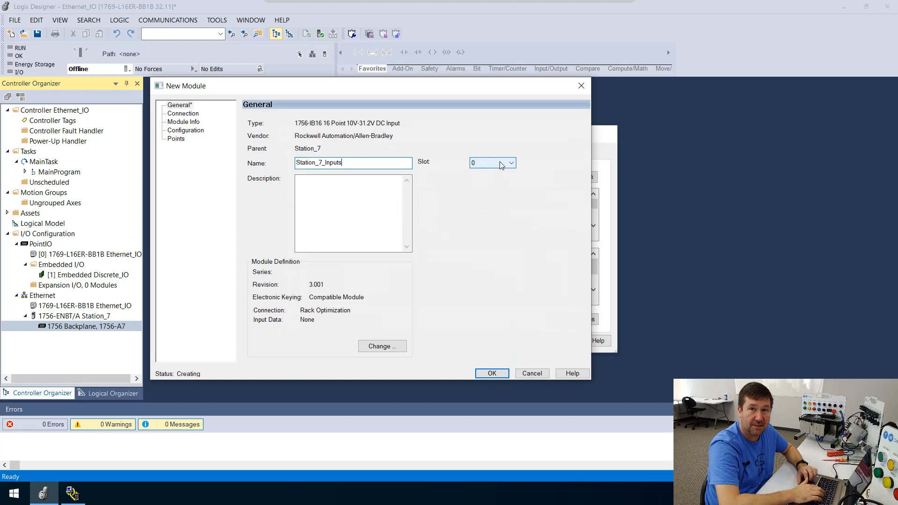
pyautogui.click(510, 162)
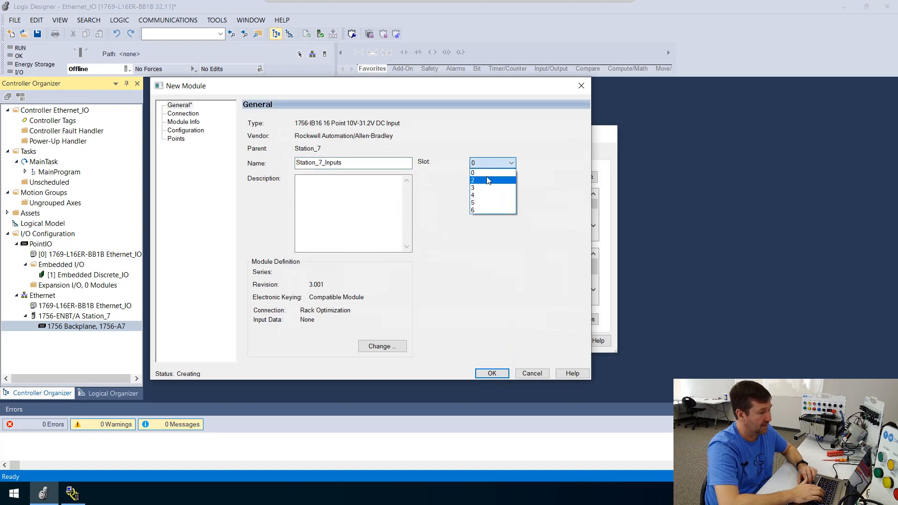
pyautogui.moveTo(491, 187)
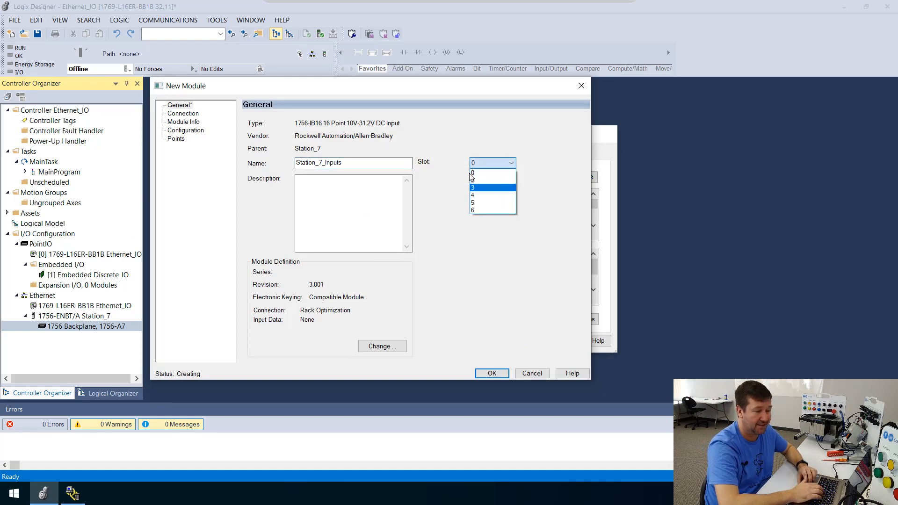
pyautogui.moveTo(493, 181)
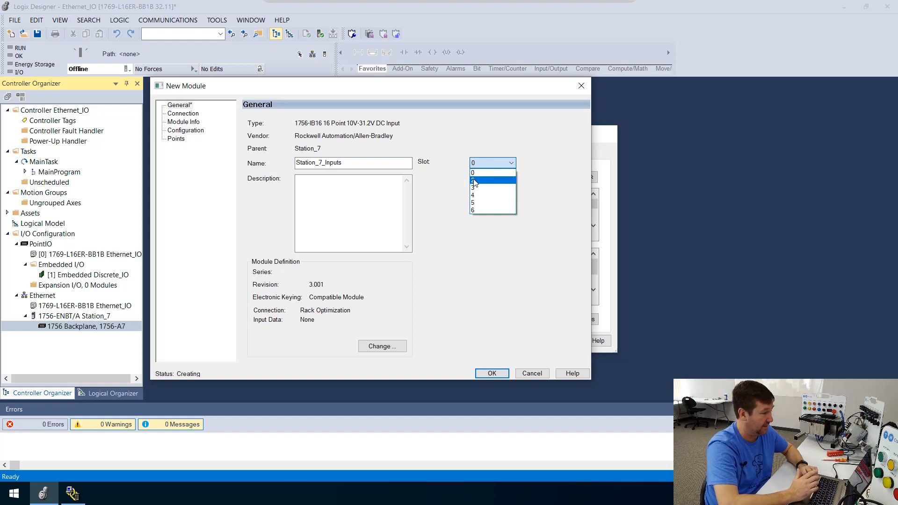
pyautogui.click(474, 183)
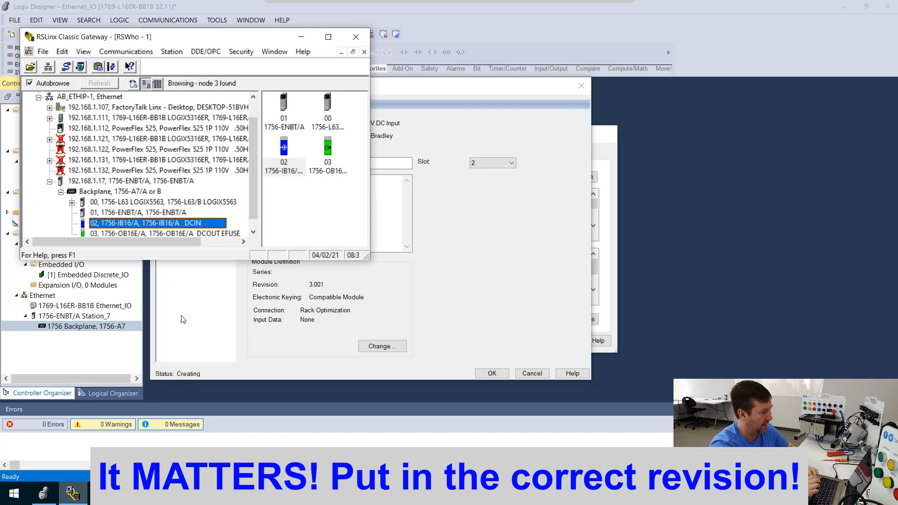
# - View the slot 02 1756-IB16 card's device properties, confirming revision 2.004, and close them
pyautogui.rightClick(157, 223)
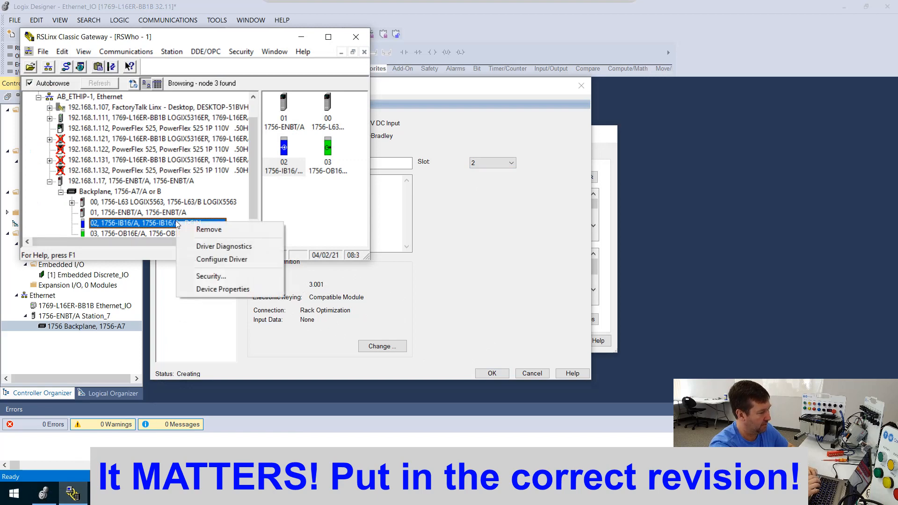
pyautogui.moveTo(223, 289)
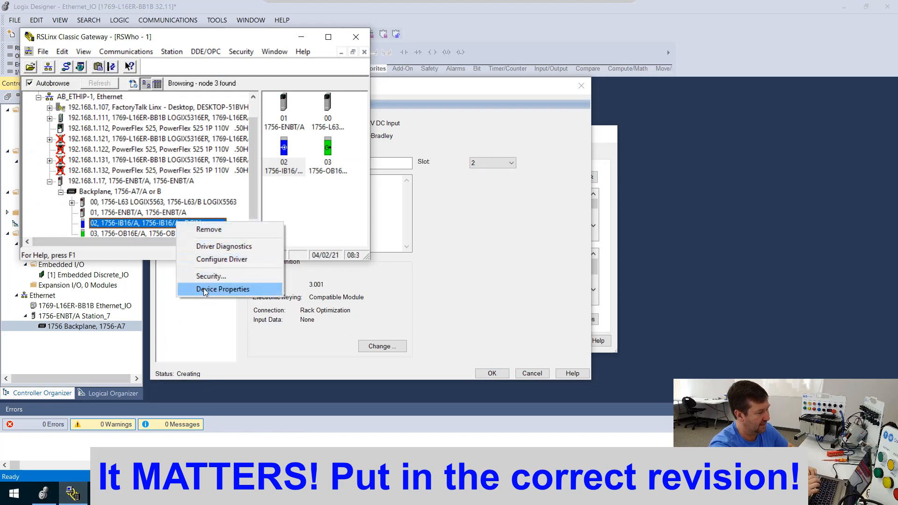
pyautogui.click(222, 289)
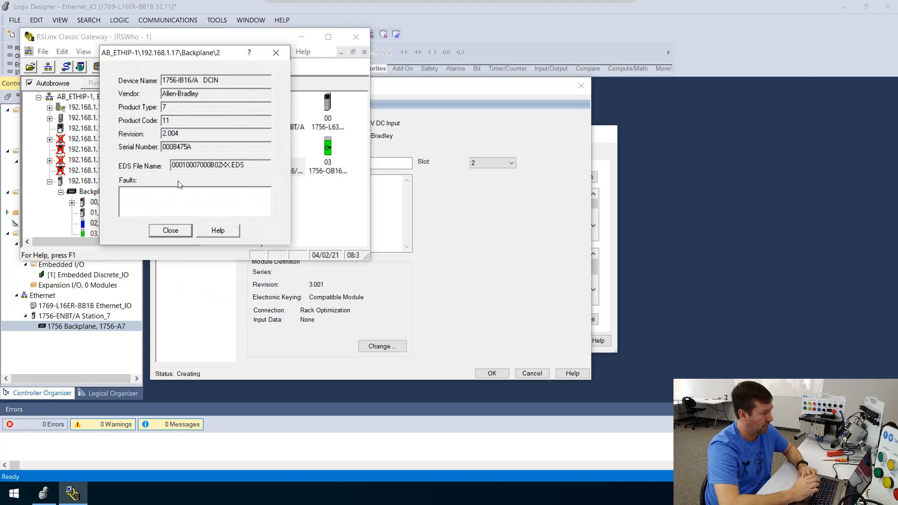
pyautogui.click(170, 230)
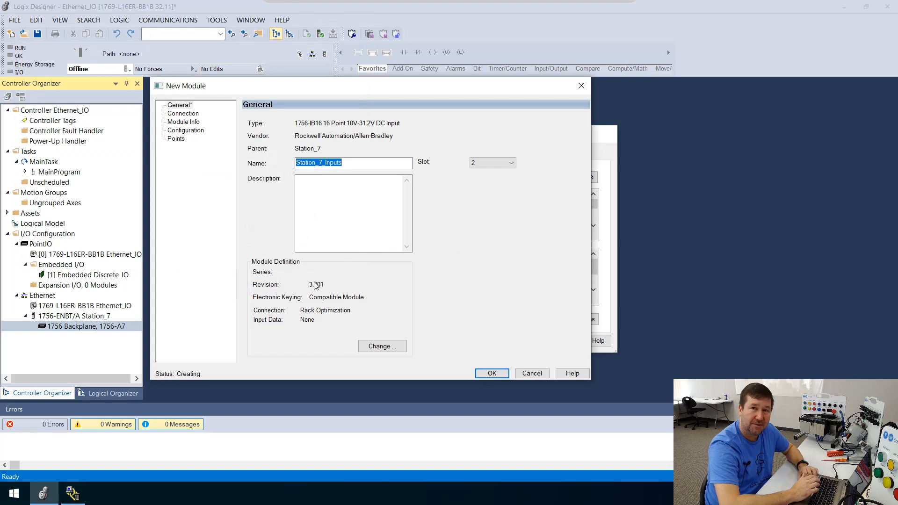
pyautogui.moveTo(280, 302)
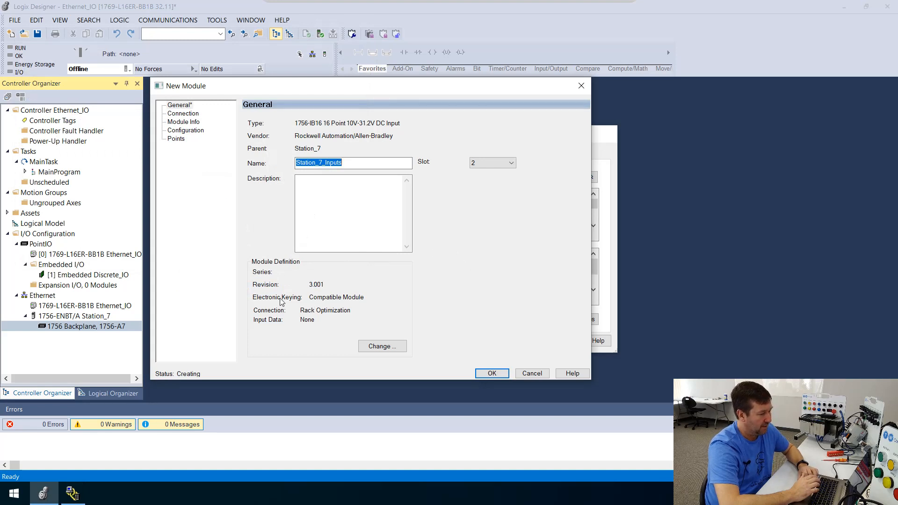
pyautogui.moveTo(354, 304)
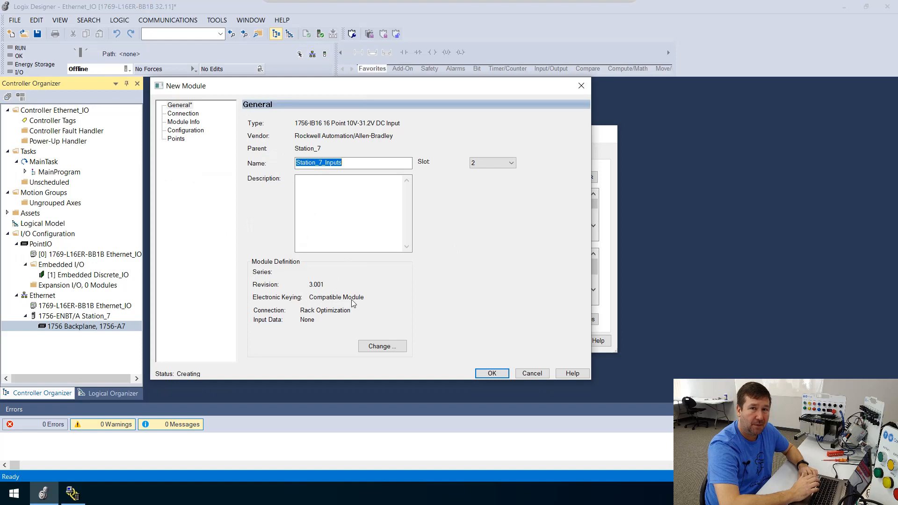
pyautogui.moveTo(446, 338)
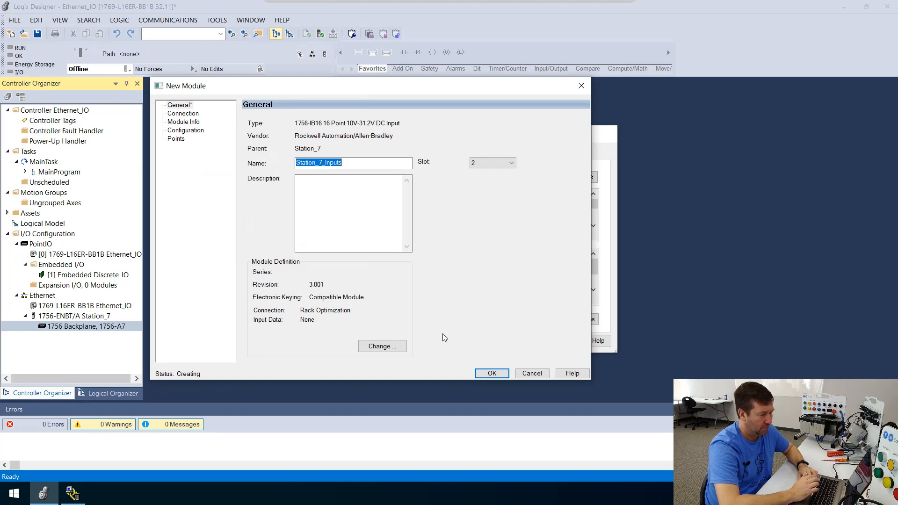
pyautogui.moveTo(475, 340)
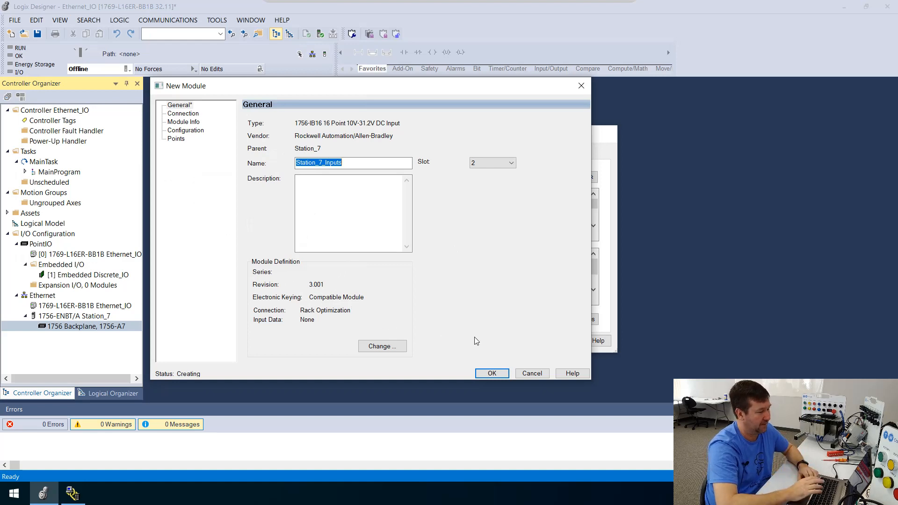
pyautogui.moveTo(491, 374)
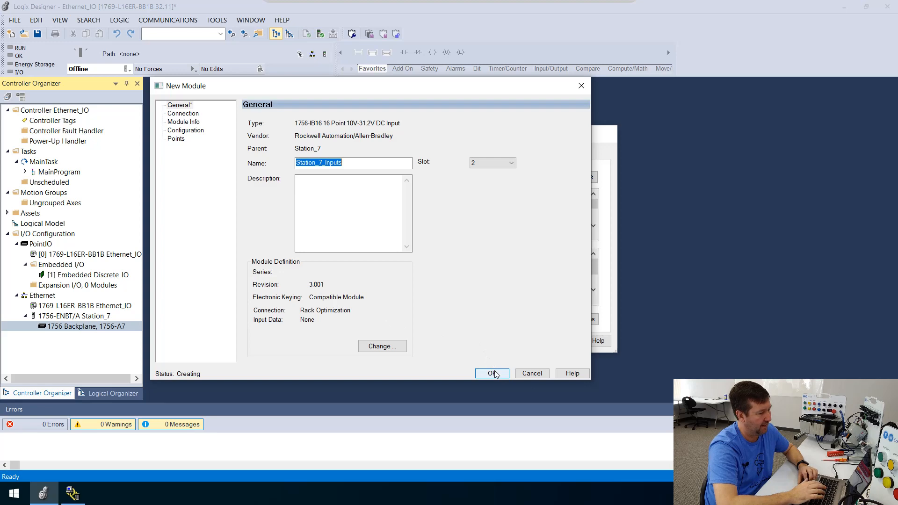
# - Confirm creating the Station_7_Inputs module so it appears under Station_7's backplane
pyautogui.click(491, 373)
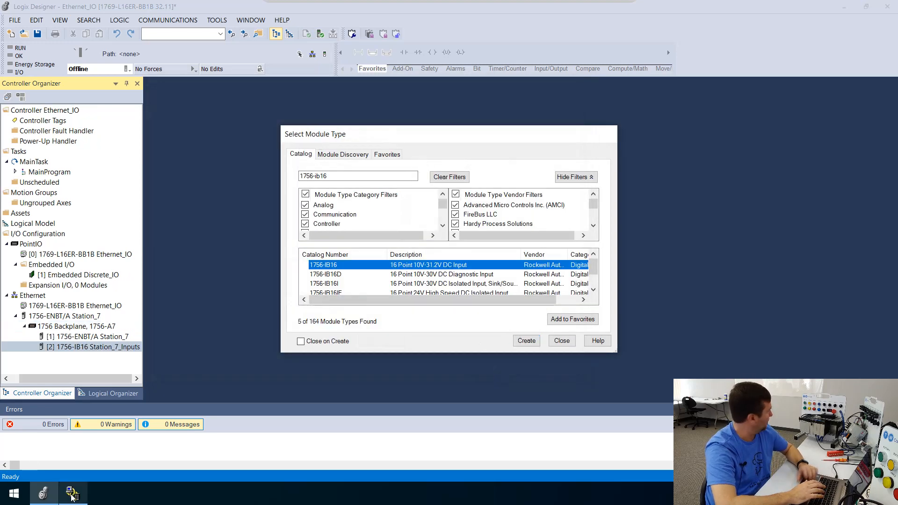
pyautogui.click(73, 493)
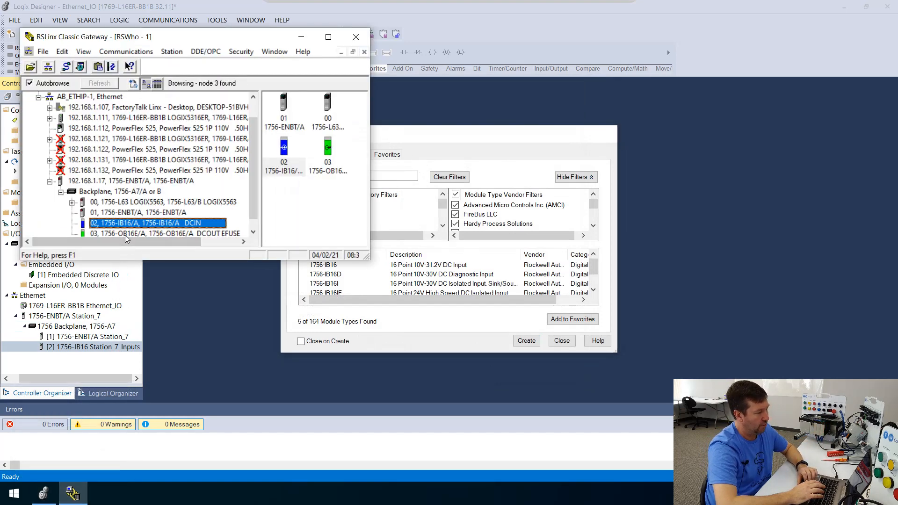
pyautogui.click(167, 223)
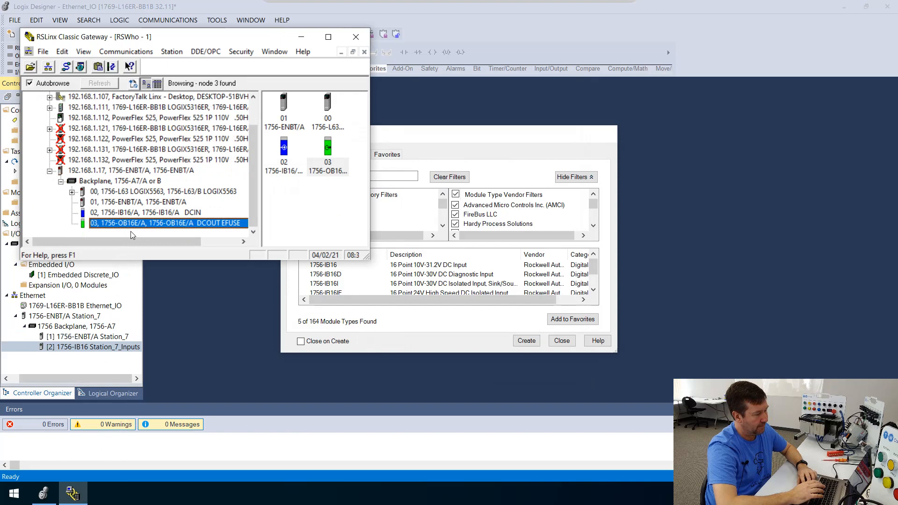
pyautogui.rightClick(166, 222)
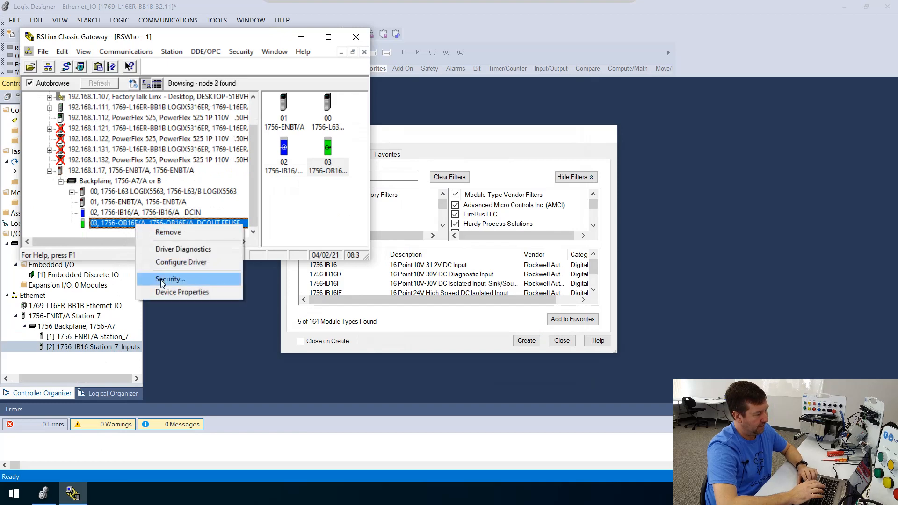
pyautogui.click(183, 292)
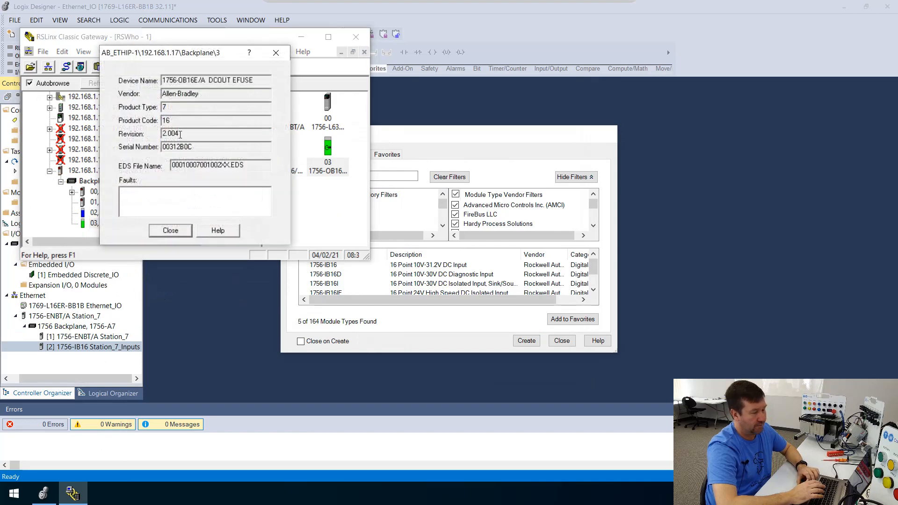
pyautogui.moveTo(169, 234)
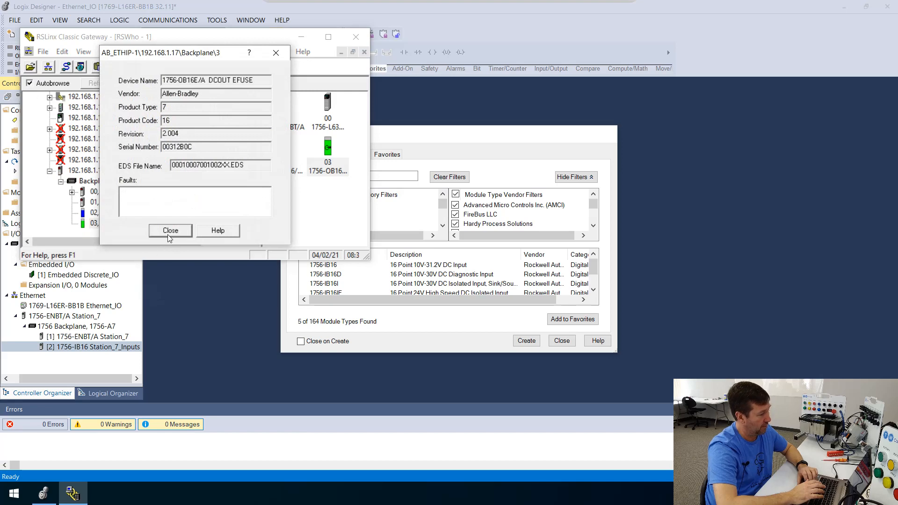
pyautogui.click(169, 231)
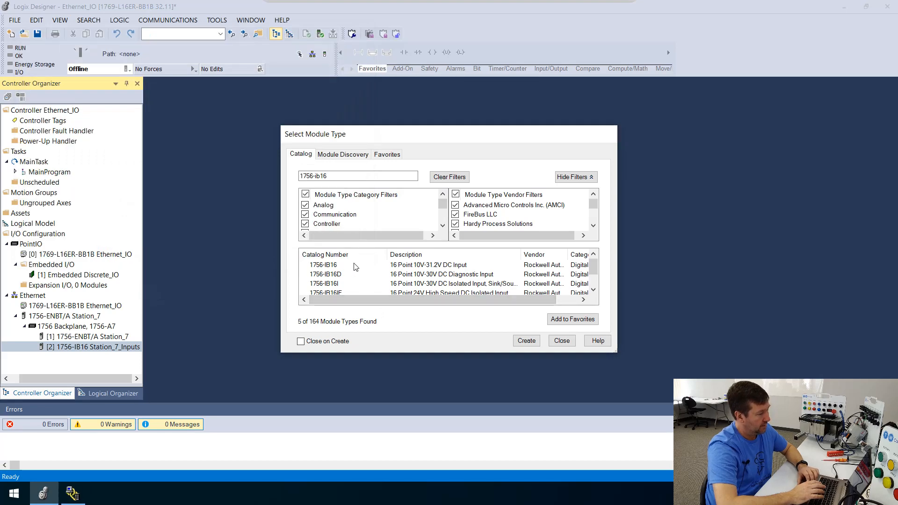
# - Create a 1756-OB16E module named Station_7_Outputs placed in slot 3
pyautogui.press('Backspace')
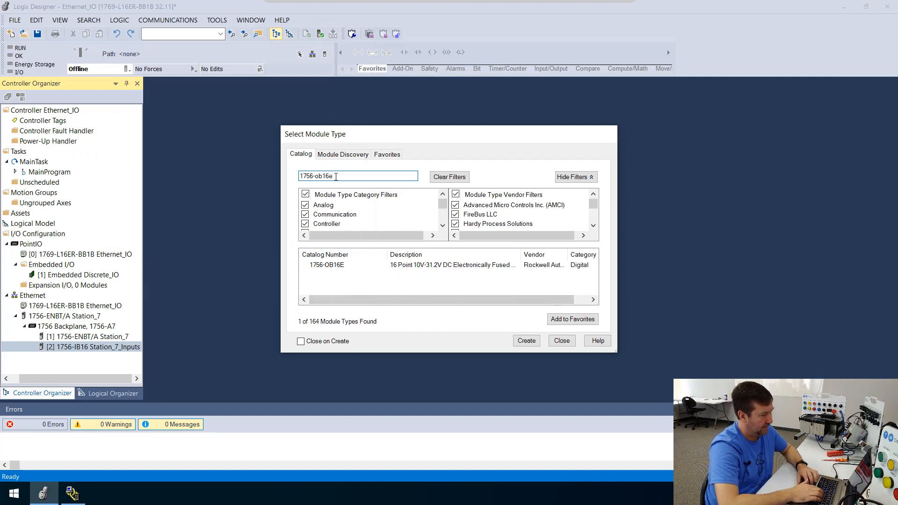
pyautogui.click(407, 265)
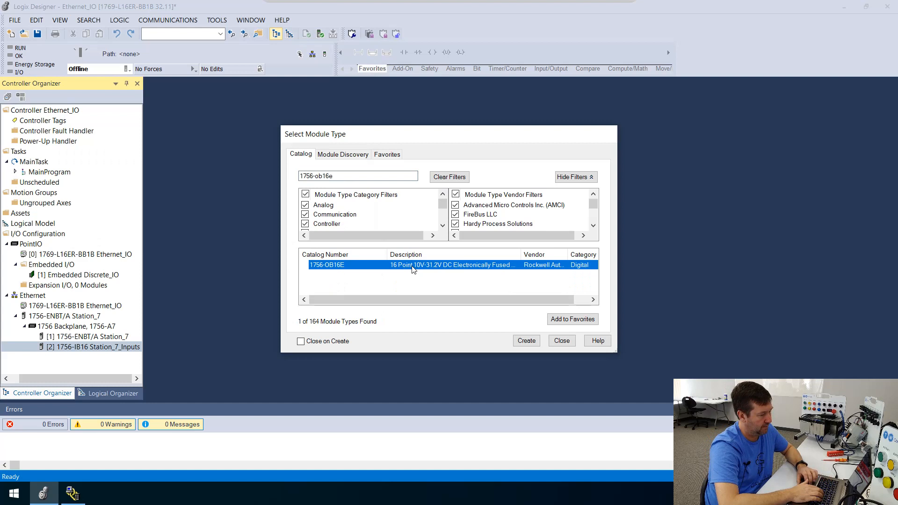
pyautogui.click(526, 340)
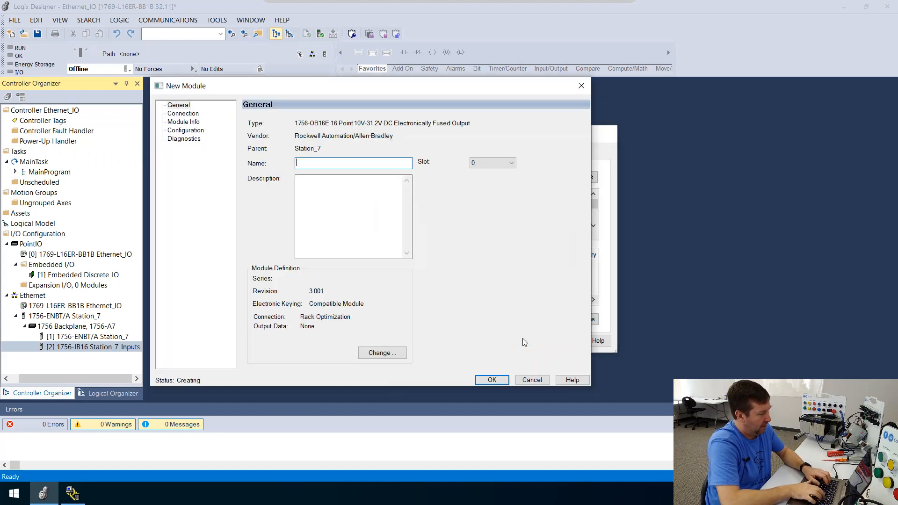
pyautogui.write('Station_7')
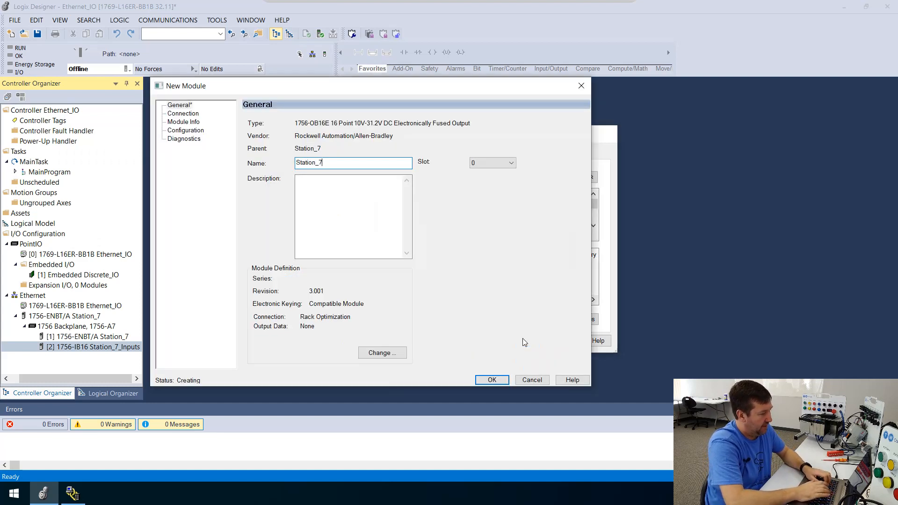
pyautogui.write('_O')
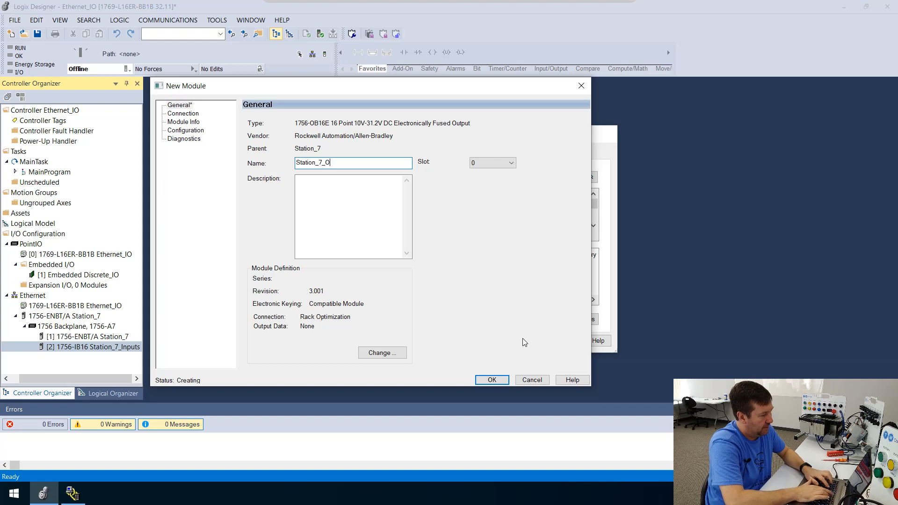
pyautogui.write('utputs')
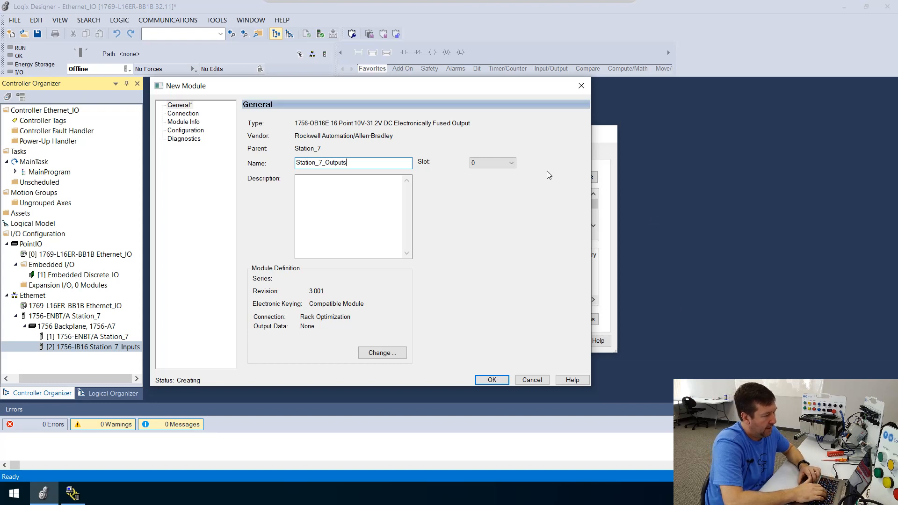
pyautogui.click(509, 163)
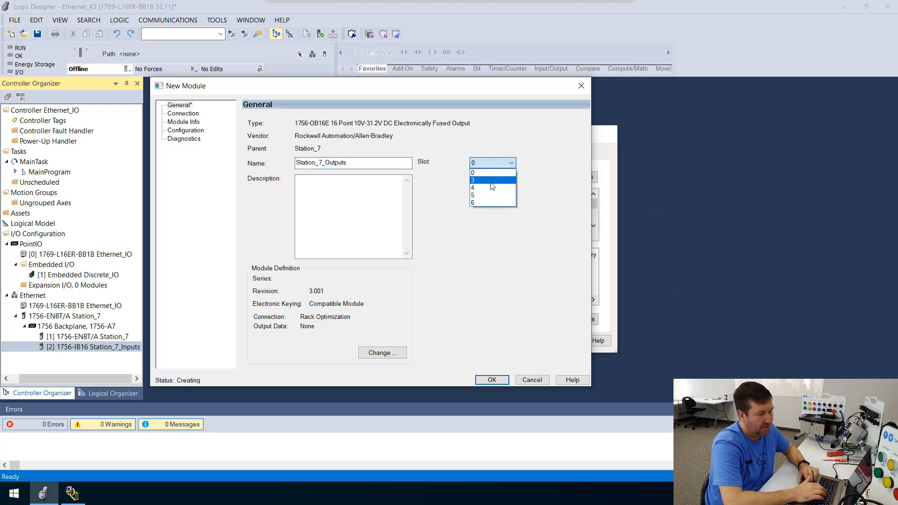
pyautogui.click(472, 180)
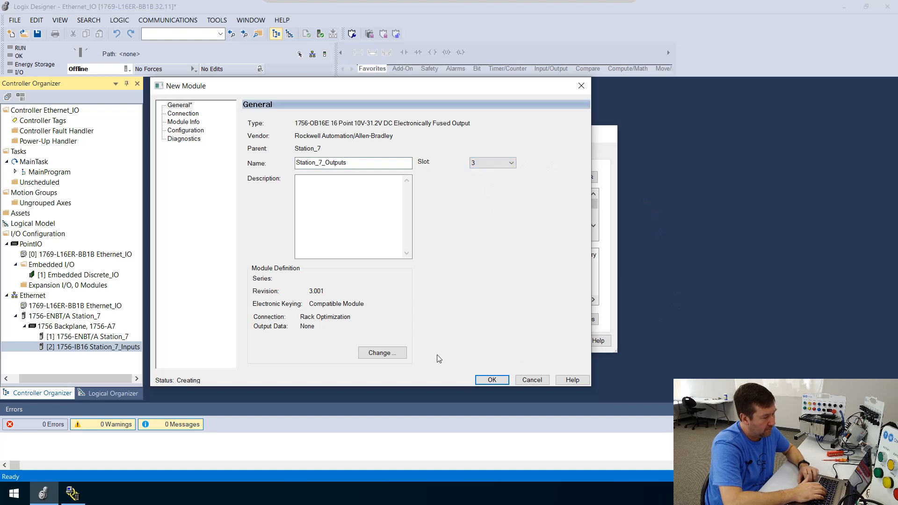
pyautogui.moveTo(314, 297)
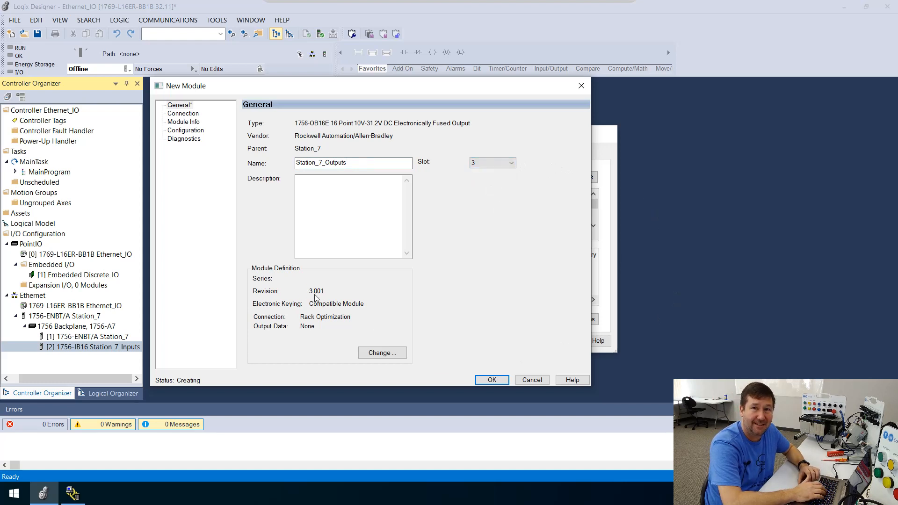
pyautogui.moveTo(376, 348)
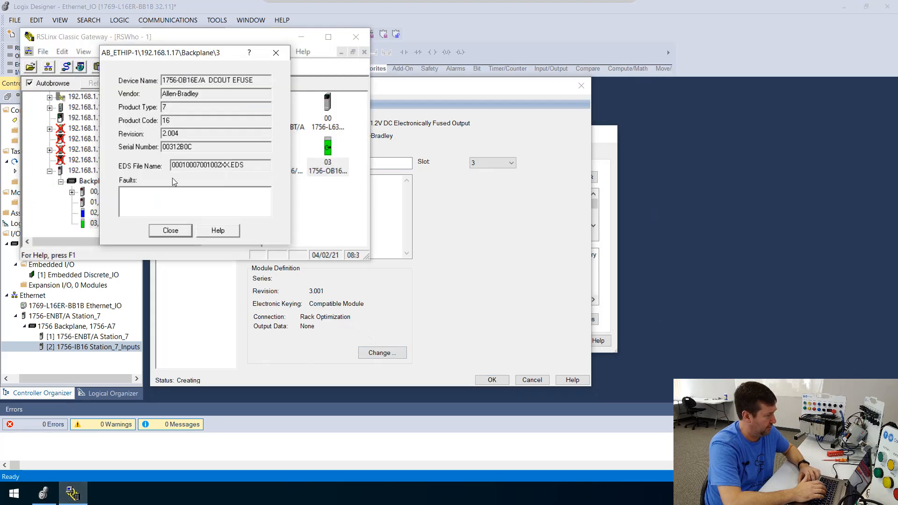
# - Change the module definition to revision 2 with Data connection and finish creating Station_7_Outputs
pyautogui.click(169, 230)
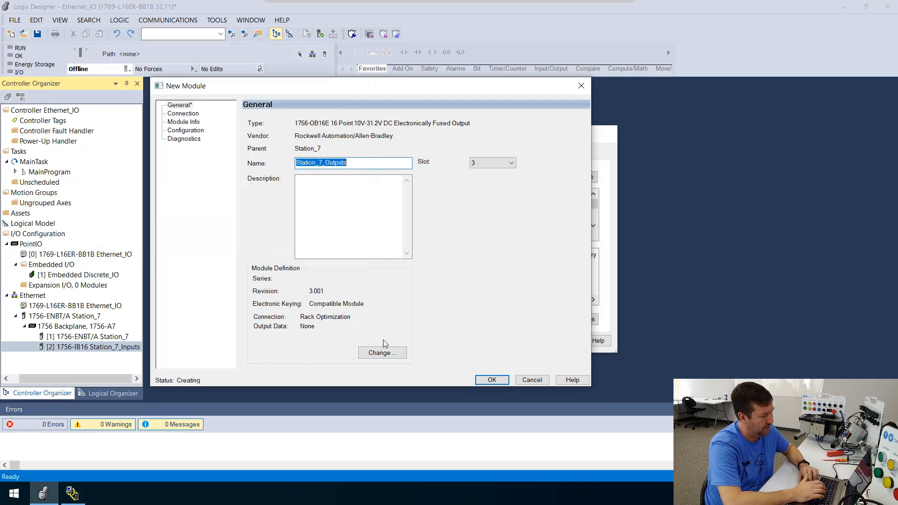
pyautogui.click(381, 353)
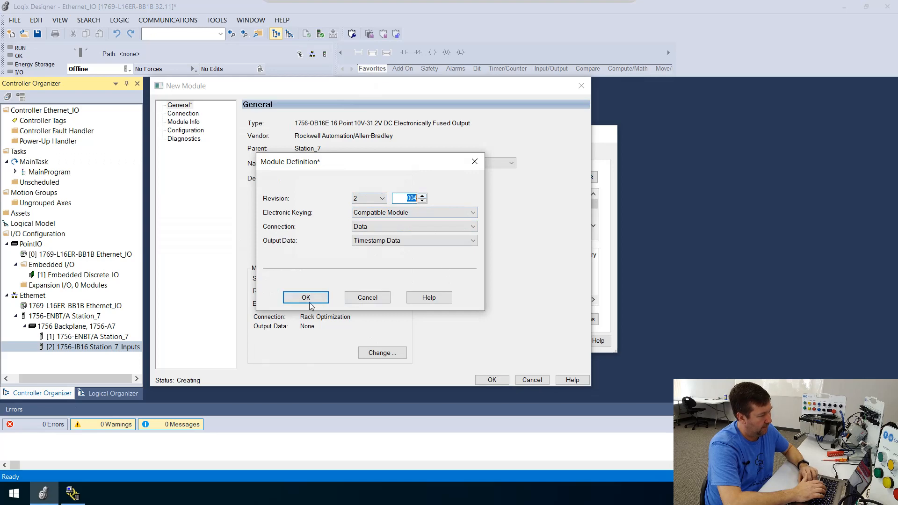
pyautogui.click(305, 298)
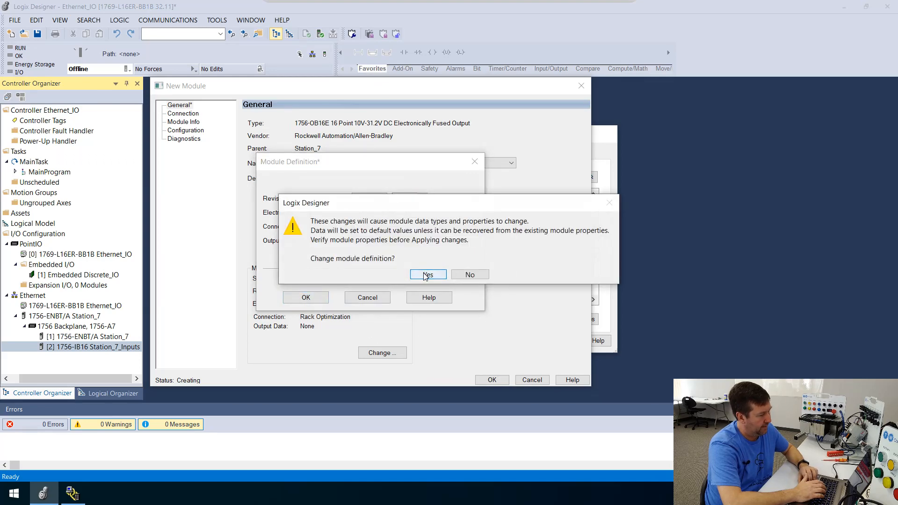
pyautogui.click(427, 274)
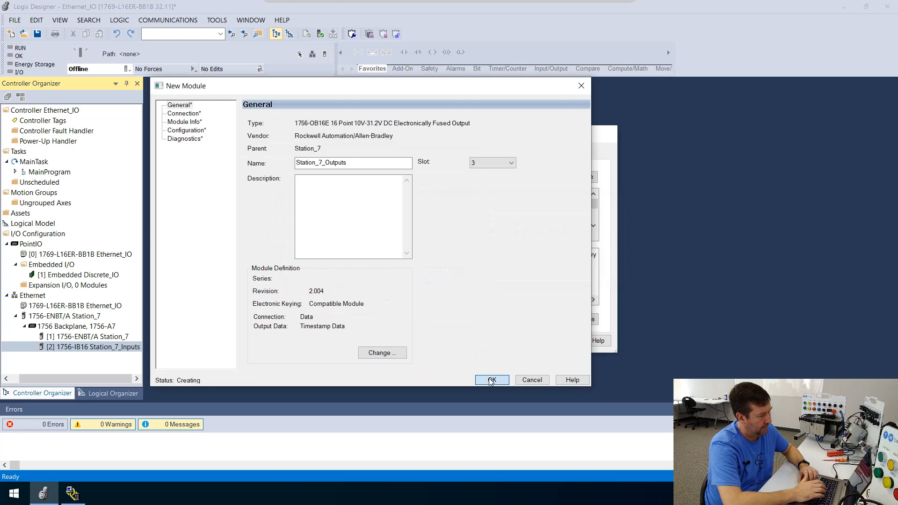
pyautogui.click(491, 379)
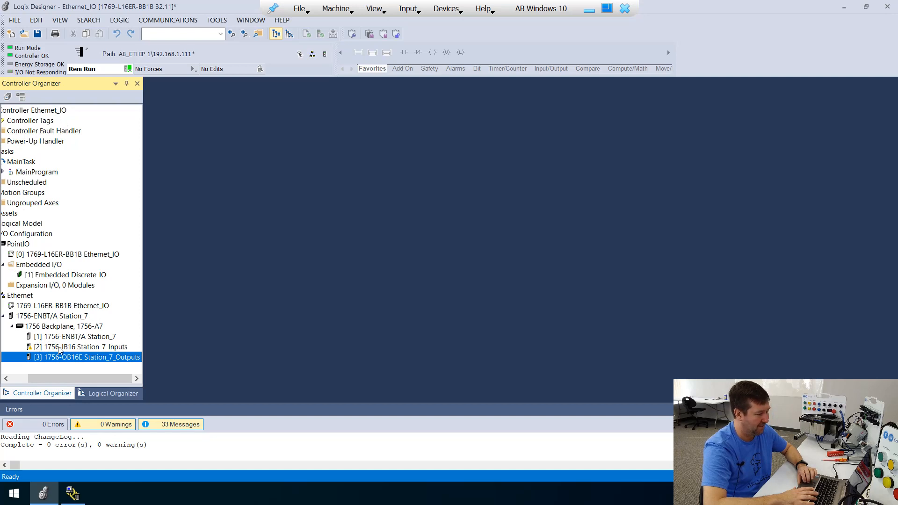
pyautogui.moveTo(32, 353)
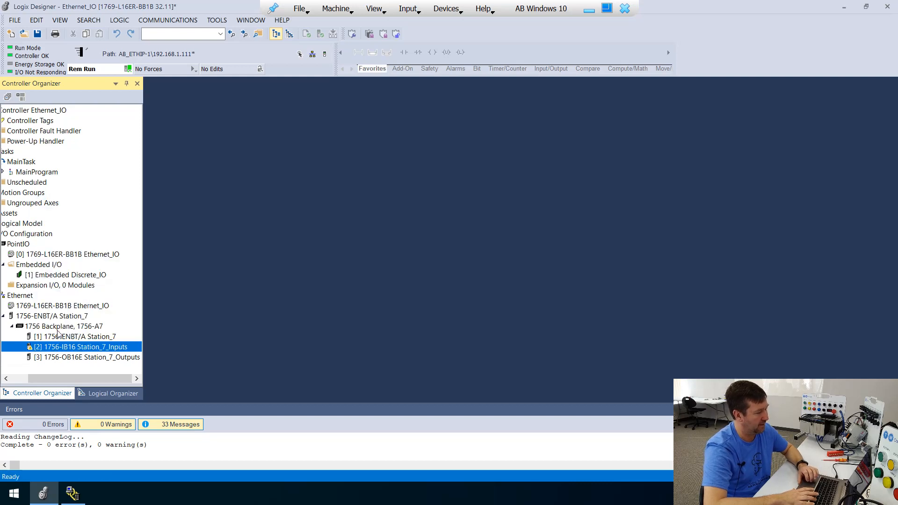
# - Open the properties of the faulted [2] 1756-IB16 Station_7_Inputs module
pyautogui.doubleClick(79, 346)
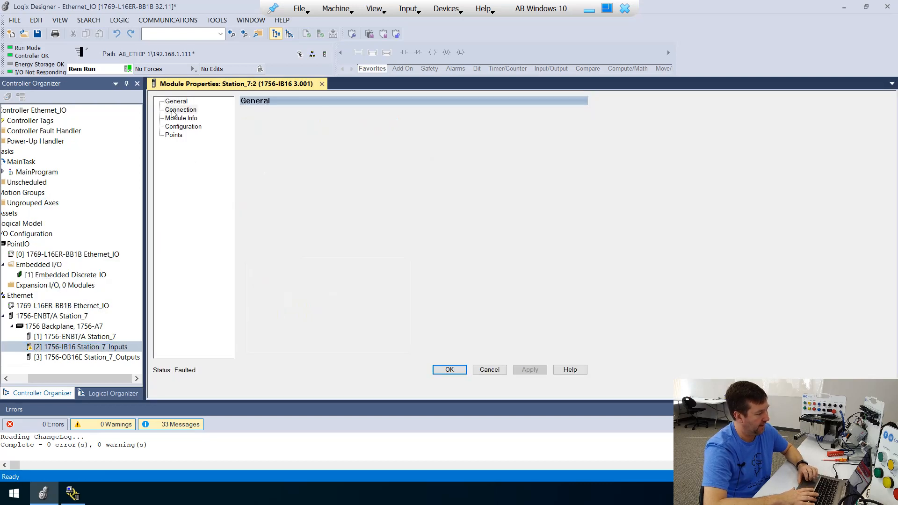
# - Review the Station_7_Inputs connection fault details and go to its module definition settings
pyautogui.click(180, 109)
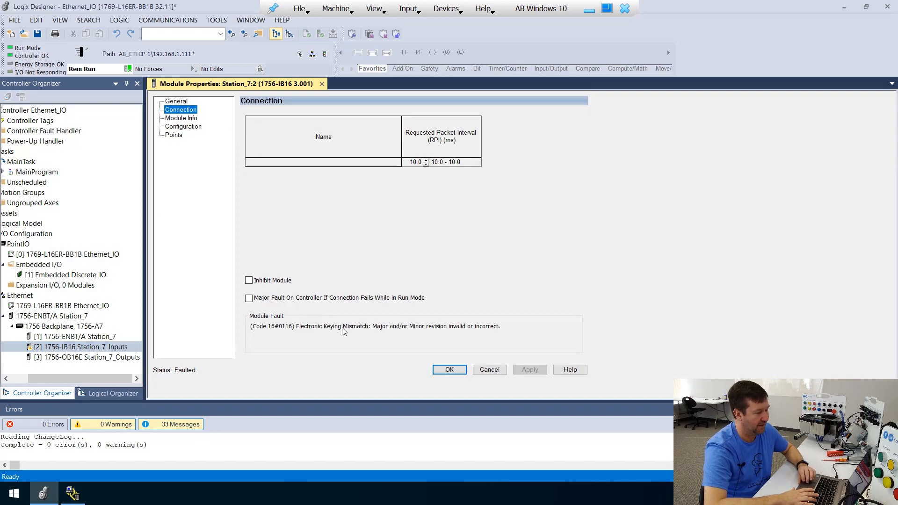
pyautogui.moveTo(410, 333)
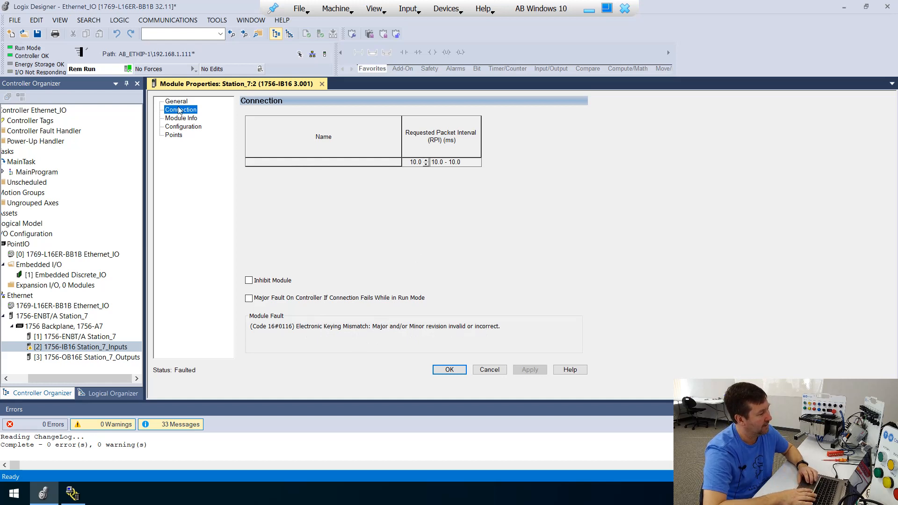
pyautogui.click(177, 101)
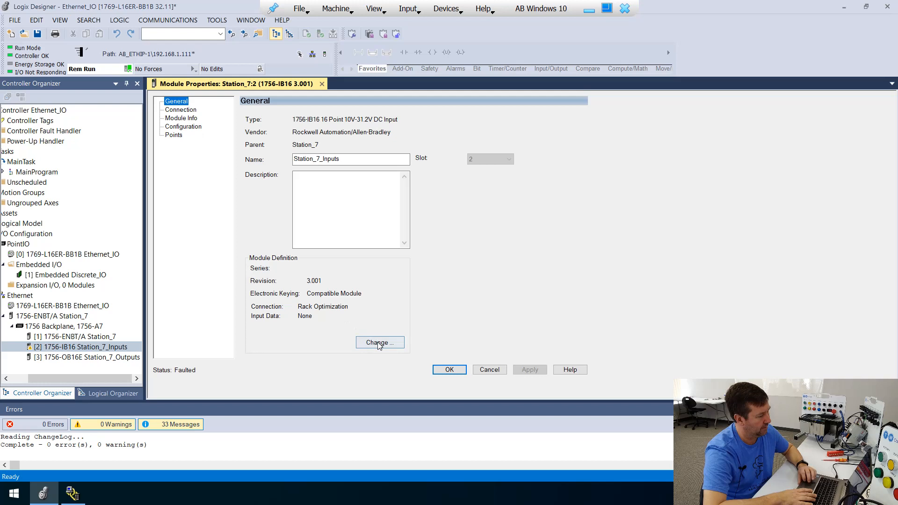
pyautogui.click(379, 342)
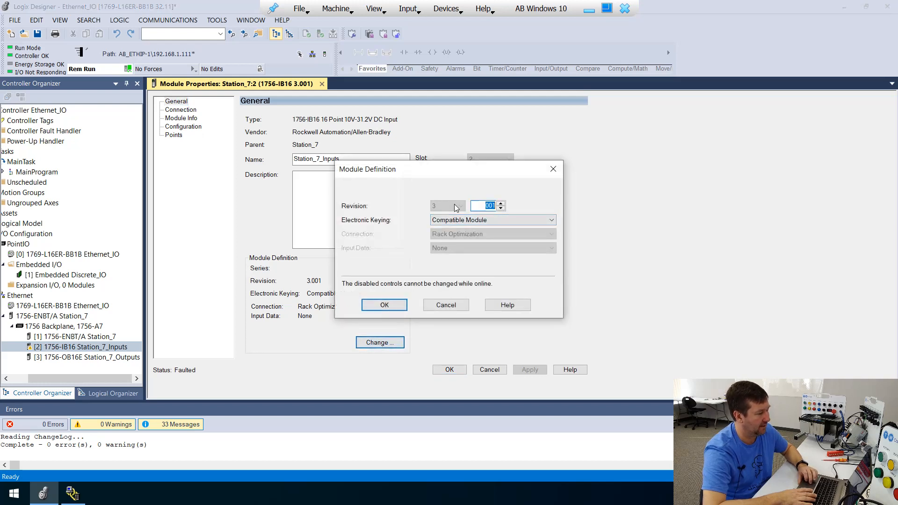
pyautogui.click(550, 220)
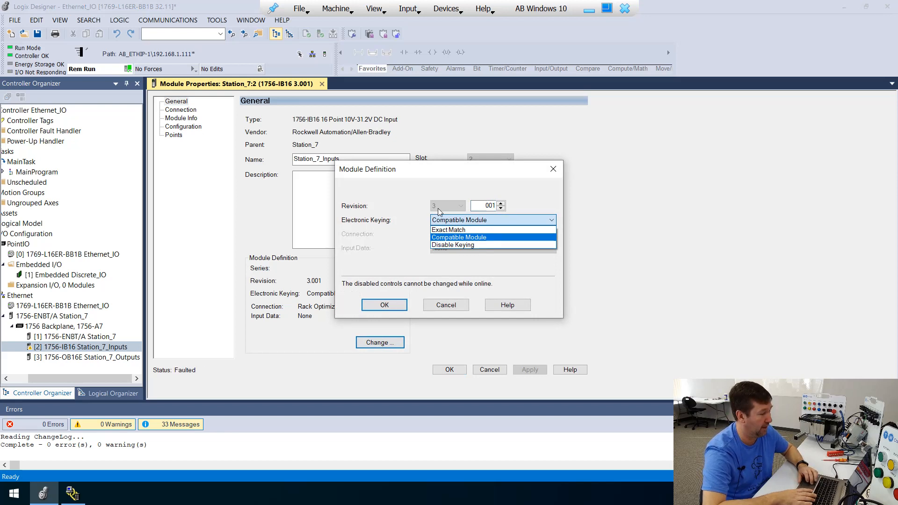
pyautogui.moveTo(451, 244)
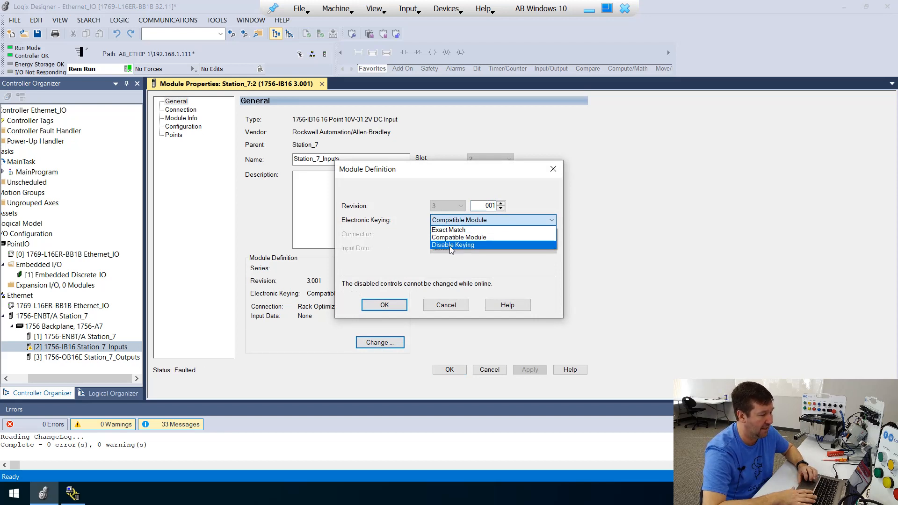
# - Set Electronic Keying to Disable Keying and apply it, accepting the connection interruption warning
pyautogui.click(453, 244)
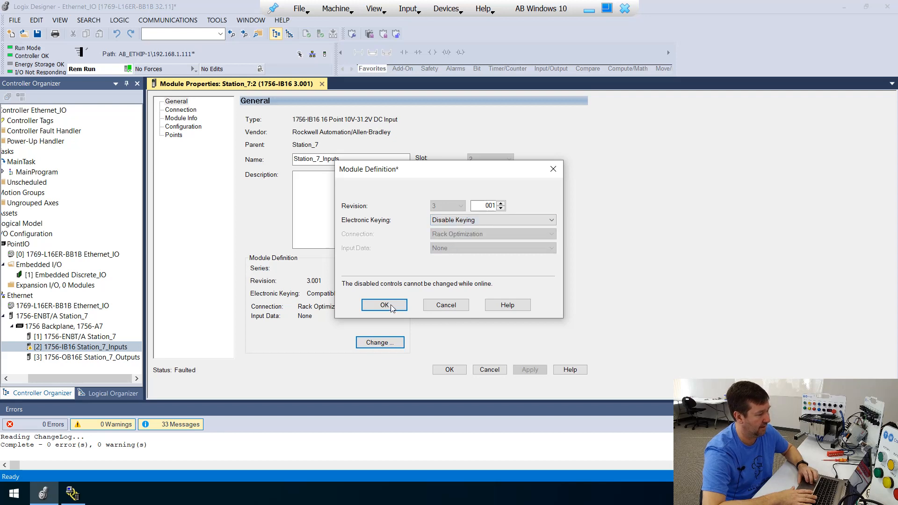
pyautogui.click(384, 305)
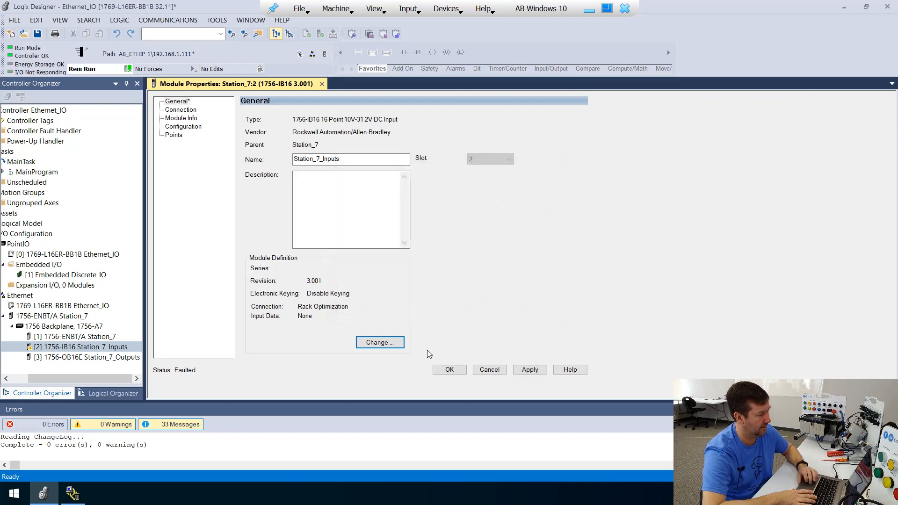
pyautogui.click(449, 370)
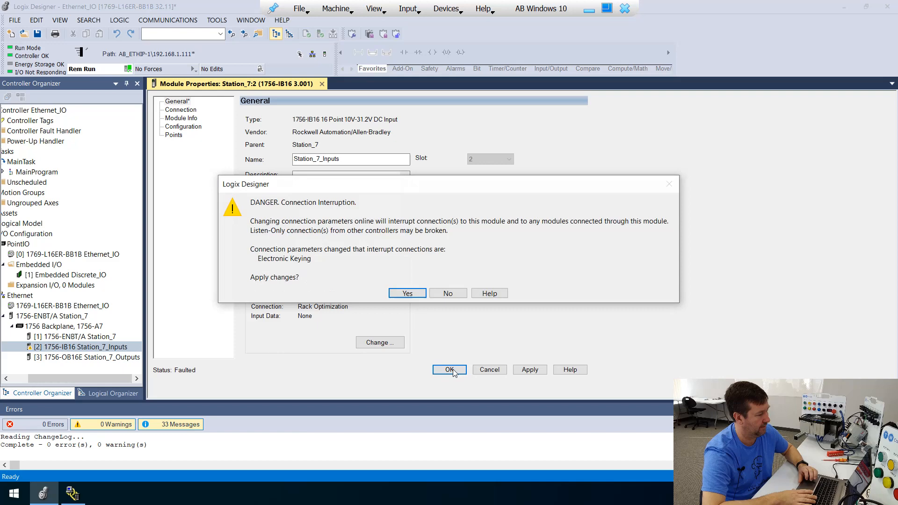
pyautogui.click(407, 293)
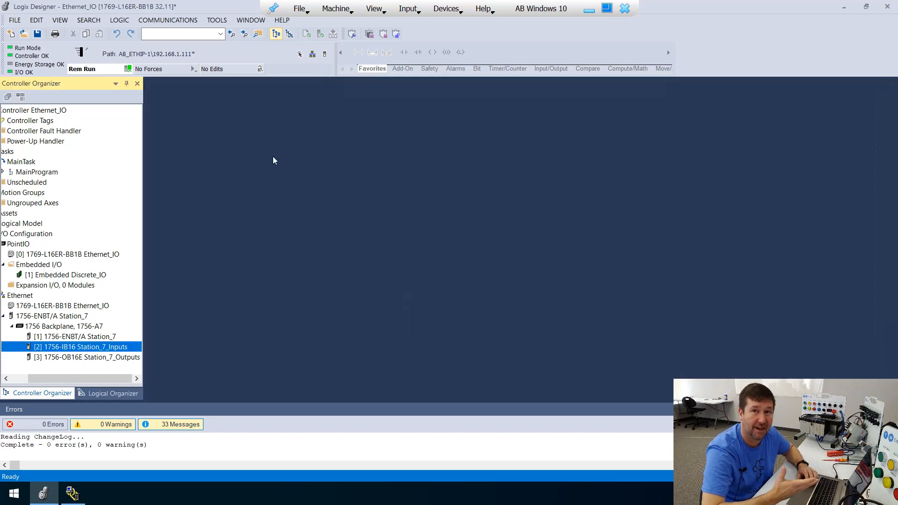
pyautogui.moveTo(107, 69)
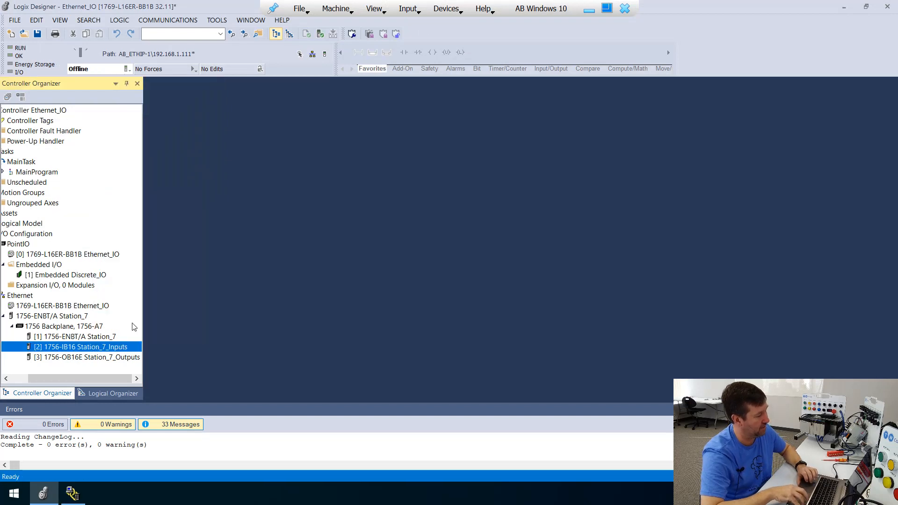
# - Set the Station_7_Inputs module definition to revision 2 in its properties
pyautogui.doubleClick(83, 346)
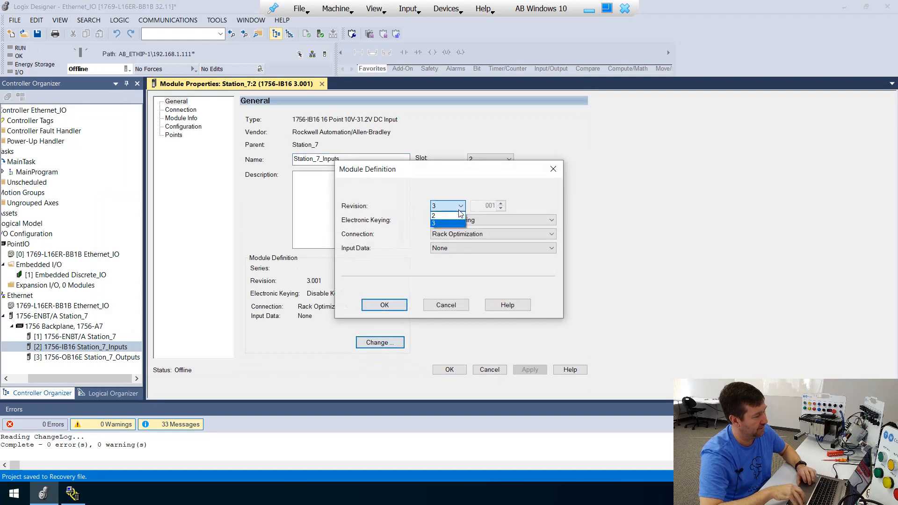
pyautogui.click(433, 215)
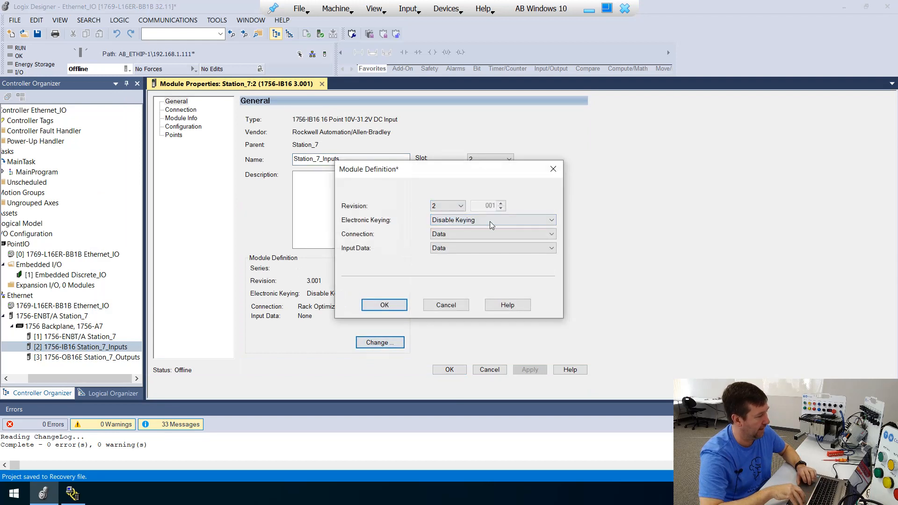
pyautogui.click(493, 220)
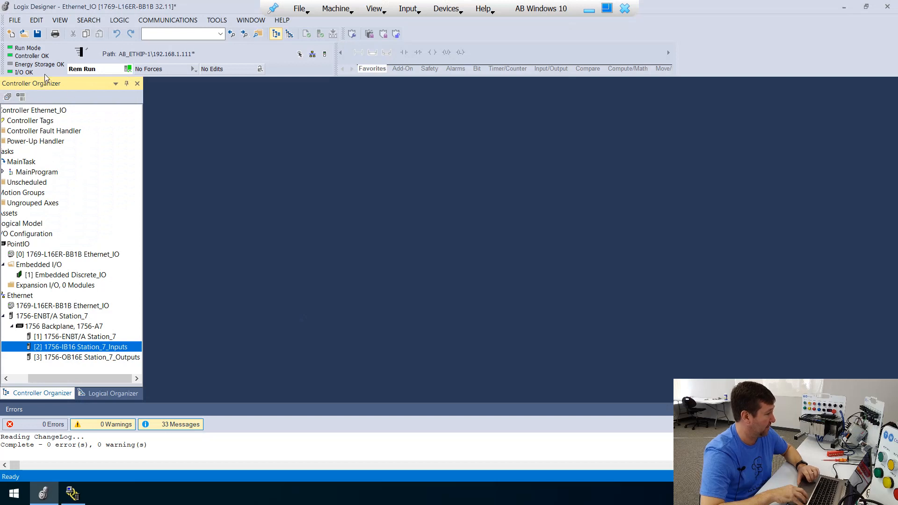
pyautogui.moveTo(37, 129)
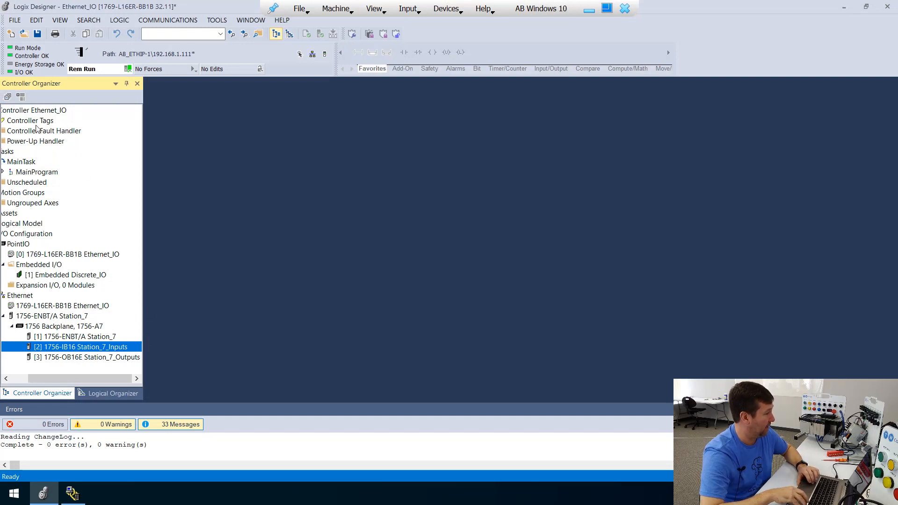
# - Monitor Station_7:2:I.Data bits in Controller Tags, where Data.2 and Data.10 read 1
pyautogui.click(44, 131)
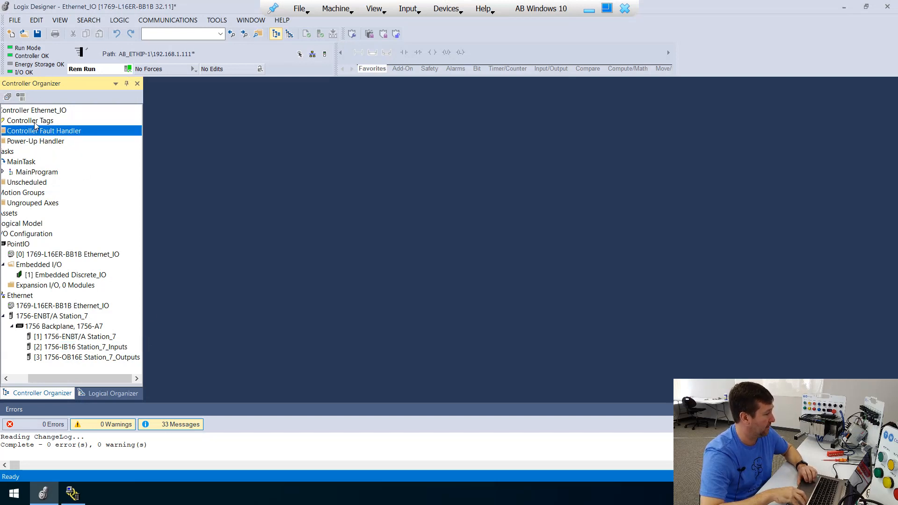
pyautogui.doubleClick(30, 121)
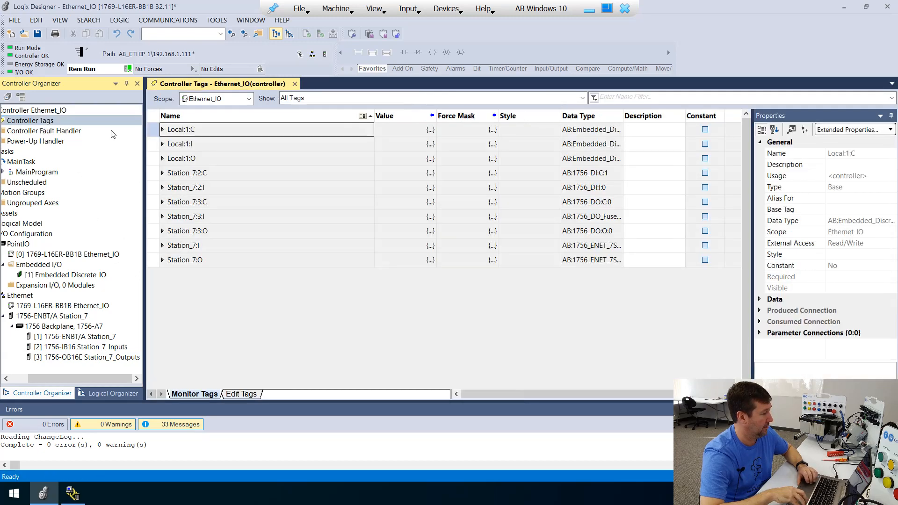
pyautogui.moveTo(170, 180)
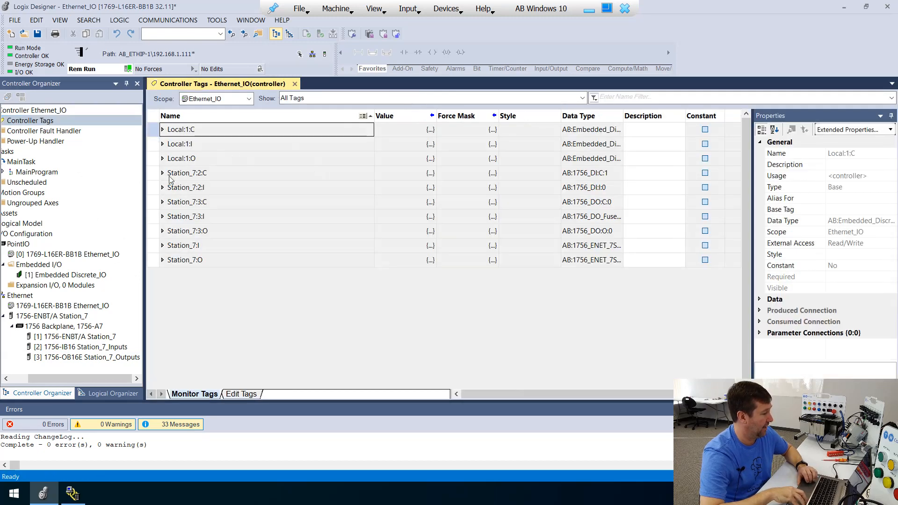
pyautogui.moveTo(194, 190)
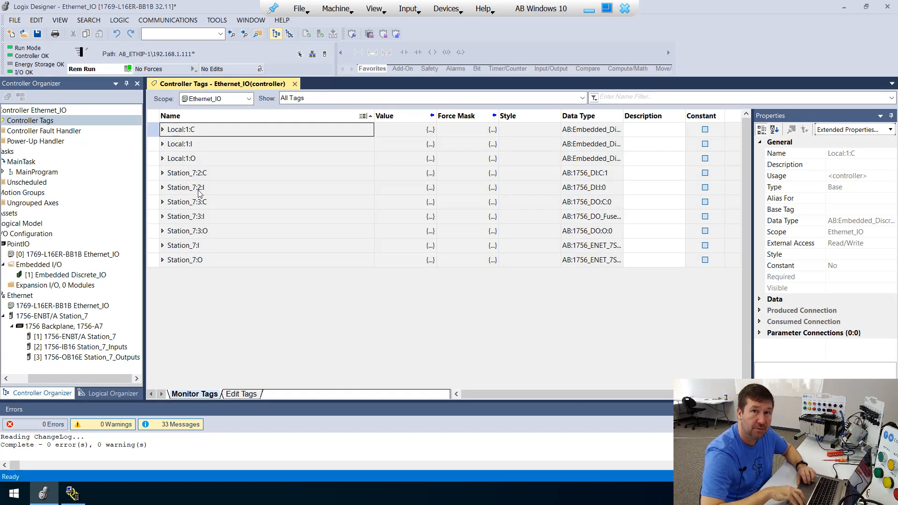
pyautogui.moveTo(167, 190)
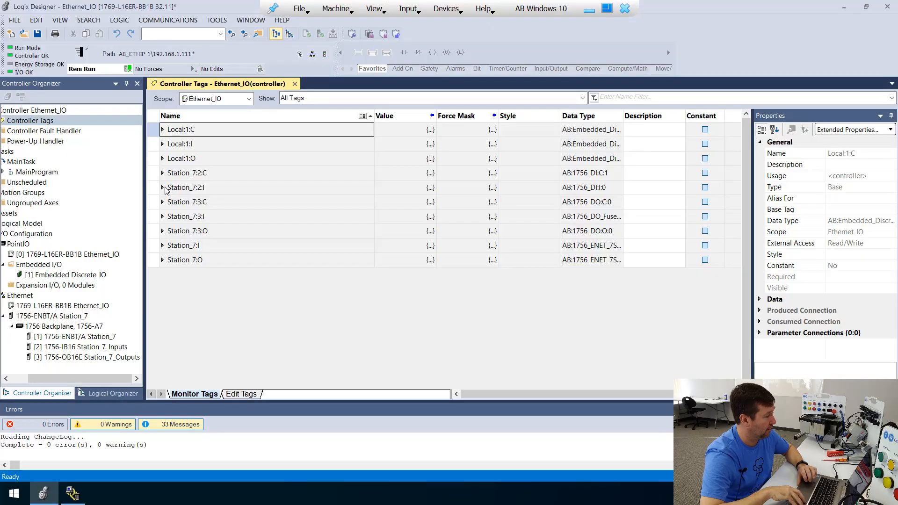
pyautogui.click(162, 187)
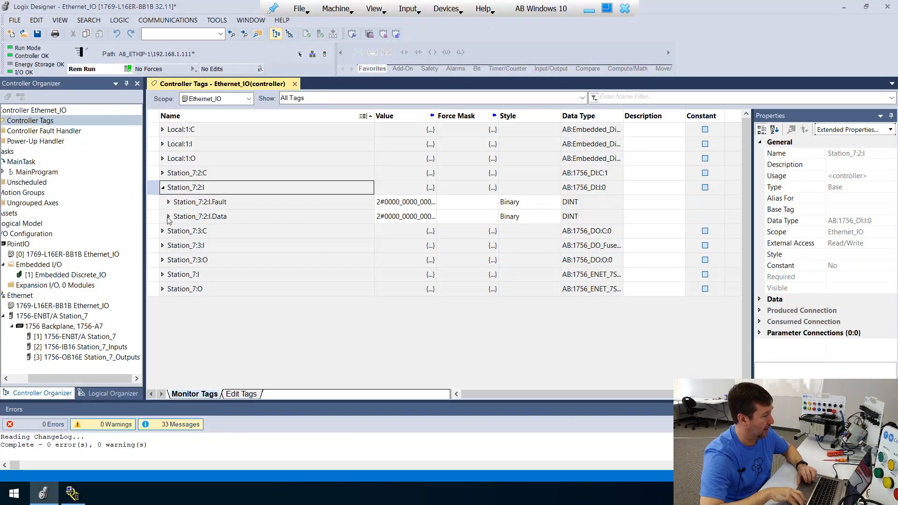
pyautogui.click(200, 217)
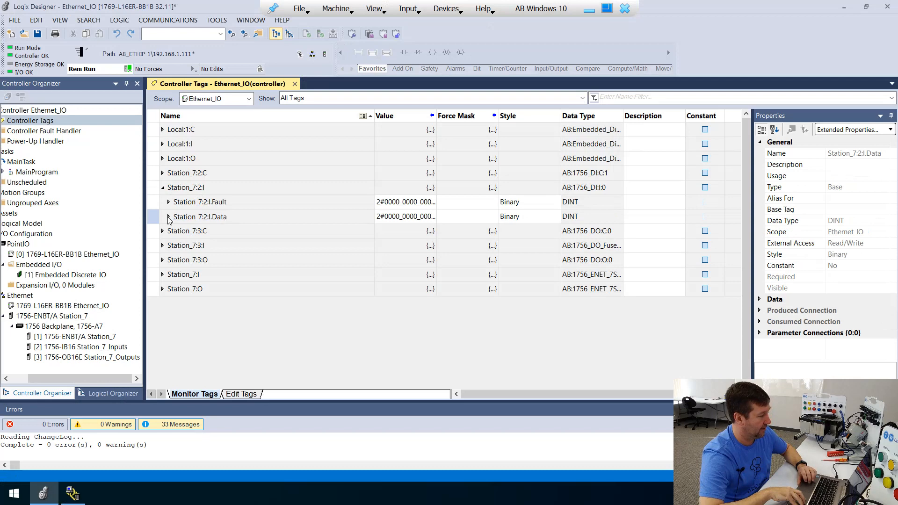
pyautogui.click(169, 216)
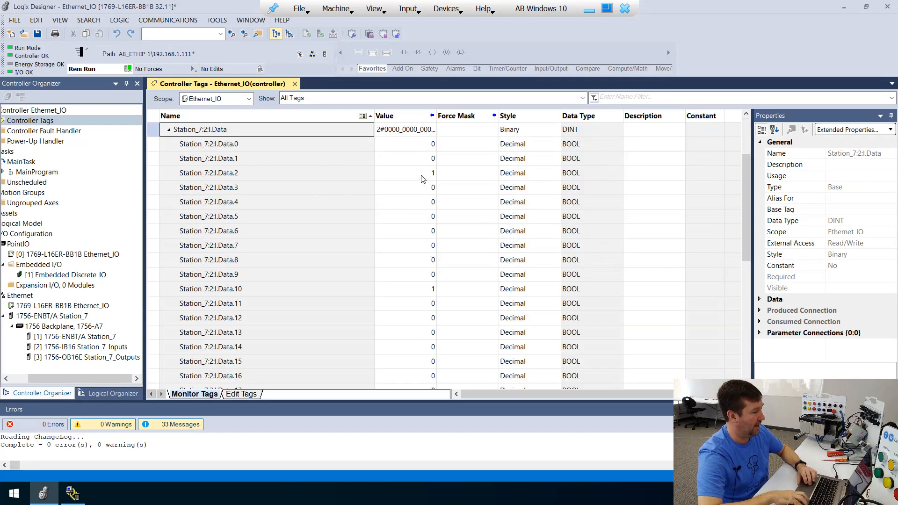
pyautogui.moveTo(424, 152)
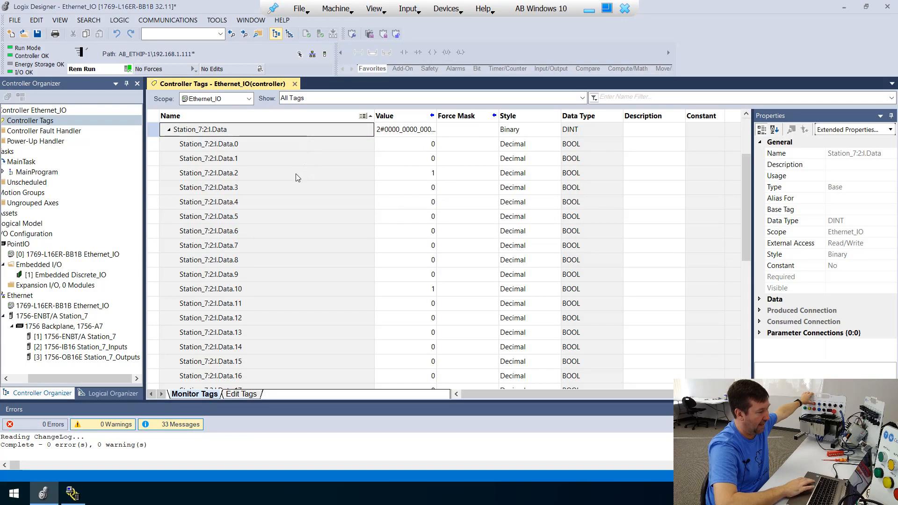
pyautogui.click(208, 173)
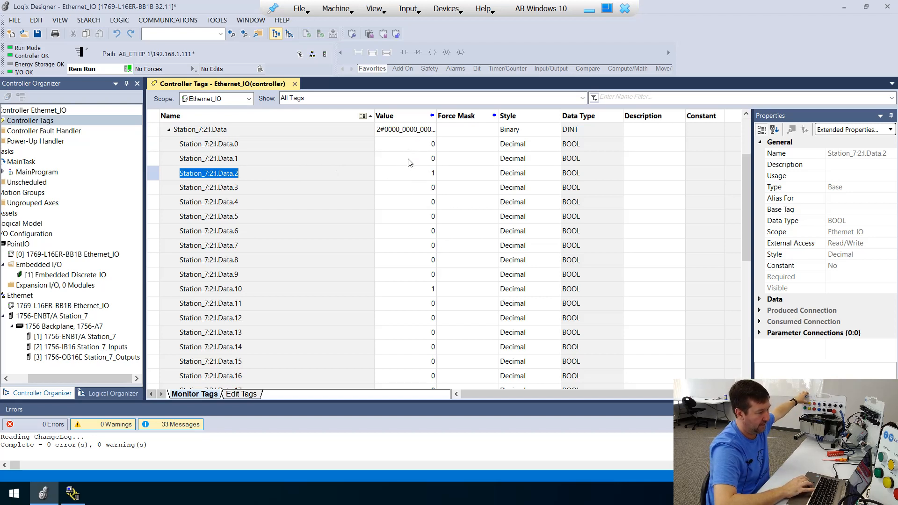
pyautogui.moveTo(407, 172)
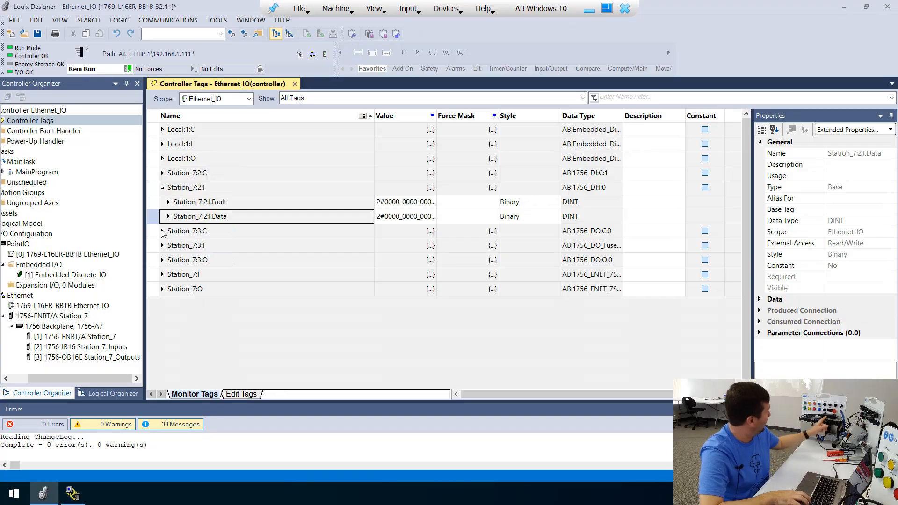
pyautogui.moveTo(163, 245)
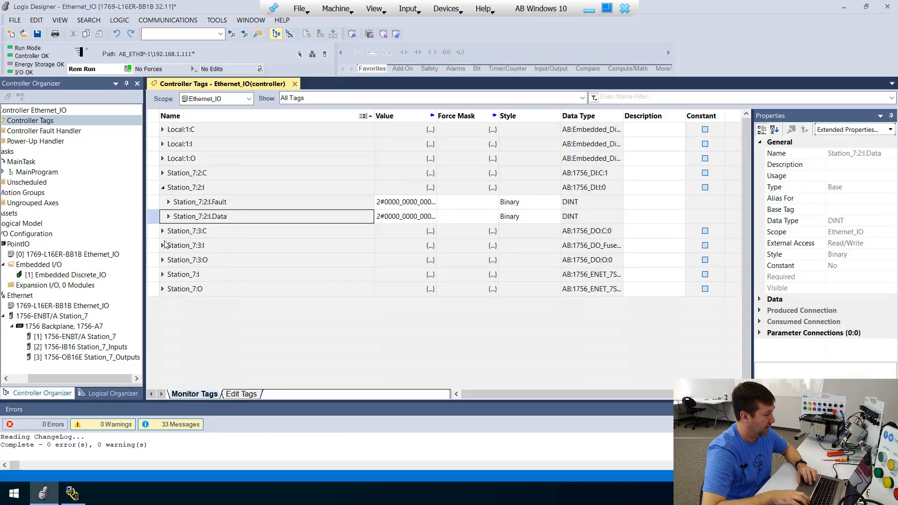
# - Expand Station_7:3:O.Data output bits, all reading 0, then go to MainRoutine
pyautogui.click(187, 260)
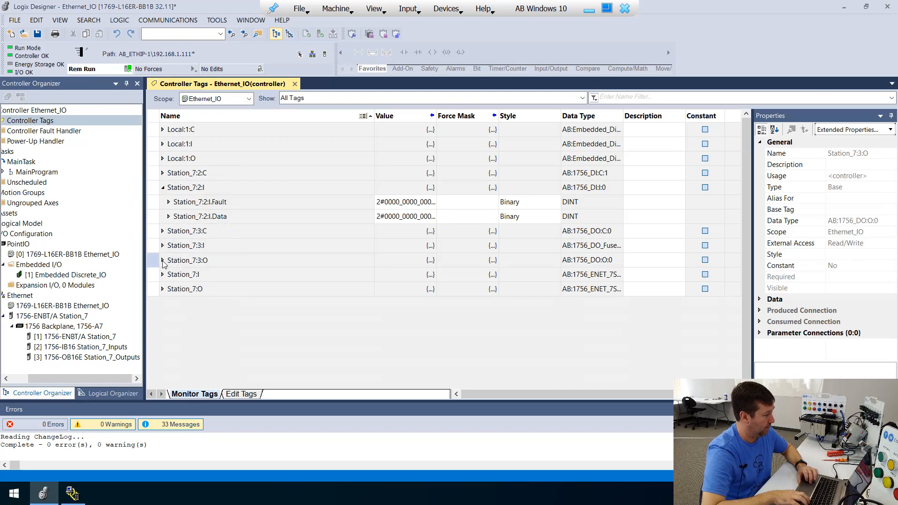
pyautogui.click(163, 259)
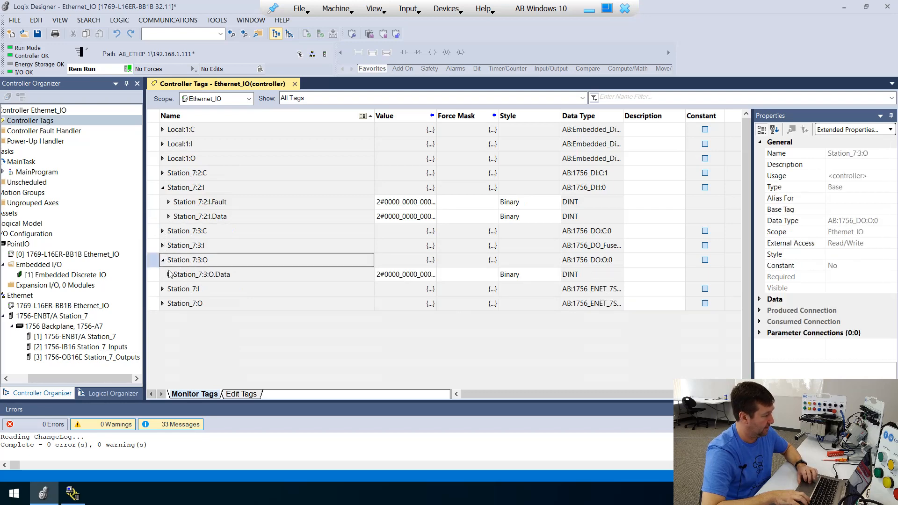
pyautogui.click(154, 274)
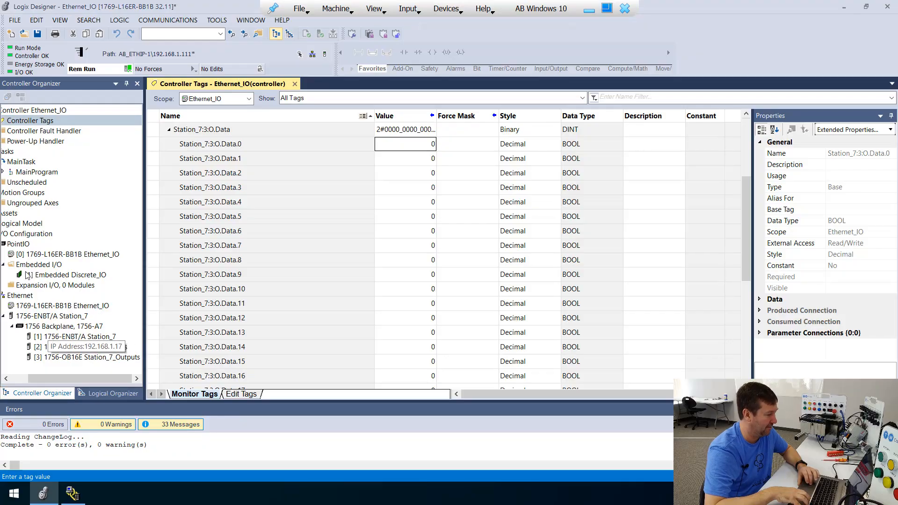
pyautogui.click(4, 172)
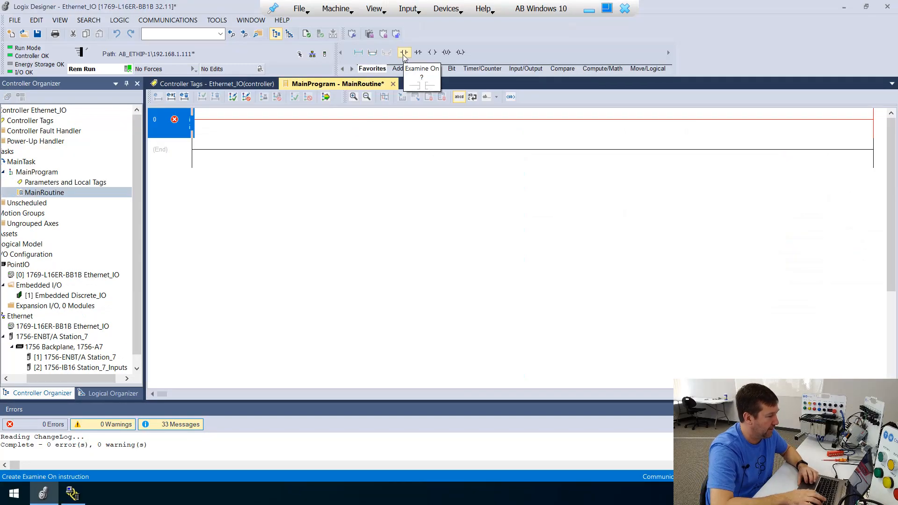
# - Add an XIC for Station_7:2:I.Data.0 on rung 0 described 'Station 7 Green Button'
pyautogui.click(404, 53)
pyautogui.write('station_7:2:')
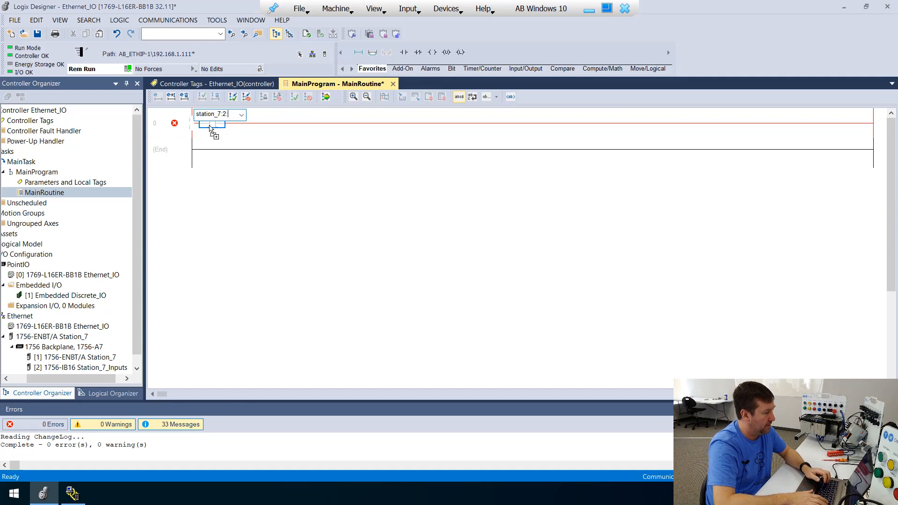
pyautogui.write('0')
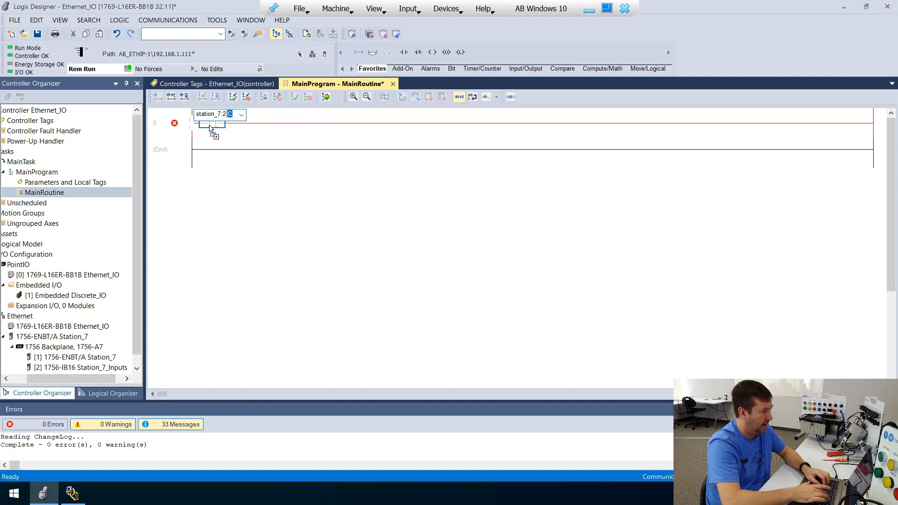
pyautogui.write('Fault')
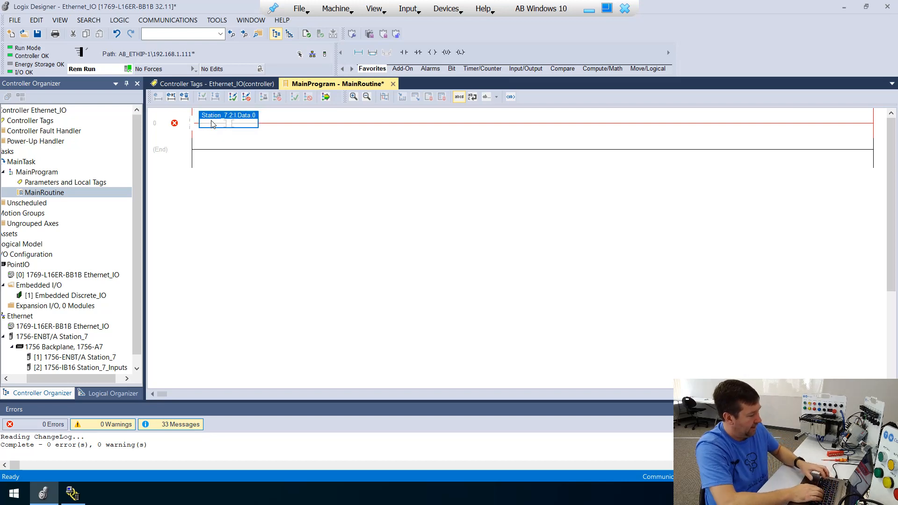
pyautogui.doubleClick(228, 124)
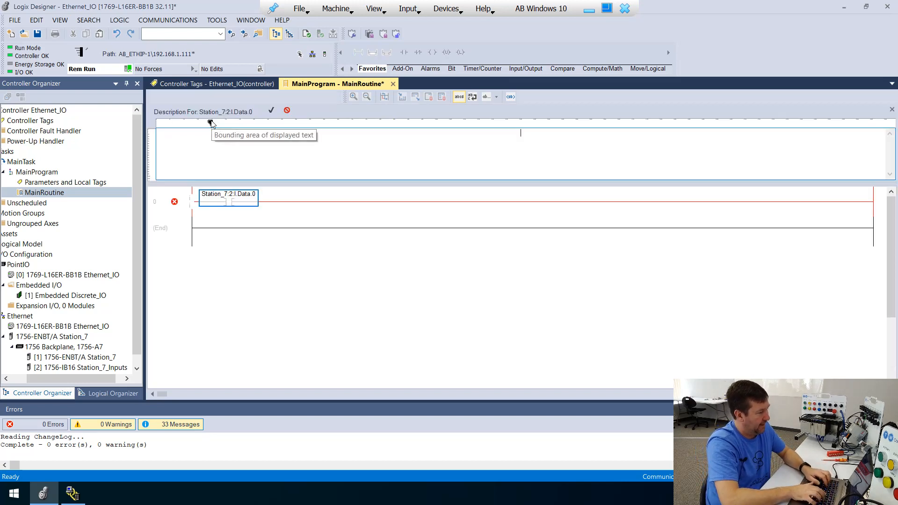
pyautogui.write('Station 7')
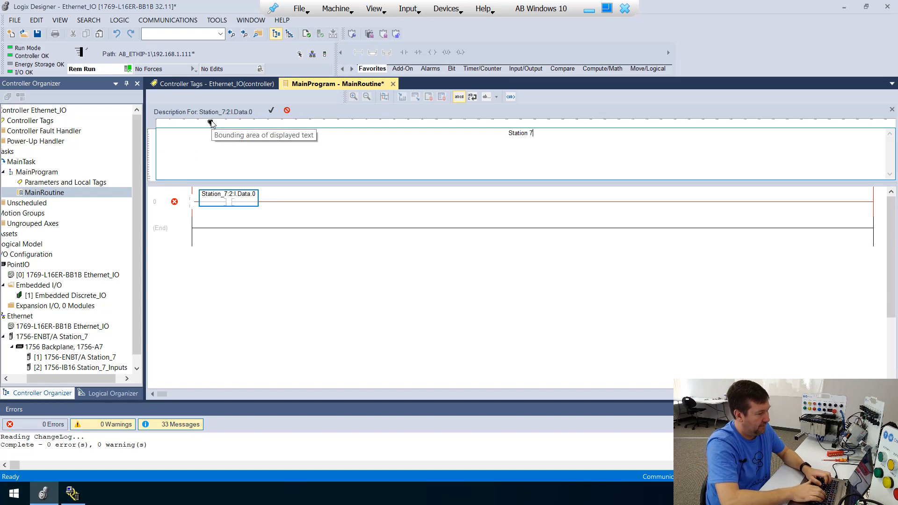
pyautogui.write('Green B')
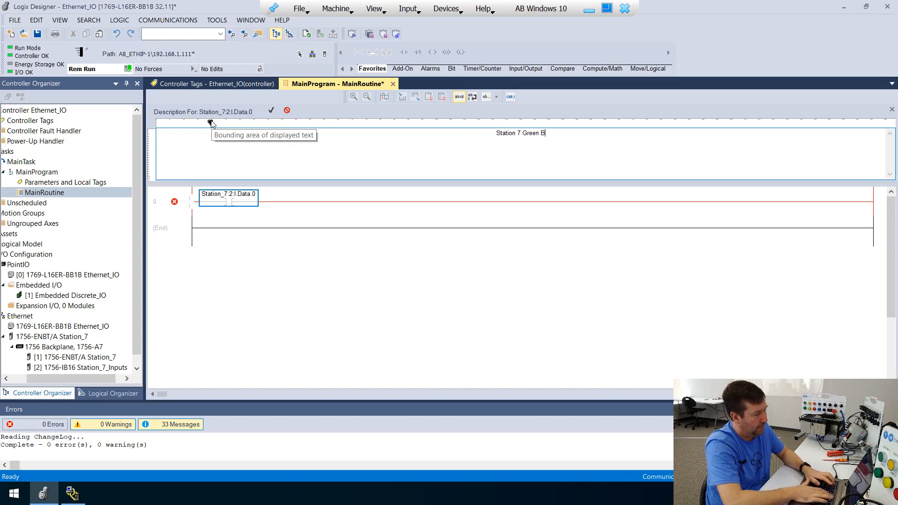
pyautogui.click(271, 110)
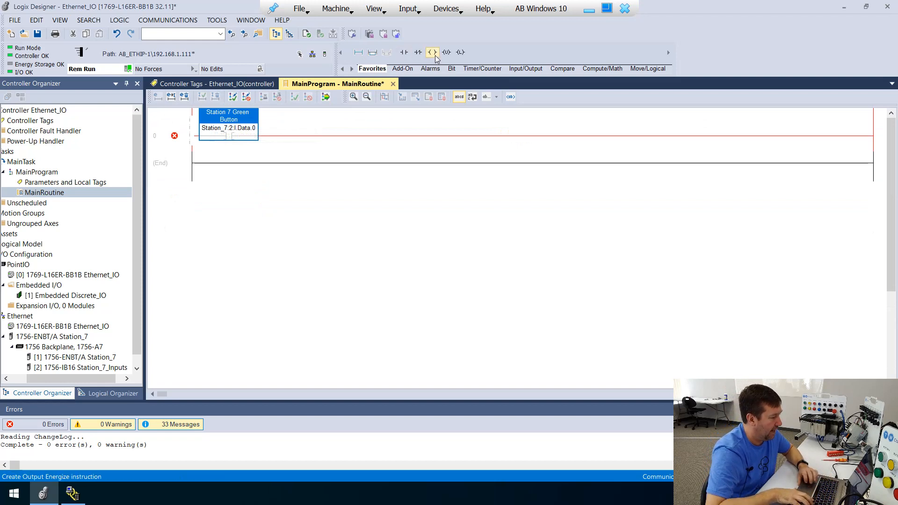
# - Add an OTE for Station_7:3:O.Data.0 and describe it 'Station 7 Green Light'
pyautogui.click(433, 52)
pyautogui.write('station_7:3')
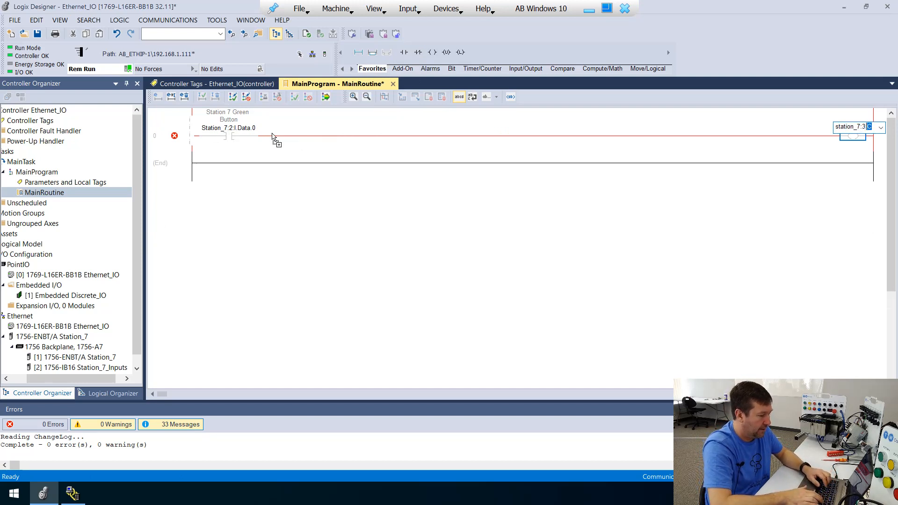
pyautogui.write('o.Data.0')
pyautogui.write('G')
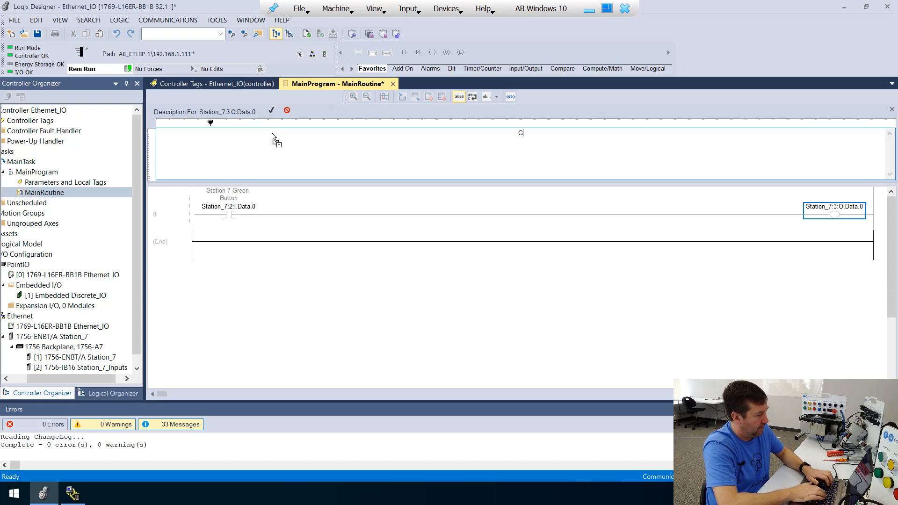
pyautogui.write('reen ligh')
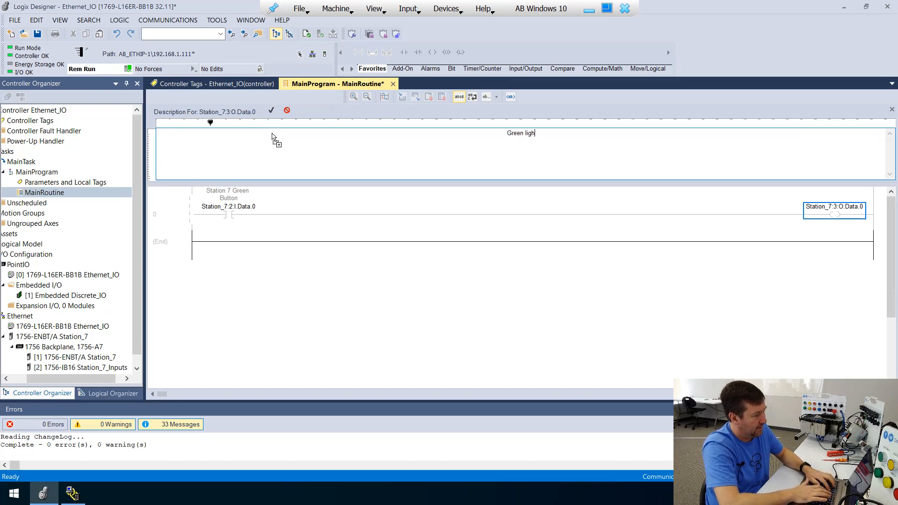
pyautogui.click(270, 110)
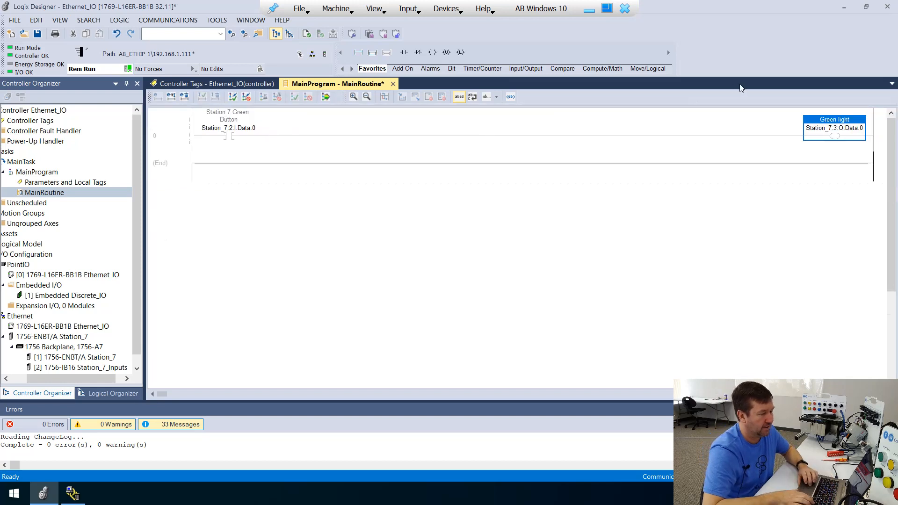
pyautogui.doubleClick(834, 119)
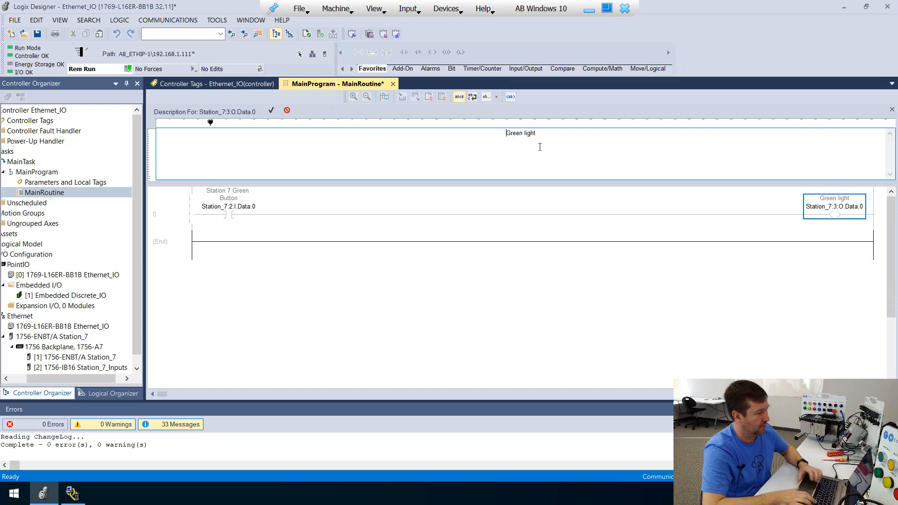
pyautogui.write('Station')
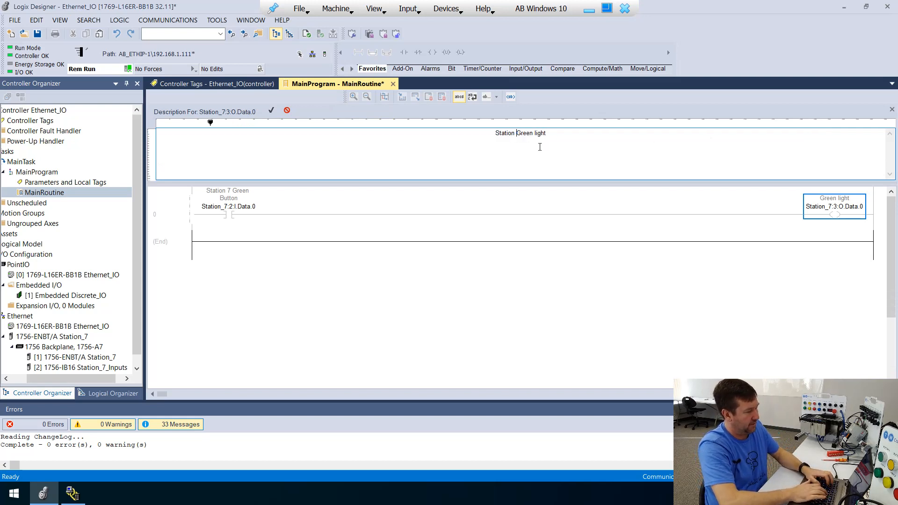
pyautogui.write('7')
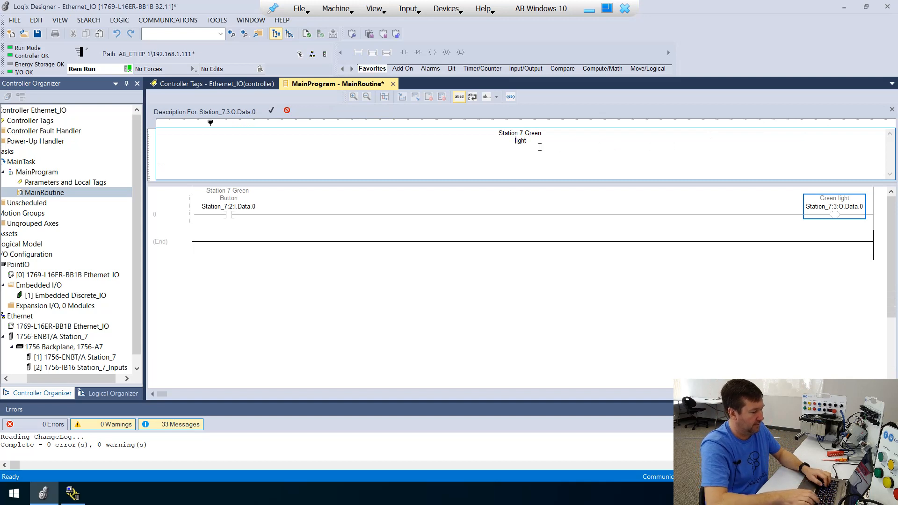
pyautogui.write('Light')
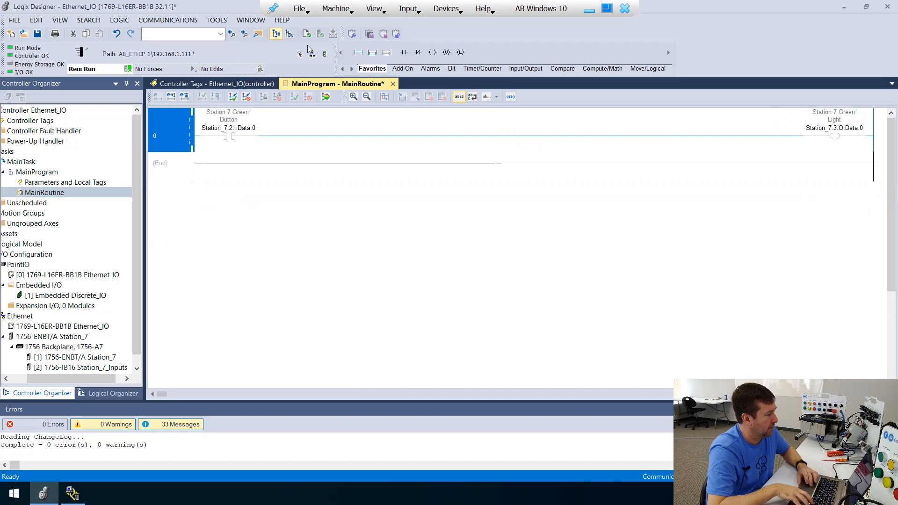
# - Branch an XIC Station_7:3:O.Data.0 seal-in around the start contact and add an XIO Station_7:2:I.Data.2 'Station 7 Red Button'
pyautogui.click(353, 96)
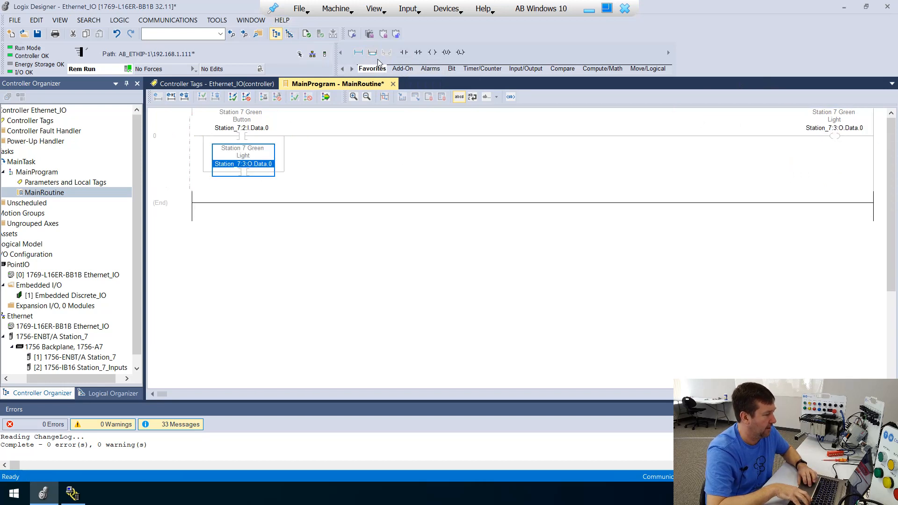
pyautogui.click(405, 53)
pyautogui.write('Station 7 Red')
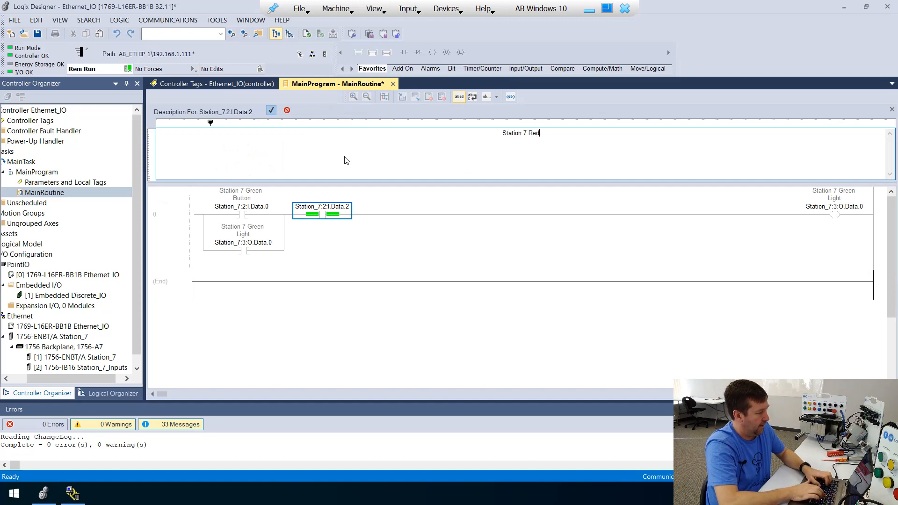
pyautogui.write('Button')
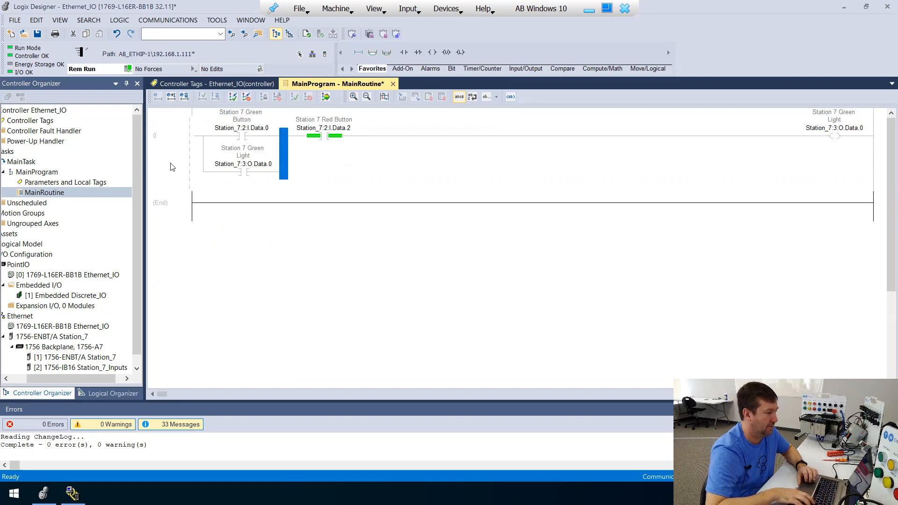
pyautogui.click(325, 97)
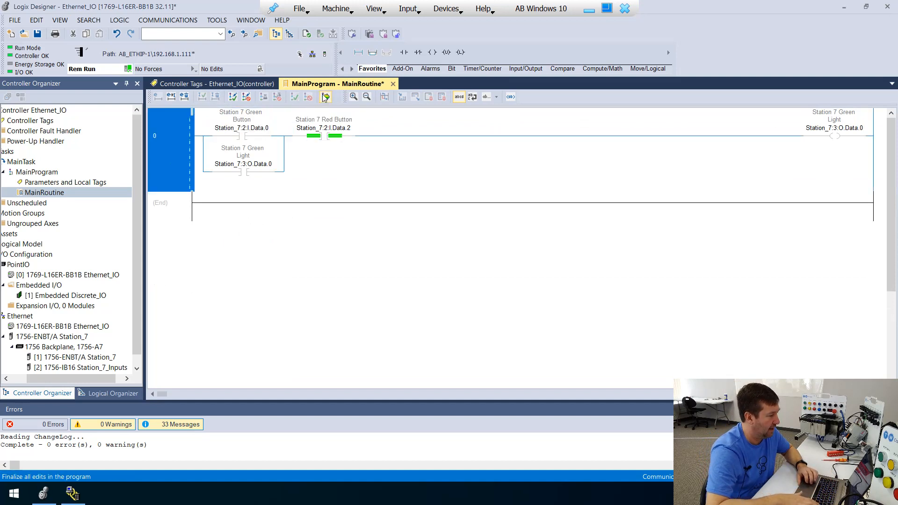
# - Finalize all edits in the program online so rung 0 runs with zero errors and the green light energizes
pyautogui.click(325, 96)
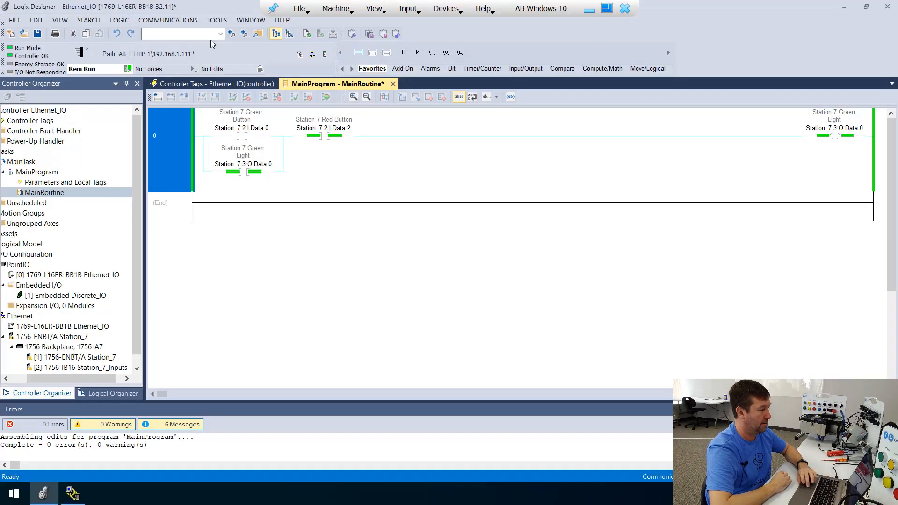
pyautogui.moveTo(16, 60)
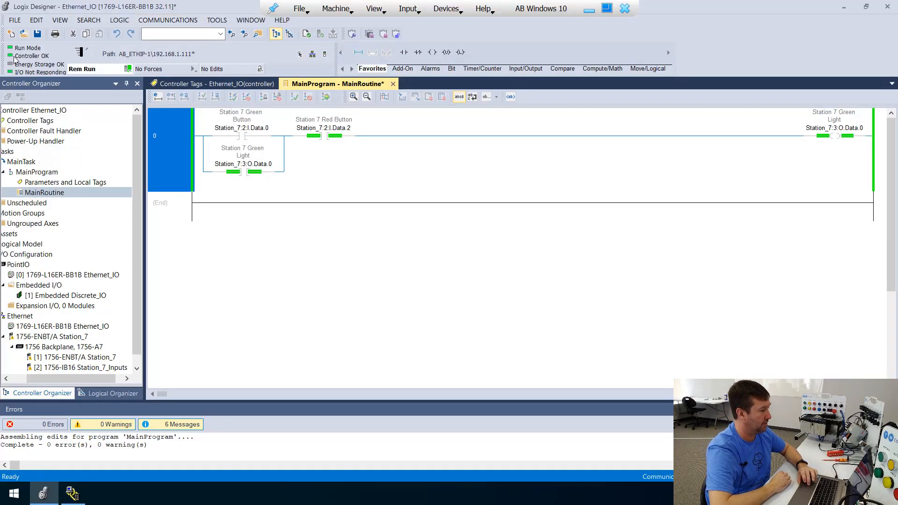
pyautogui.moveTo(181, 130)
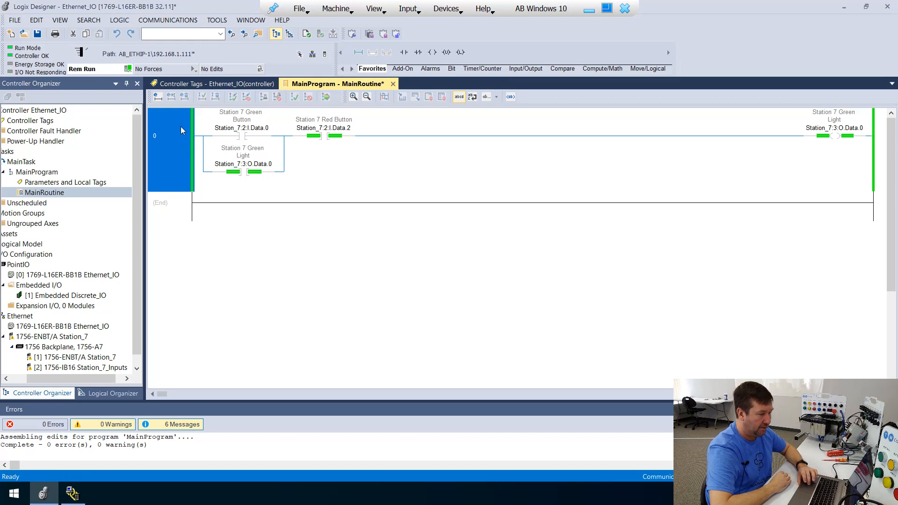
pyautogui.moveTo(541, 152)
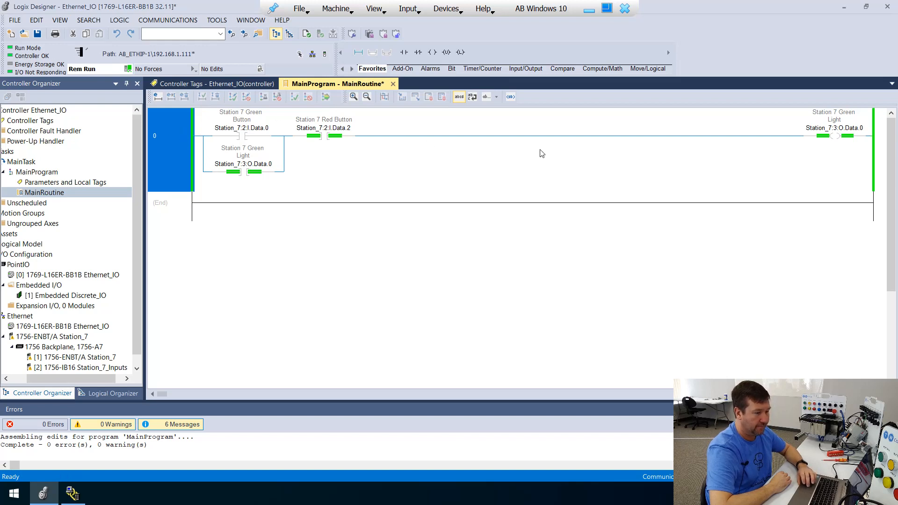
pyautogui.moveTo(489, 136)
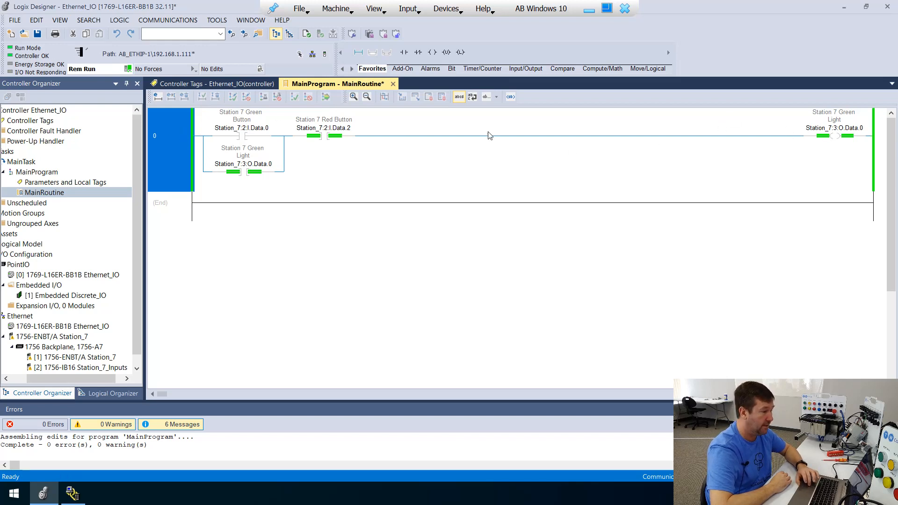